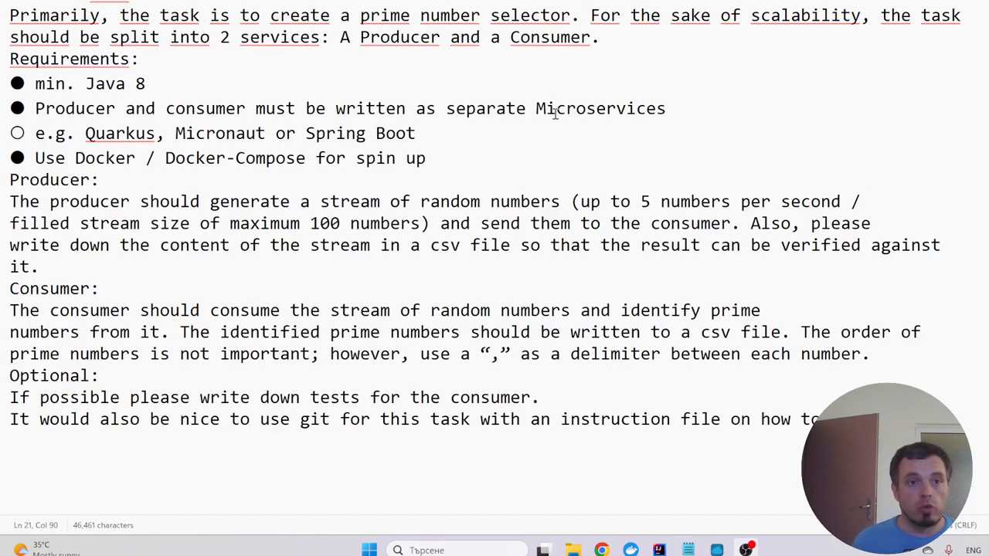
mouse_move(294, 60)
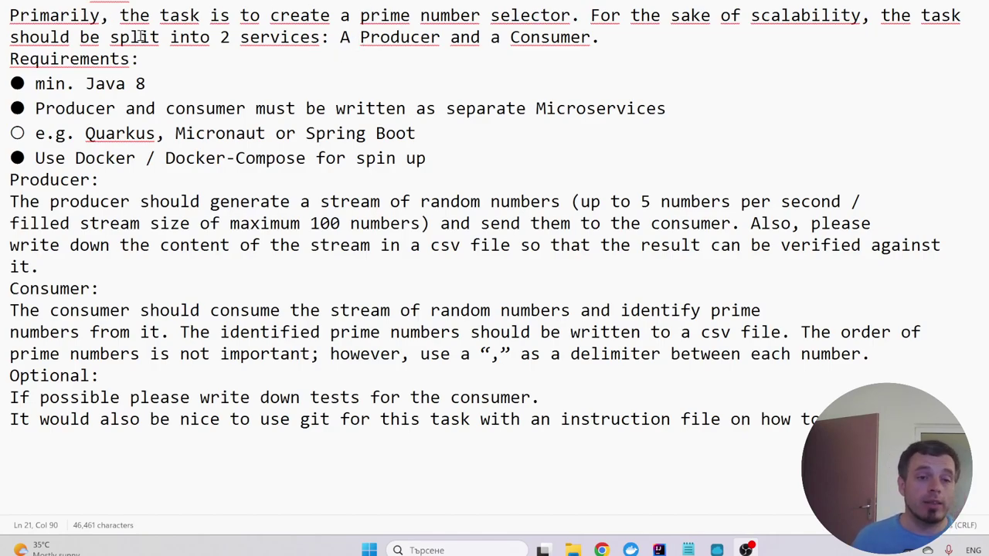
mouse_move(545, 253)
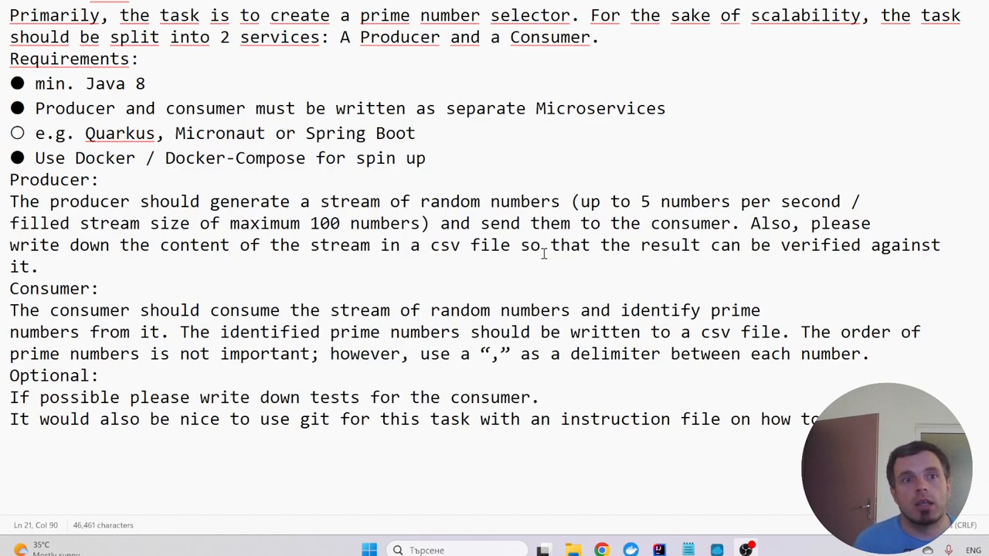
mouse_move(130, 515)
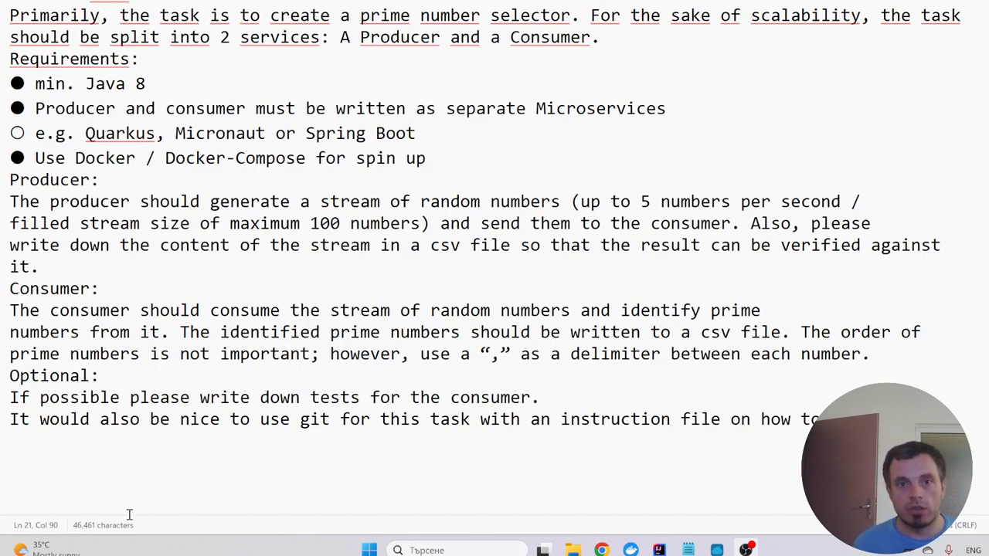
mouse_move(924, 269)
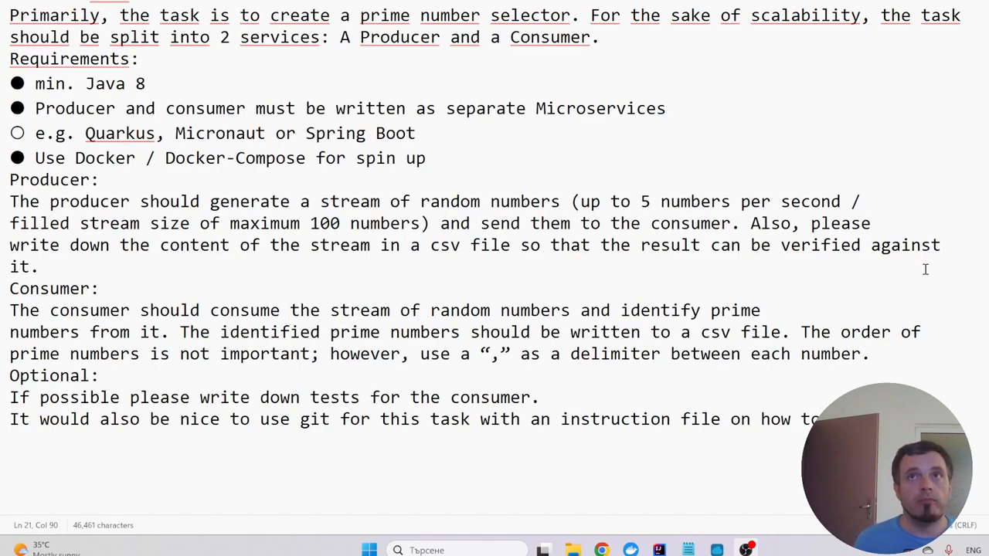
mouse_move(550, 241)
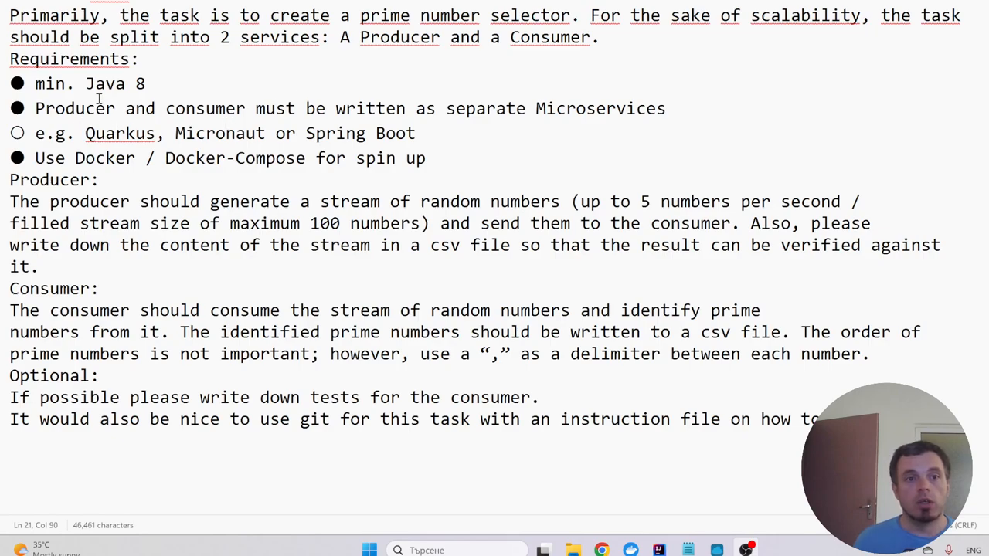
Highlight the microservices requirement in the notes, then clear the highlight
double_click(105, 83)
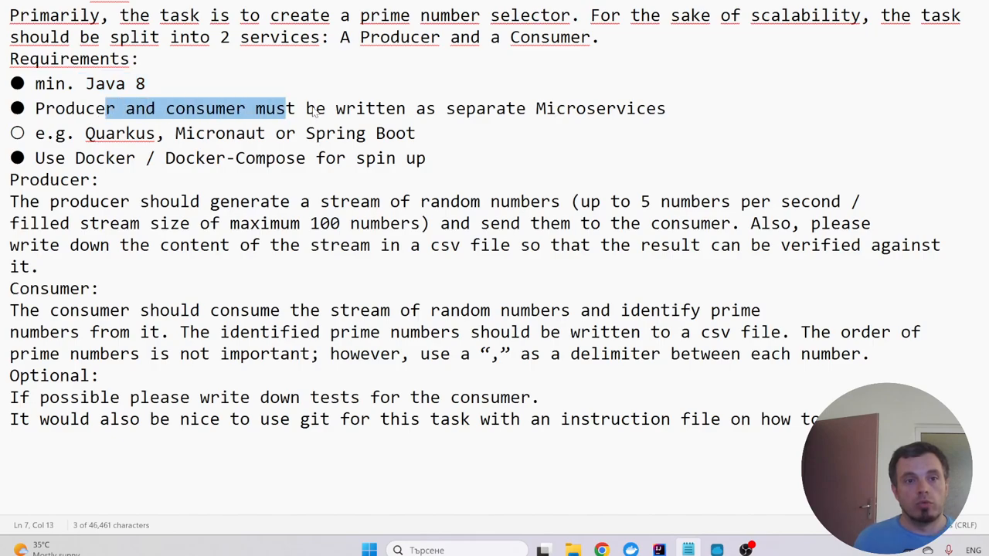
drag(286, 108, 666, 108)
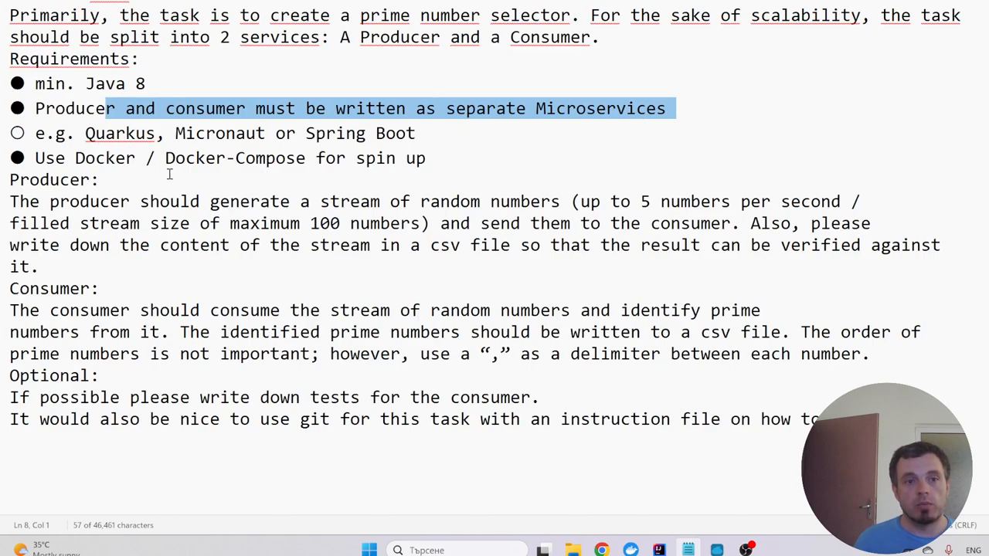
click(363, 157)
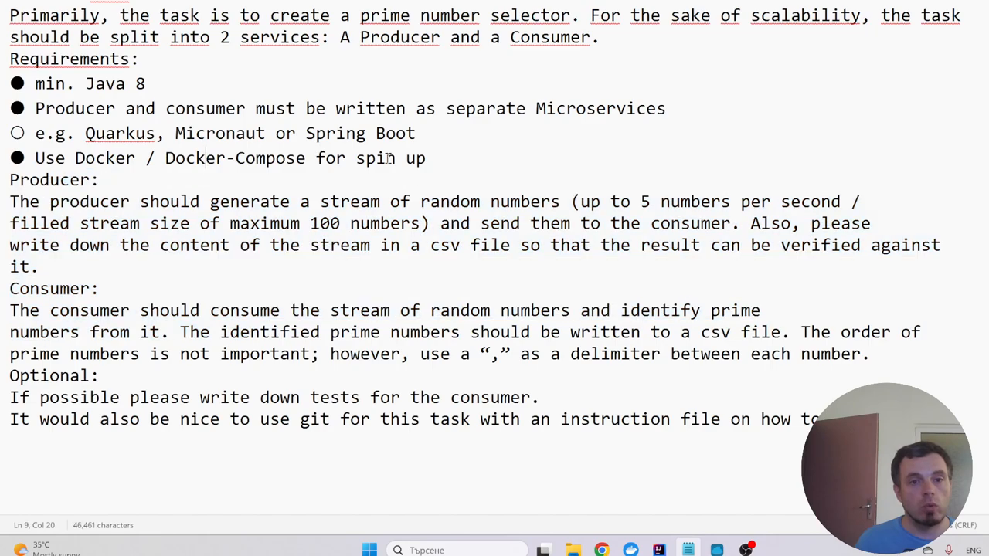
scroll(up, 3)
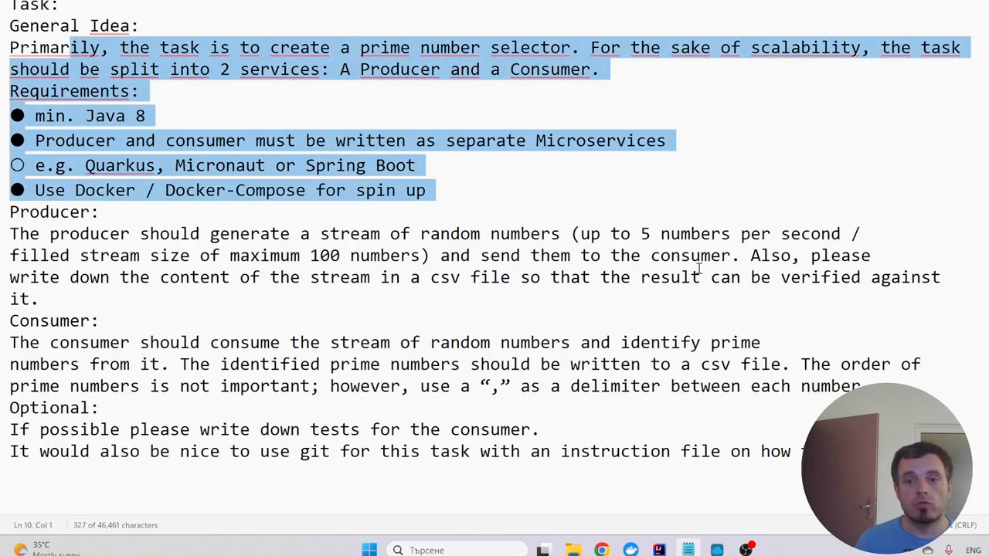
mouse_move(464, 222)
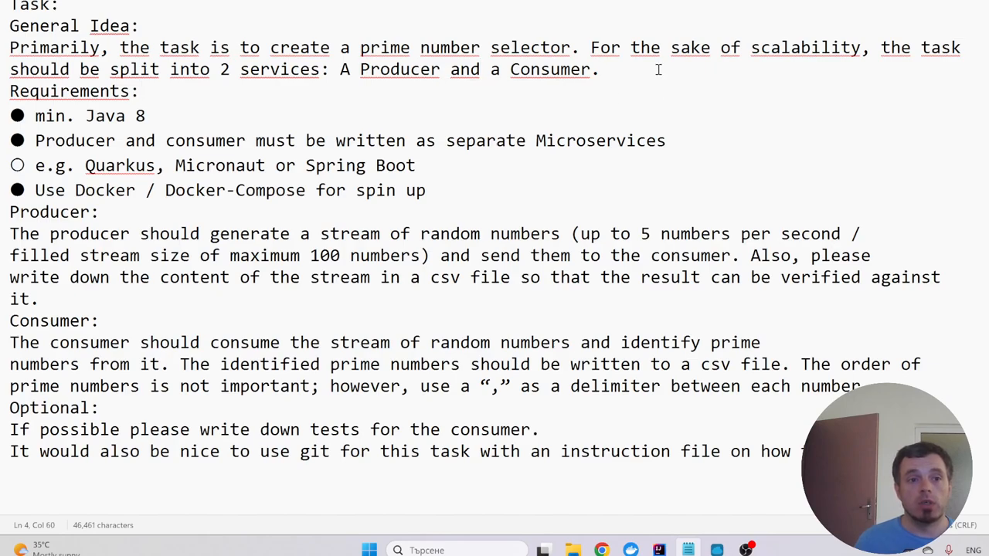
Add the question 'How the two parties will communicate?' below the general idea
key(Enter)
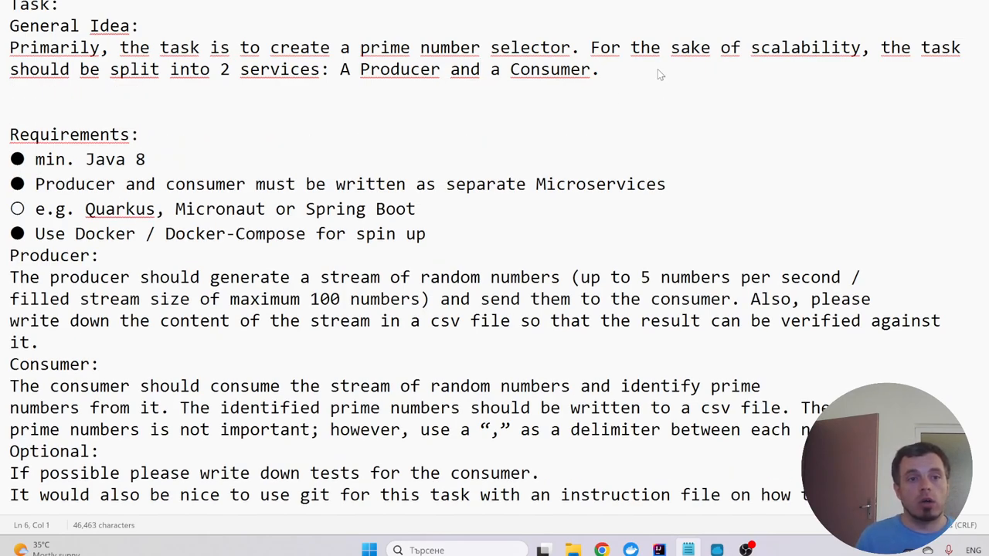
text(H)
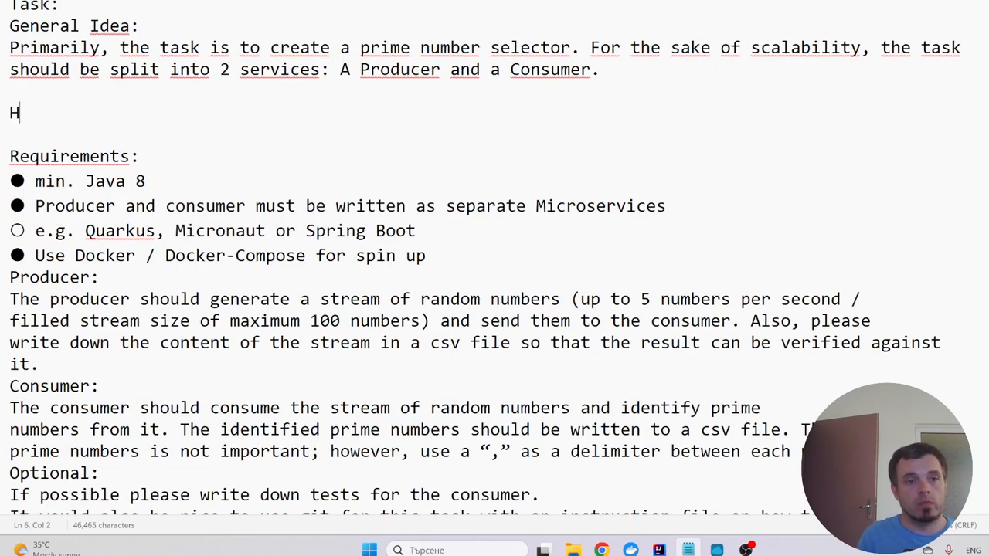
text(ow the tw)
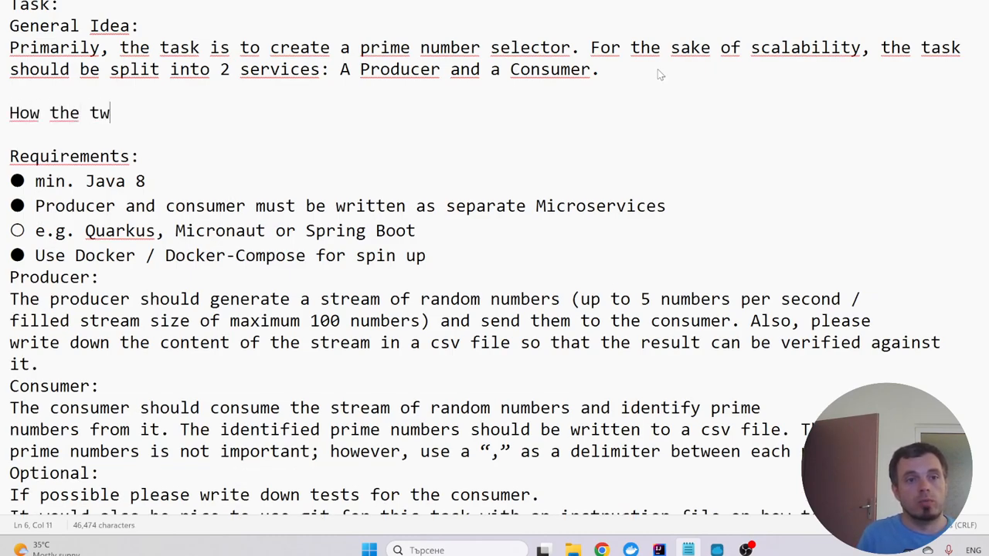
text(o parties)
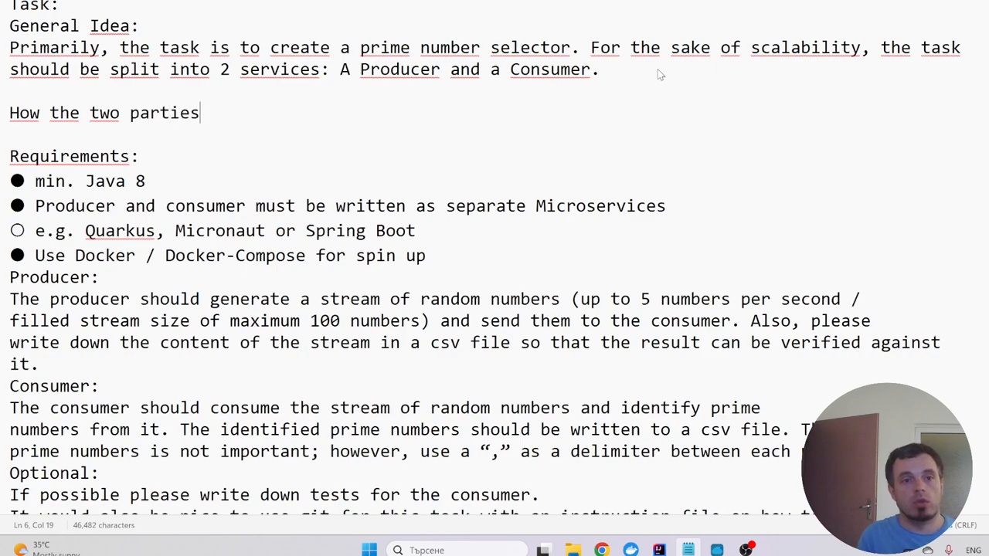
text(will communi)
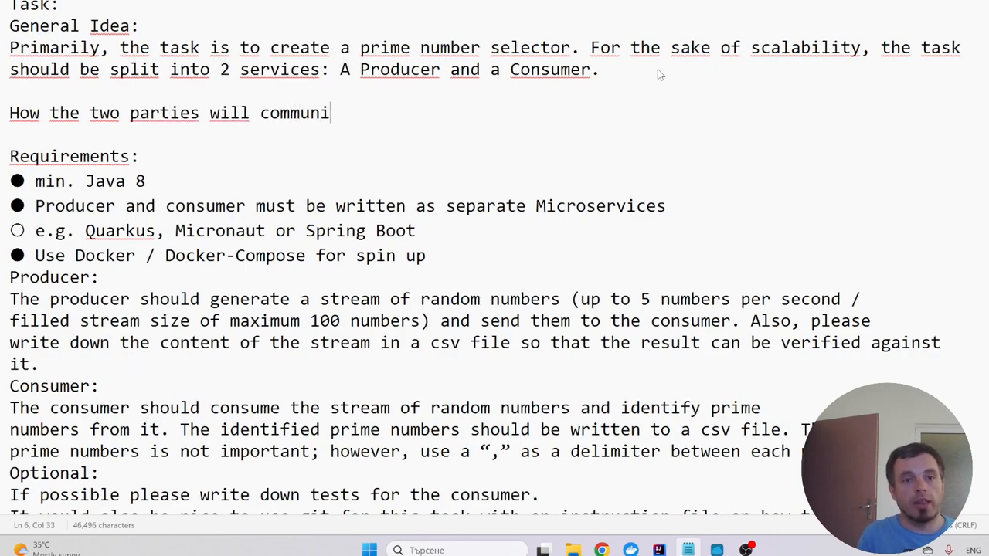
text(cate?)
text(-)
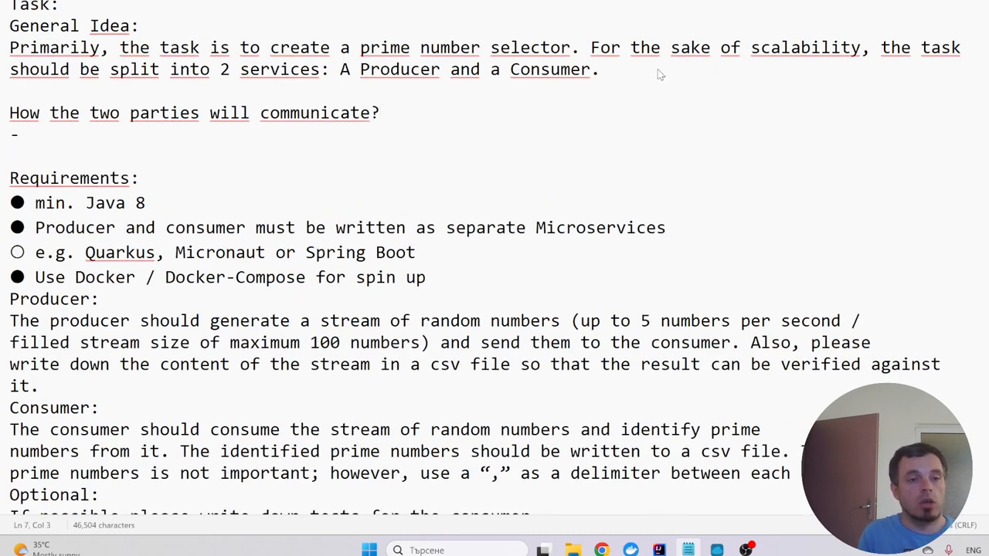
List the options: message queue kafka/rabbitmq, http requests, other ways?
text(messa)
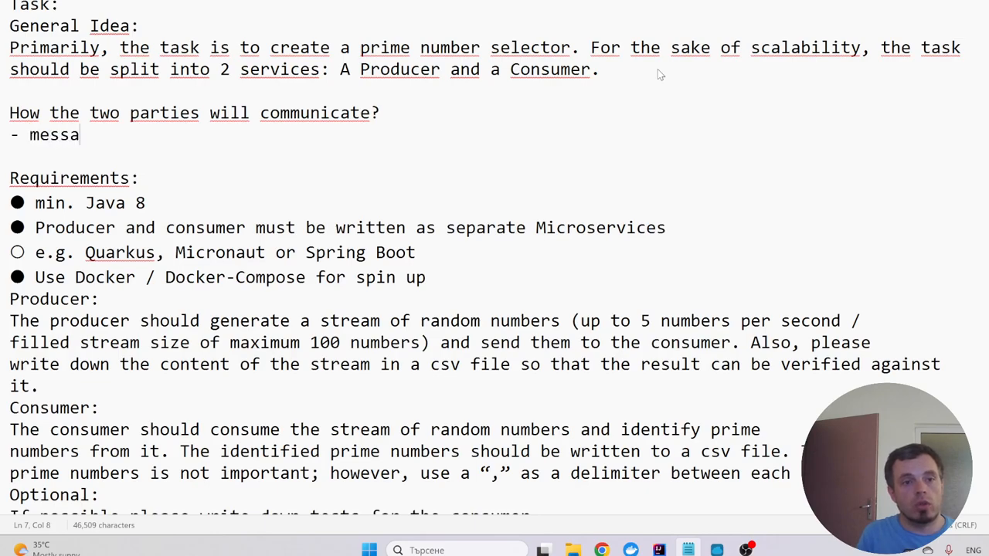
text(ge)
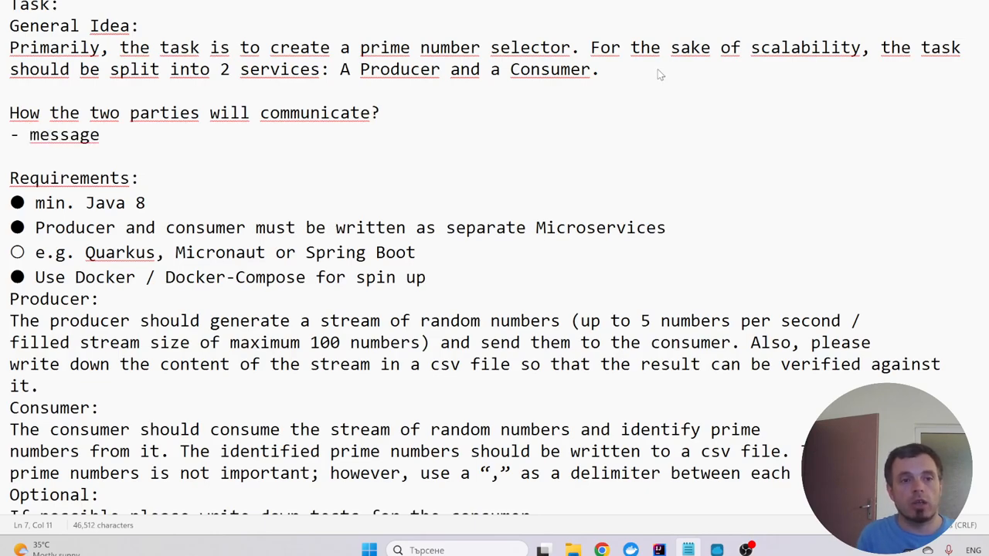
text(queue)
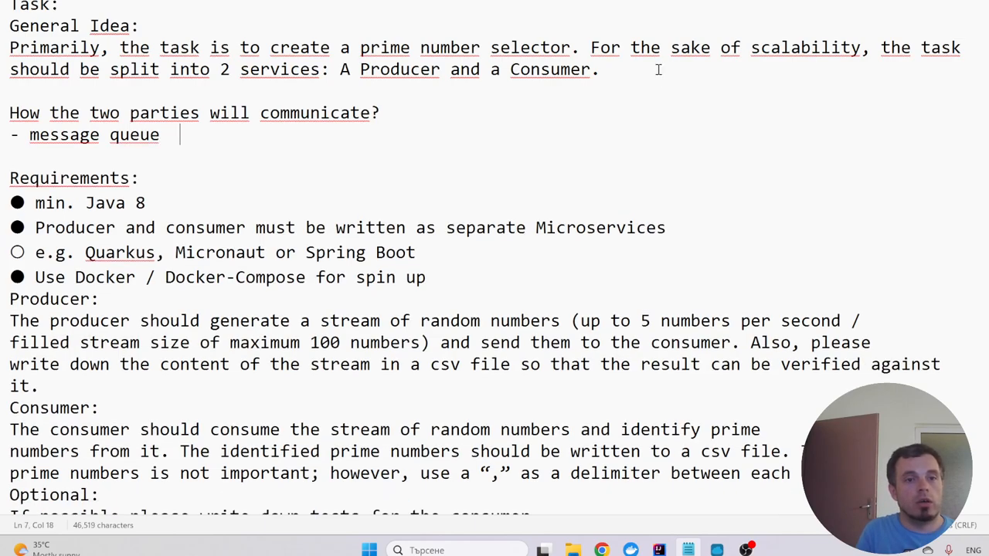
text(kafka/)
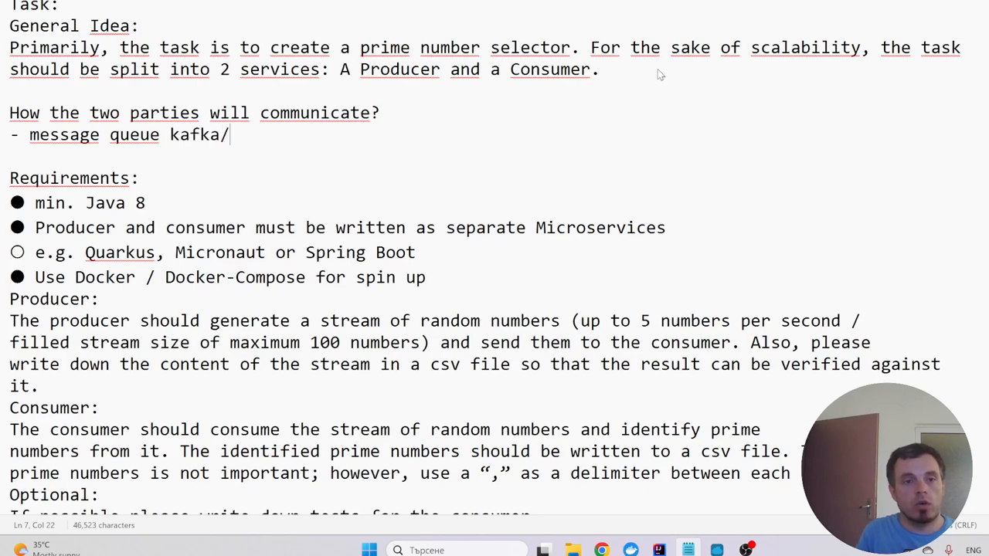
text(rab)
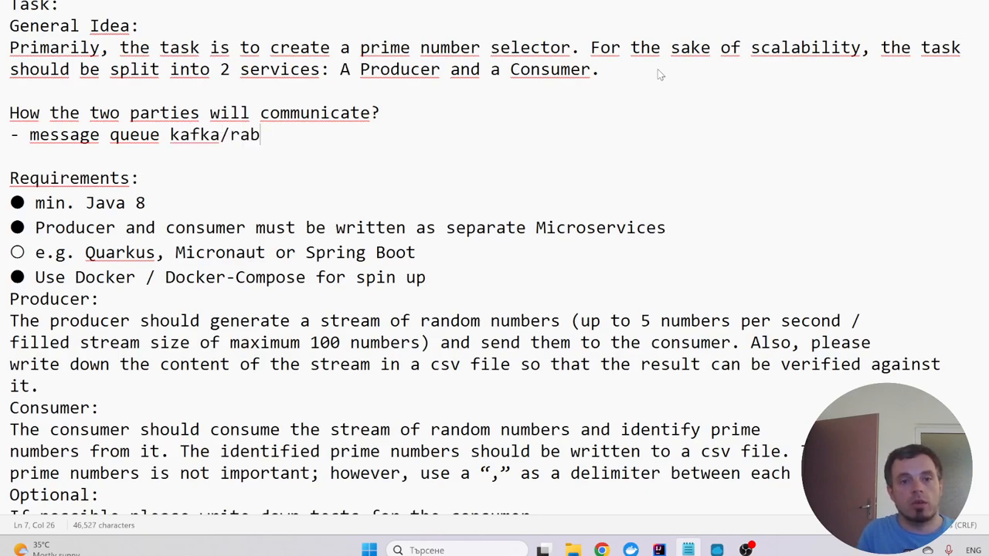
text(itmq)
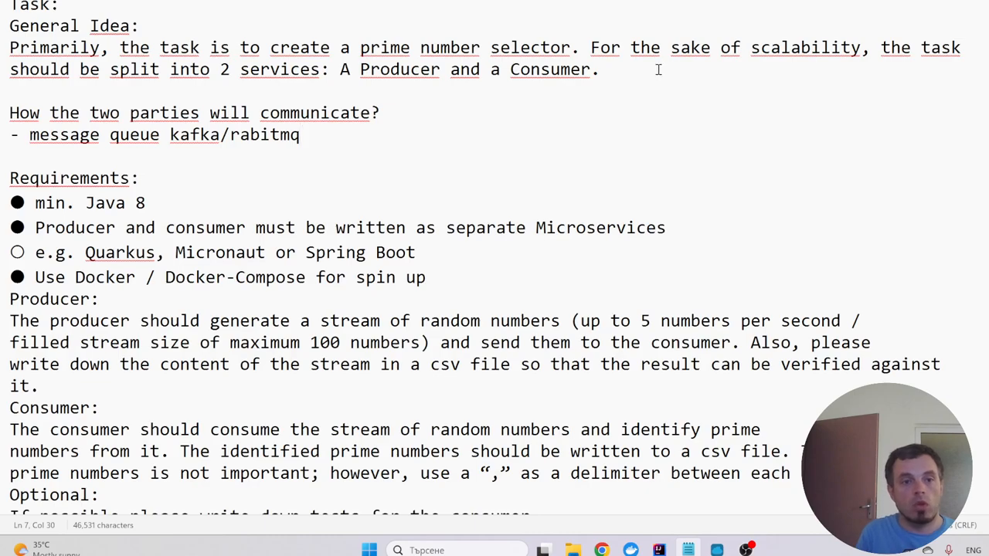
key(enter)
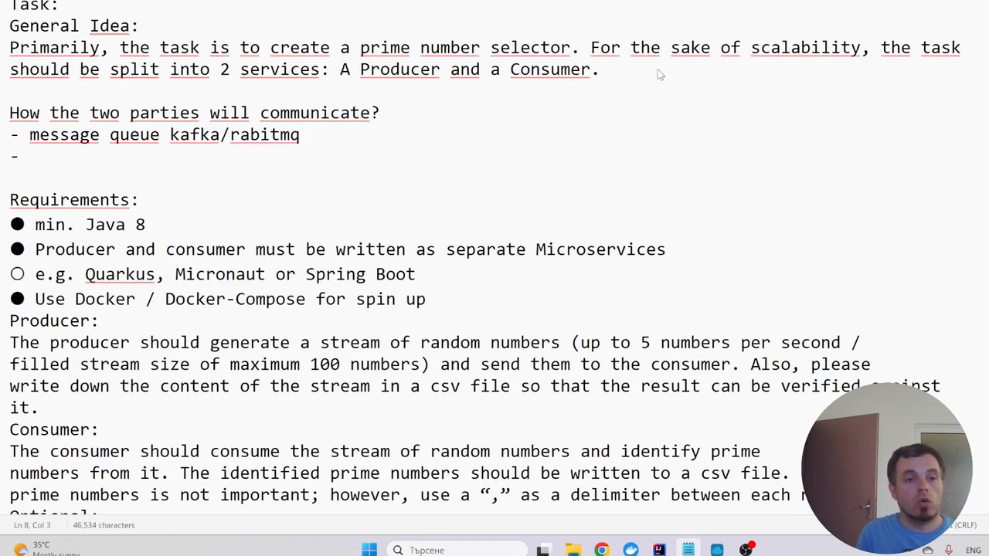
text(http reques)
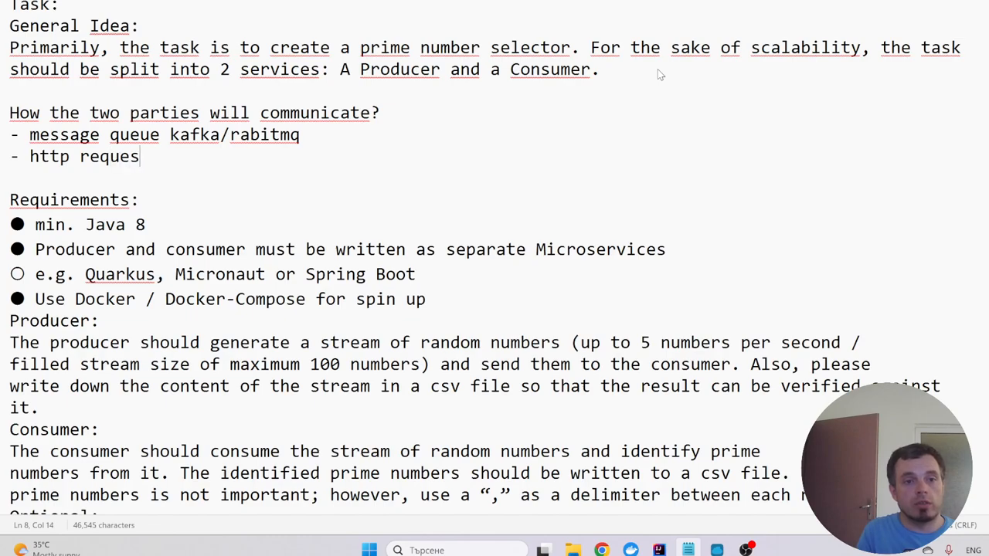
text(ts)
text(- other)
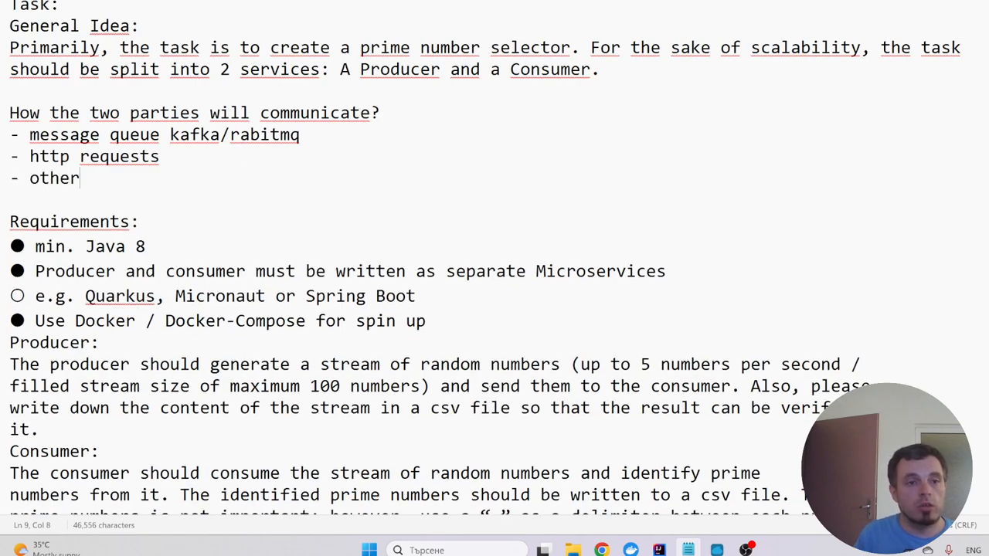
text(ways)
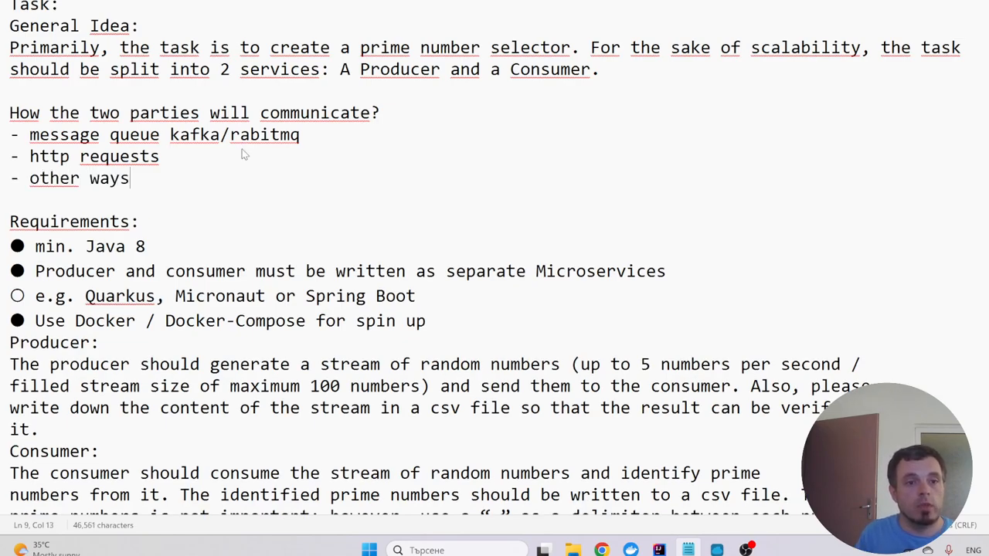
text(?)
click(155, 134)
text( +)
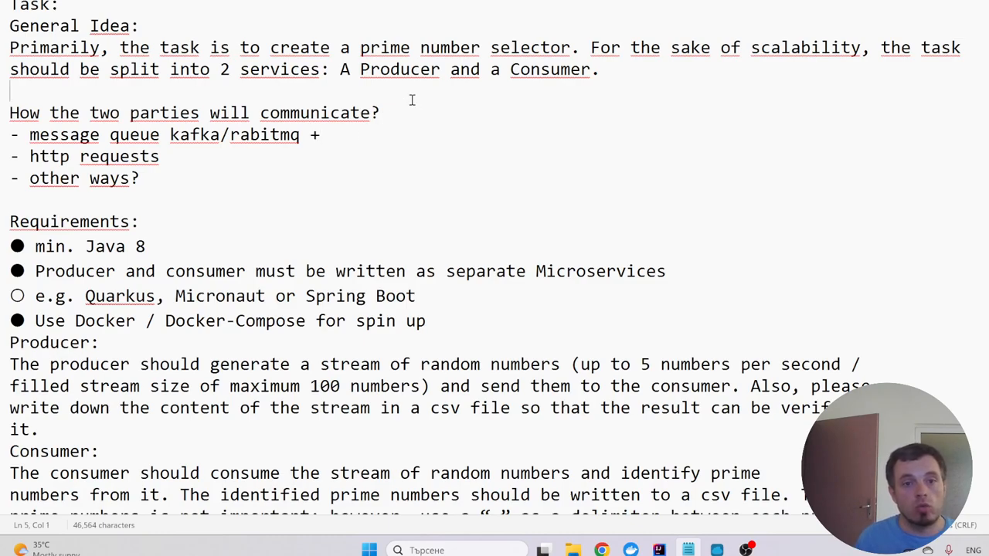
Note 'I need to communicate this - to get feedback' under the communication question
key(enter)
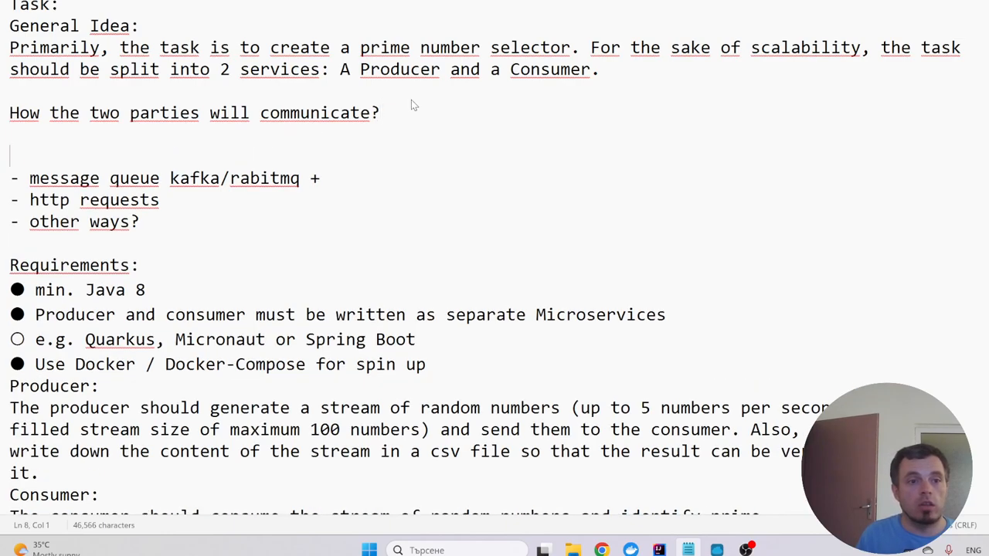
text(I)
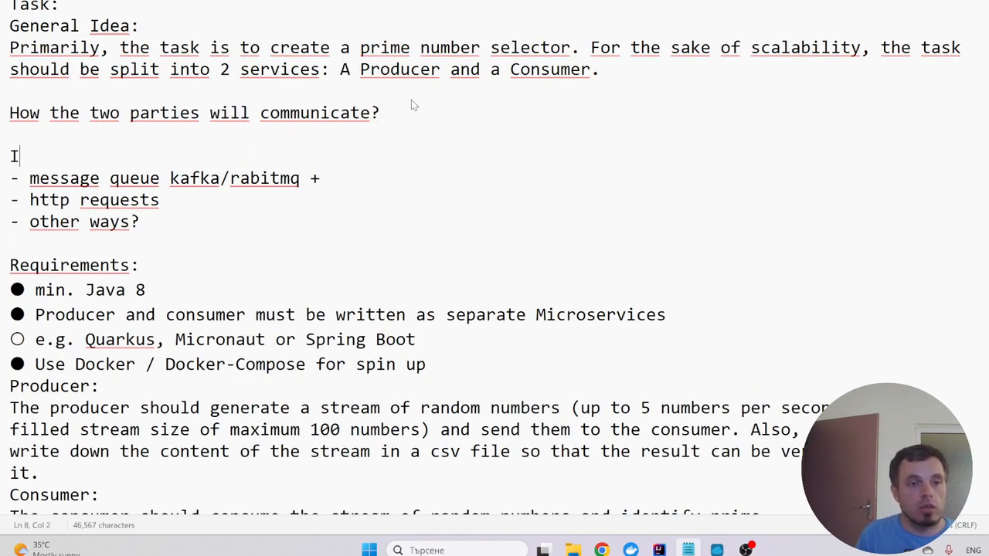
text(need to comm)
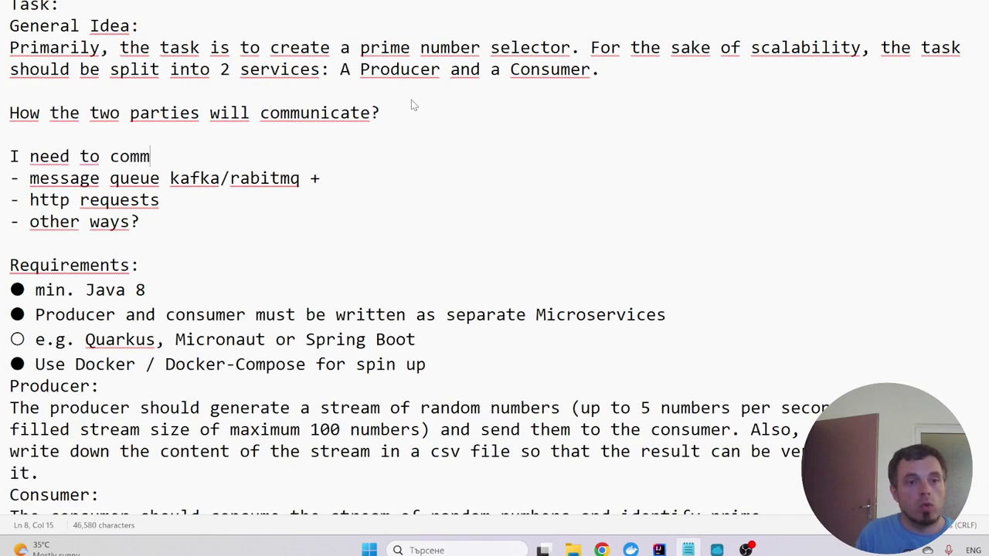
text(ini)
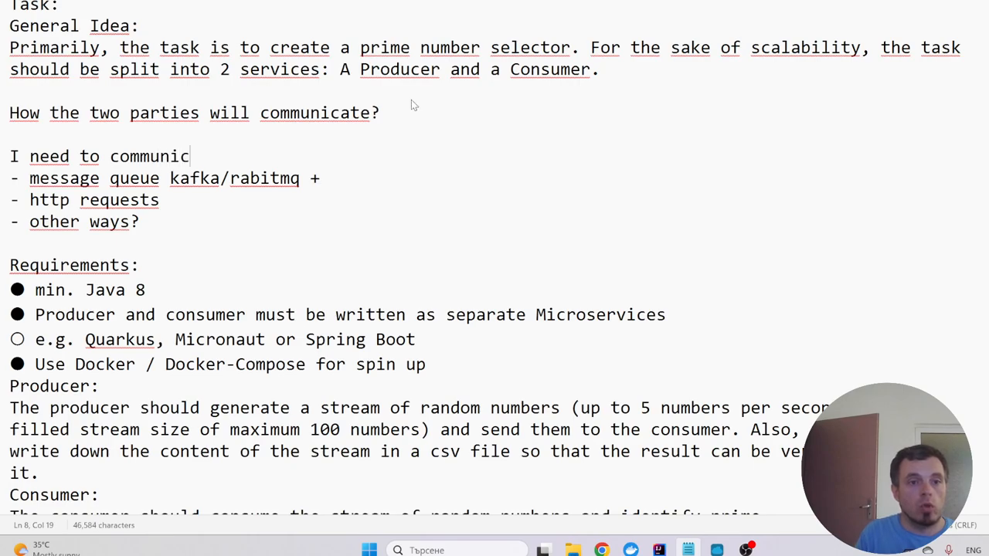
text(ate this)
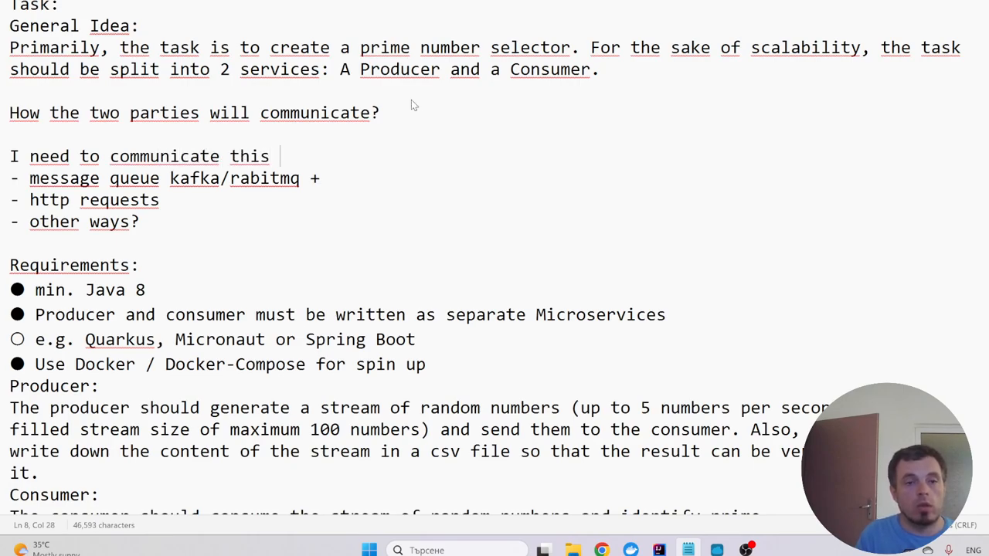
text(- to get)
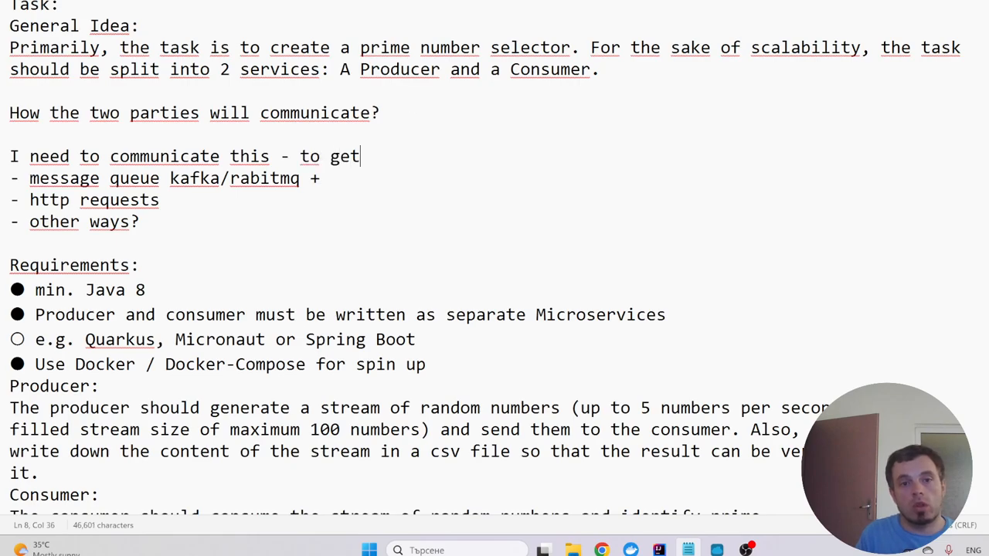
text(c)
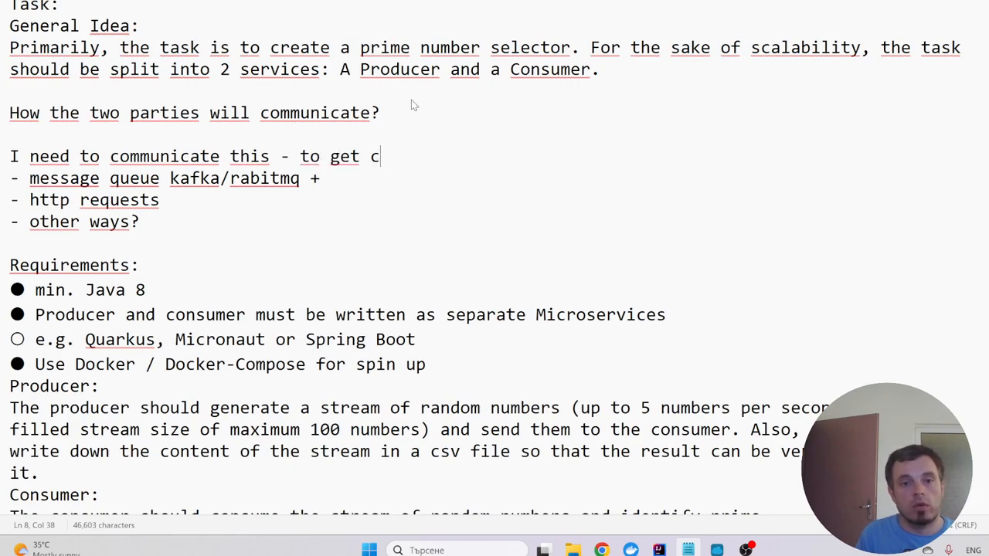
text(feedback)
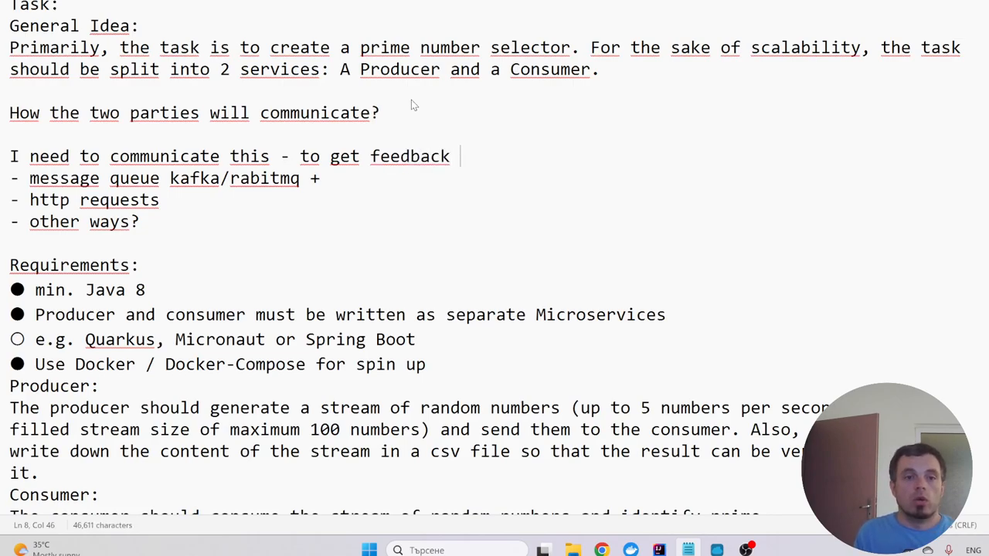
Finish the note: 'was it OK, or the requirements went?', correcting the mistyped letters
text(was it OK)
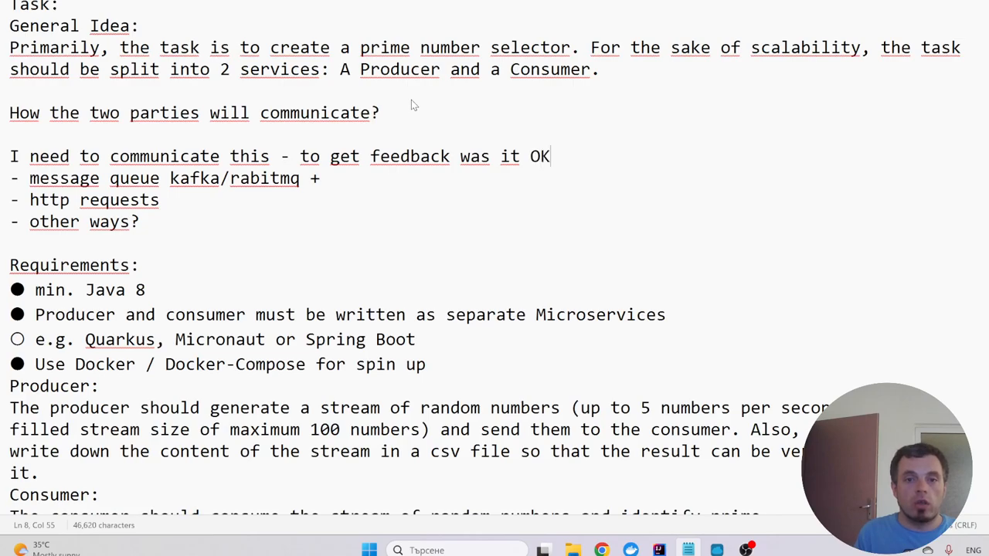
text(, or t)
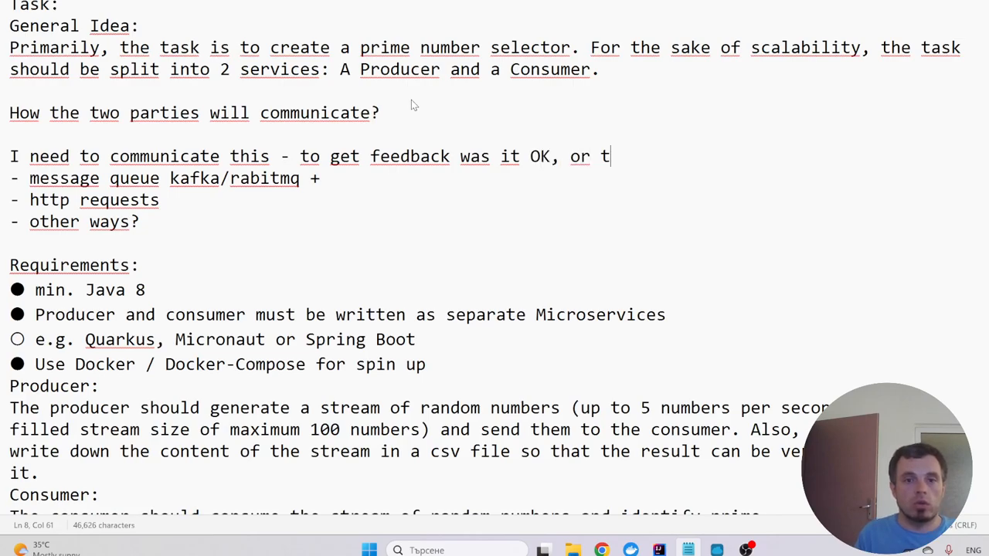
text(he reqiorem,)
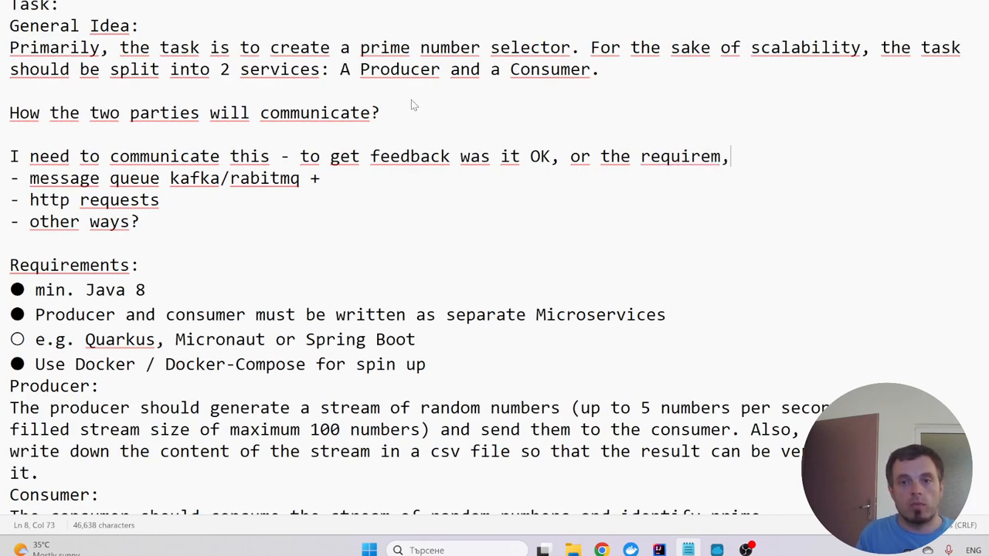
key(BackSpace)
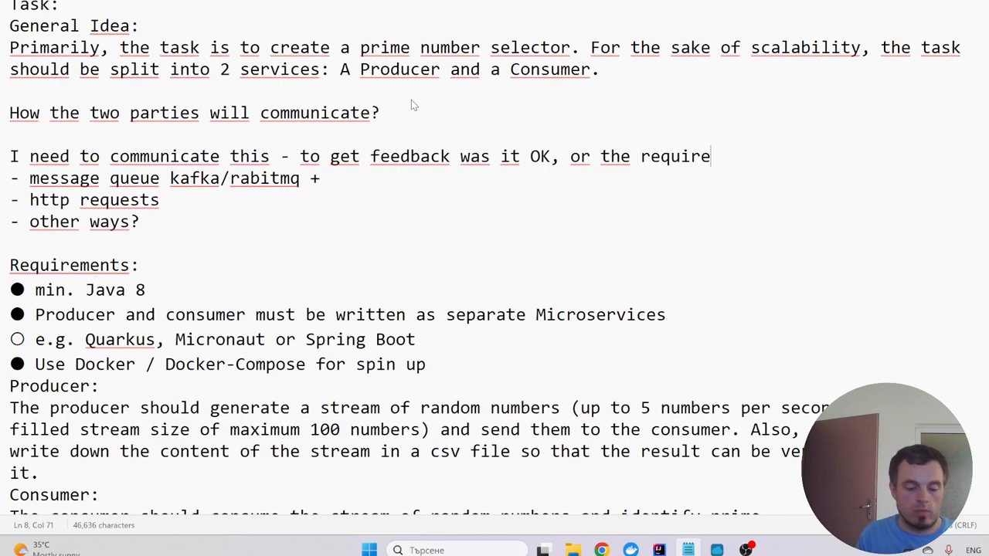
text(ments were differen)
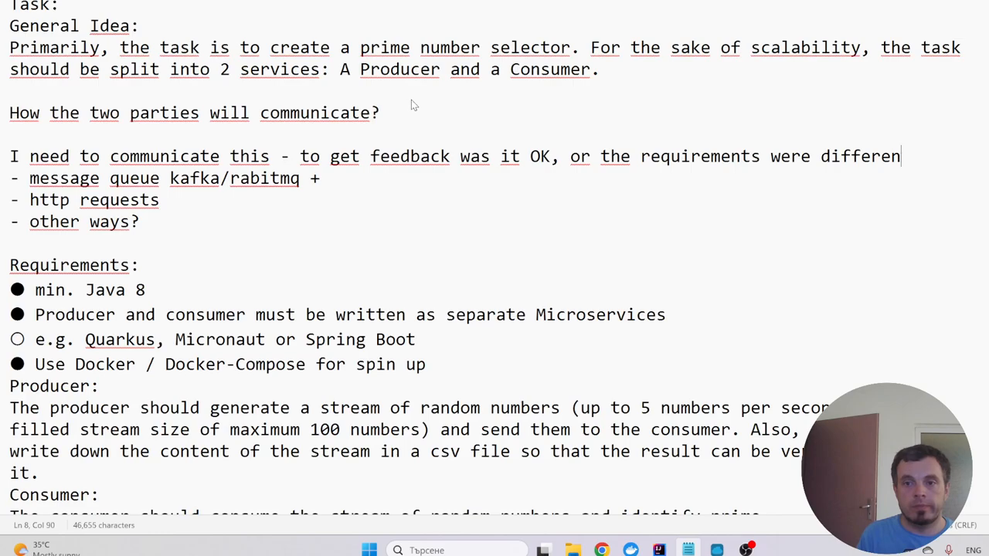
text(t?.)
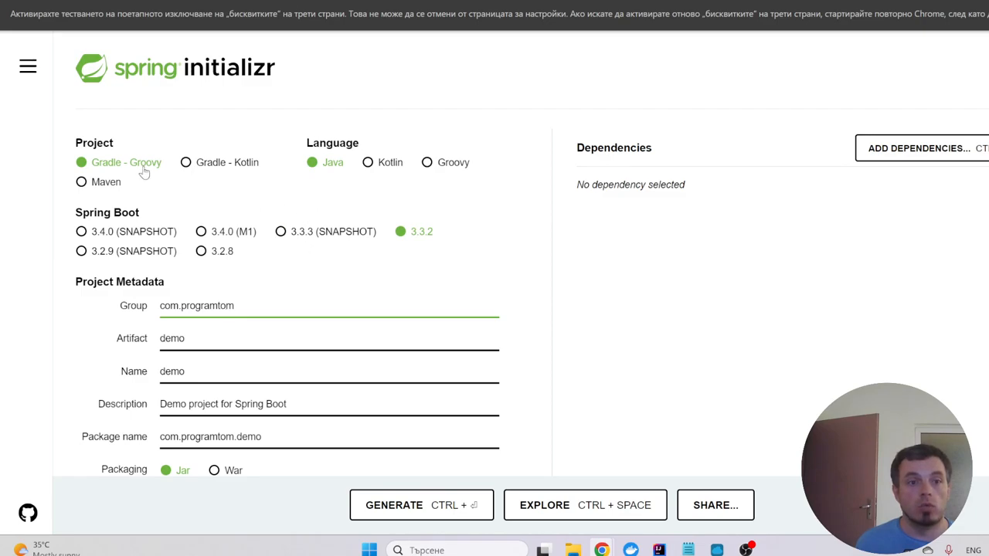
Make it a Maven project with artifact 'producer' and remove the leftover description text
click(81, 182)
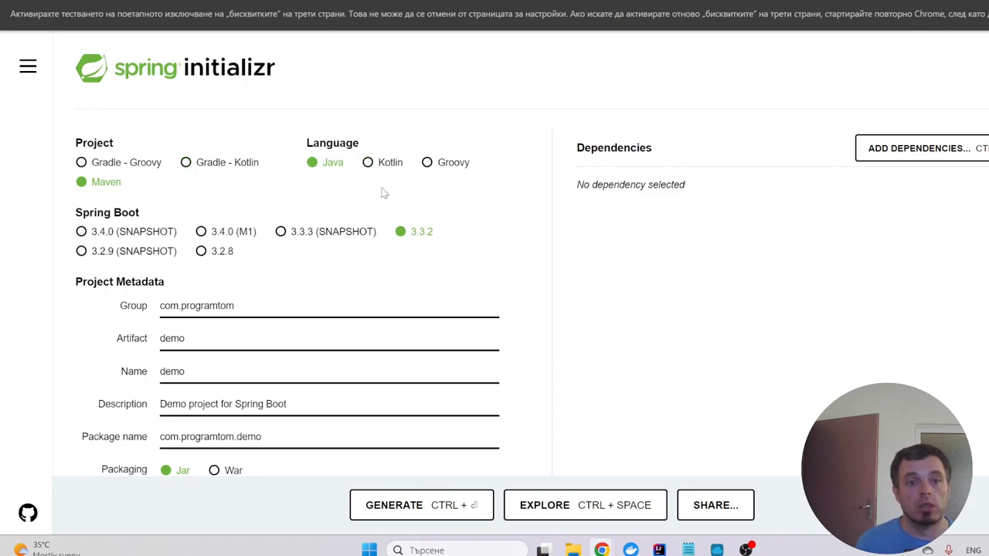
mouse_move(541, 238)
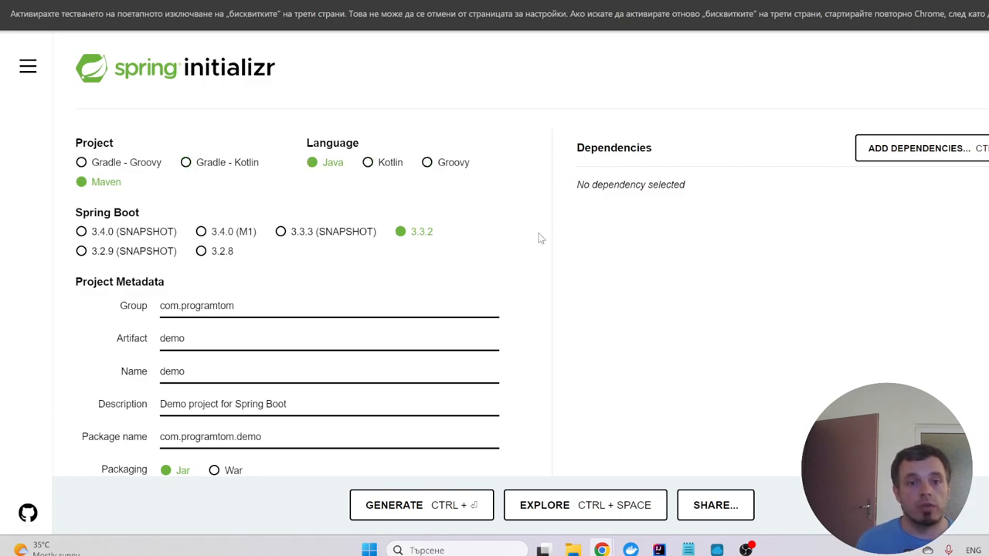
mouse_move(38, 217)
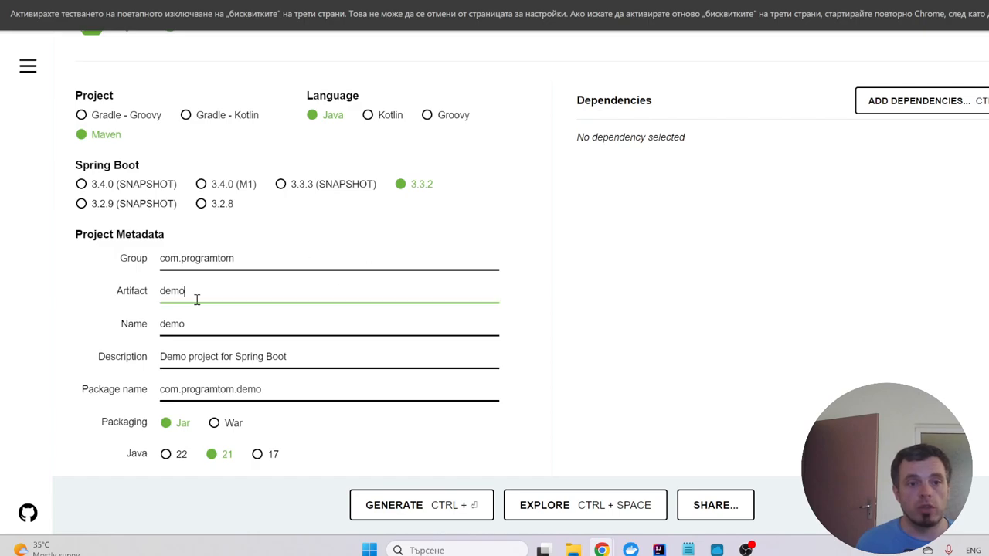
text(producer)
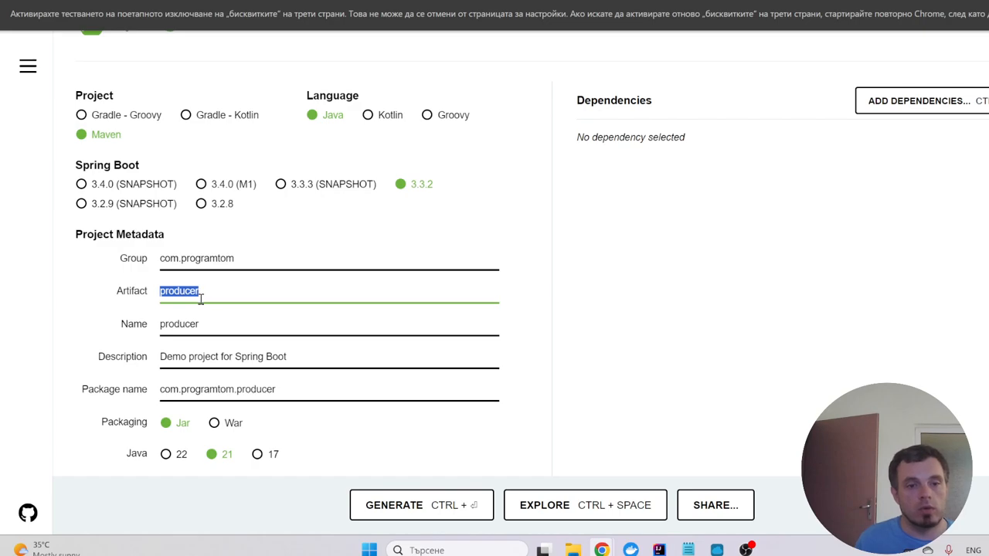
click(339, 358)
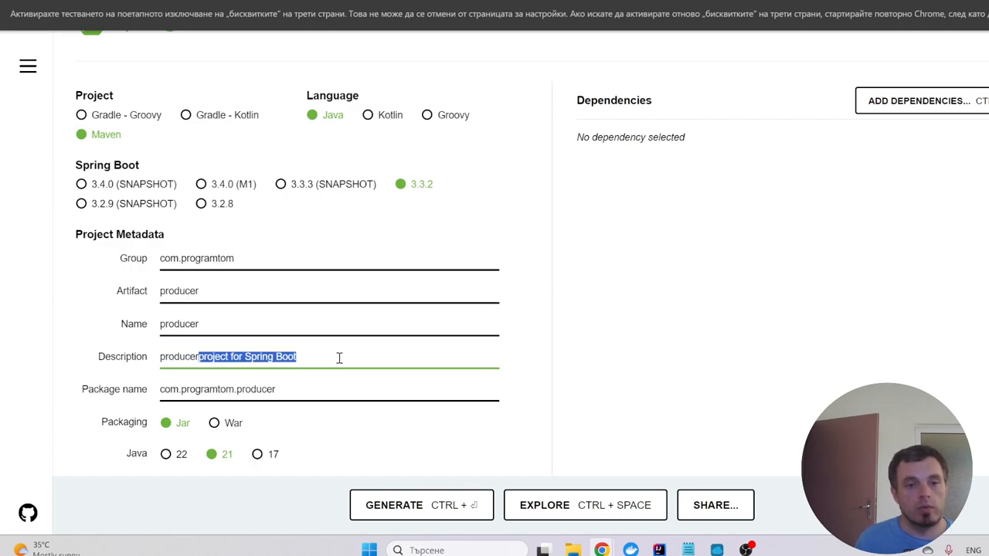
key(Delete)
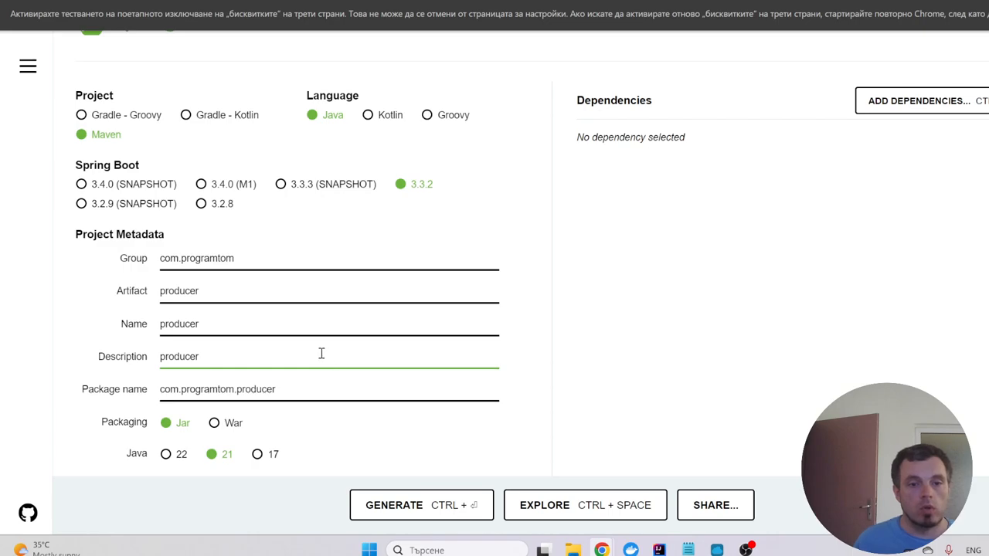
mouse_move(185, 390)
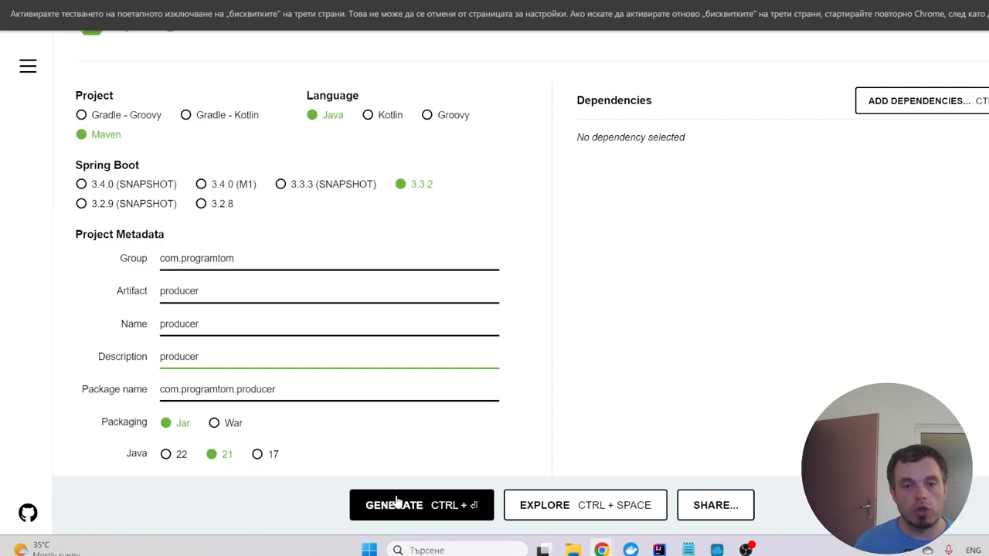
Search the dependencies for Spring Web and add it to the producer project
click(392, 503)
text(res)
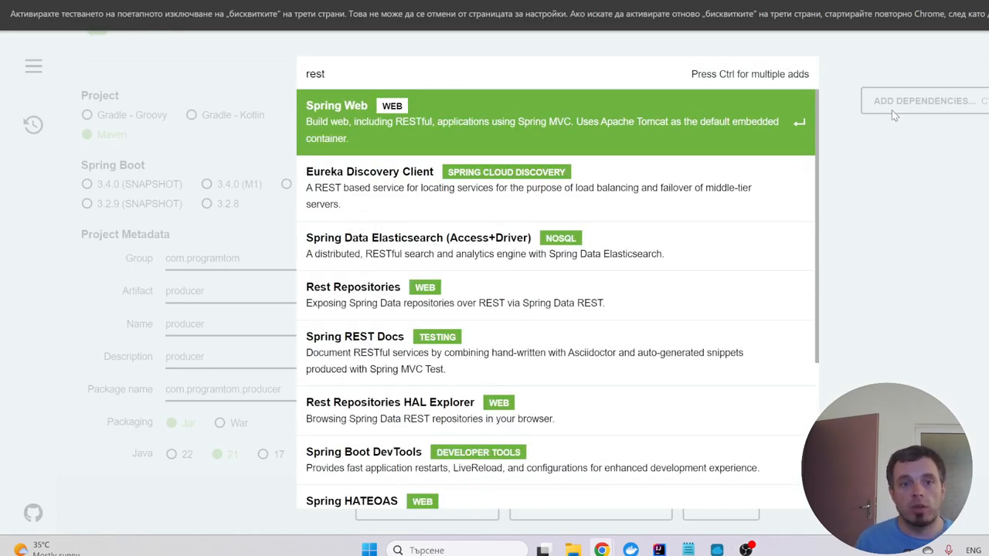
text(te)
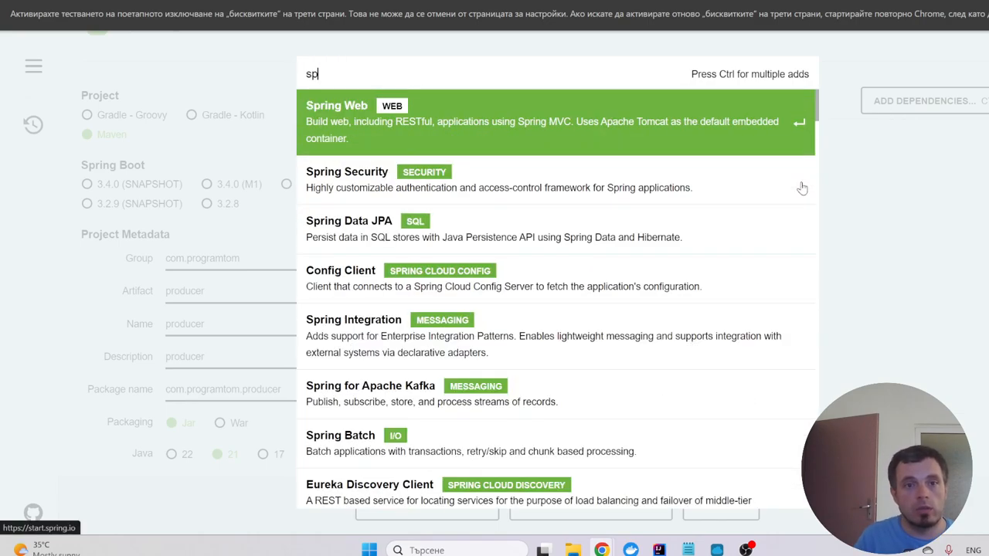
text(spring re)
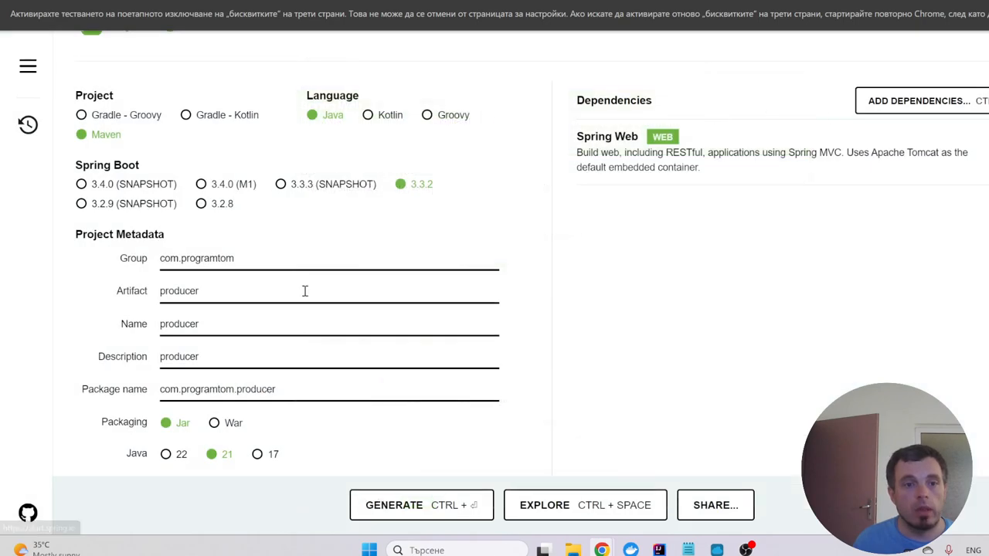
mouse_move(430, 229)
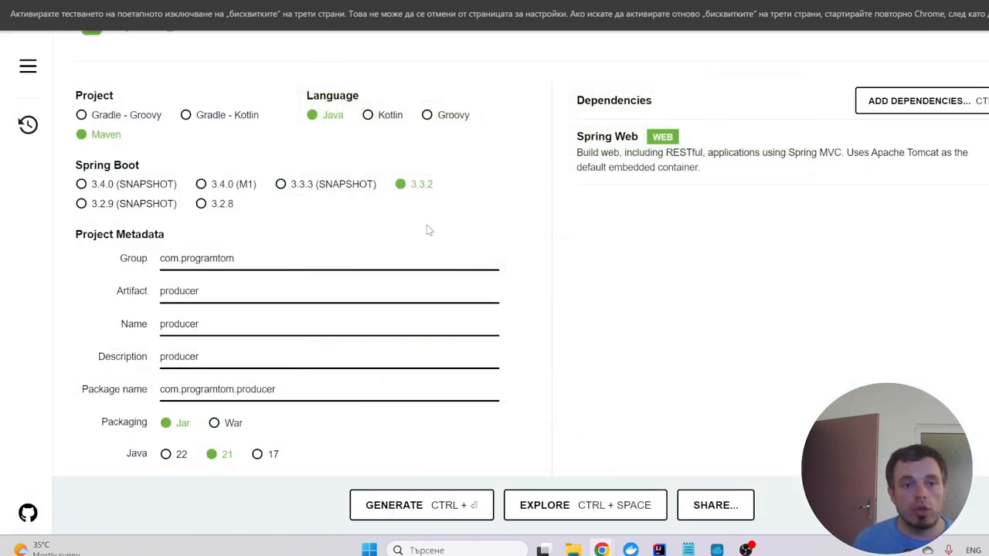
Generate the producer project and save its archive as producer.zip
click(393, 505)
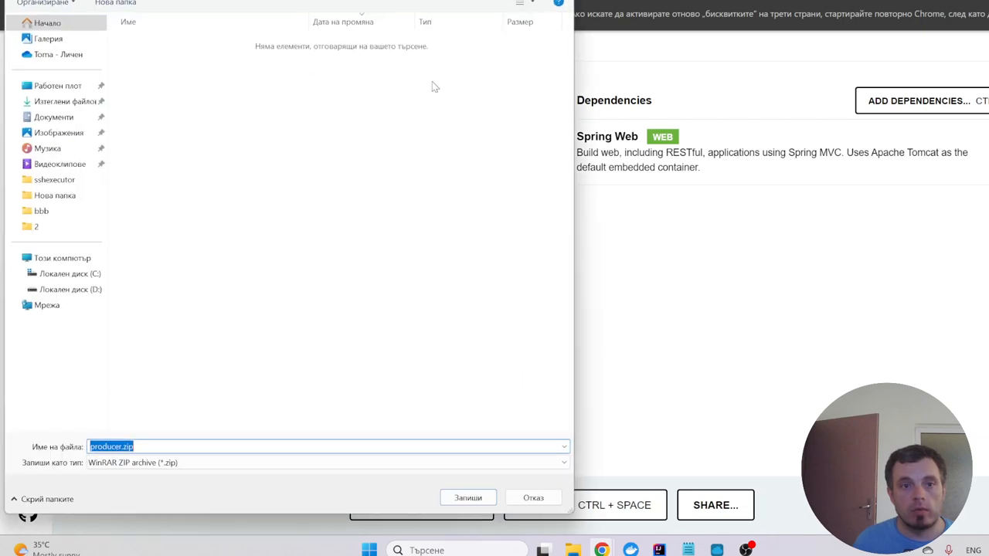
click(467, 497)
text(c)
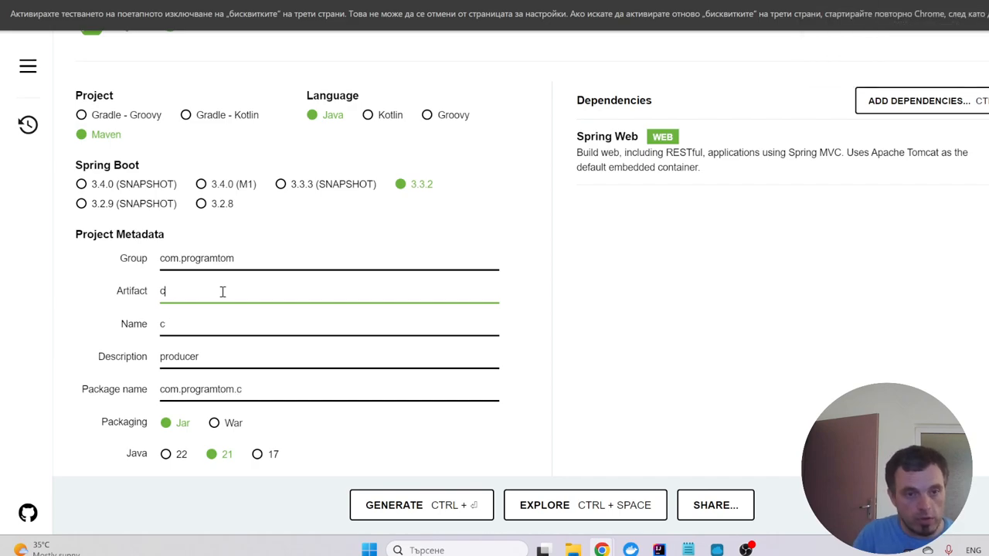
text(onsumer)
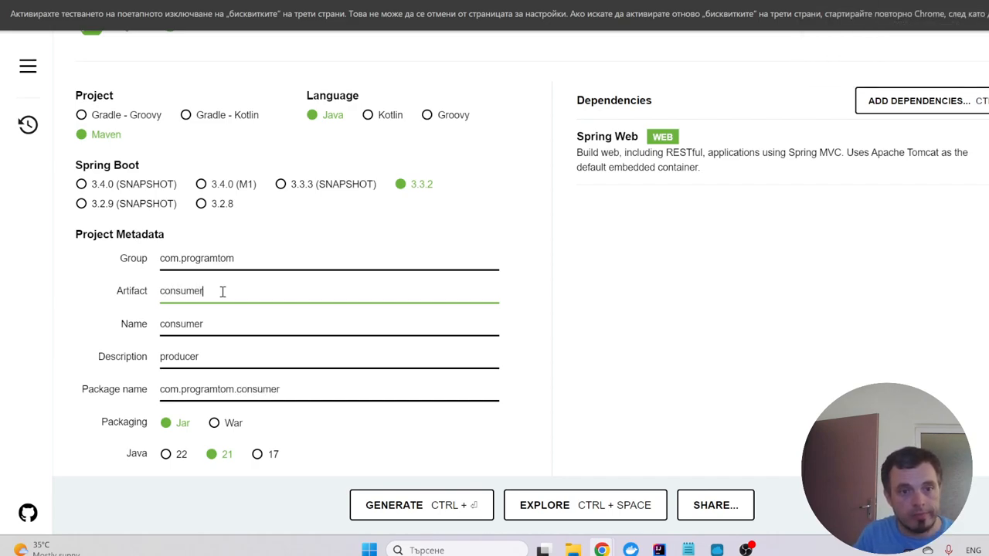
Change the project to consumer, generate it and save consumer.zip in the same folder
double_click(179, 356)
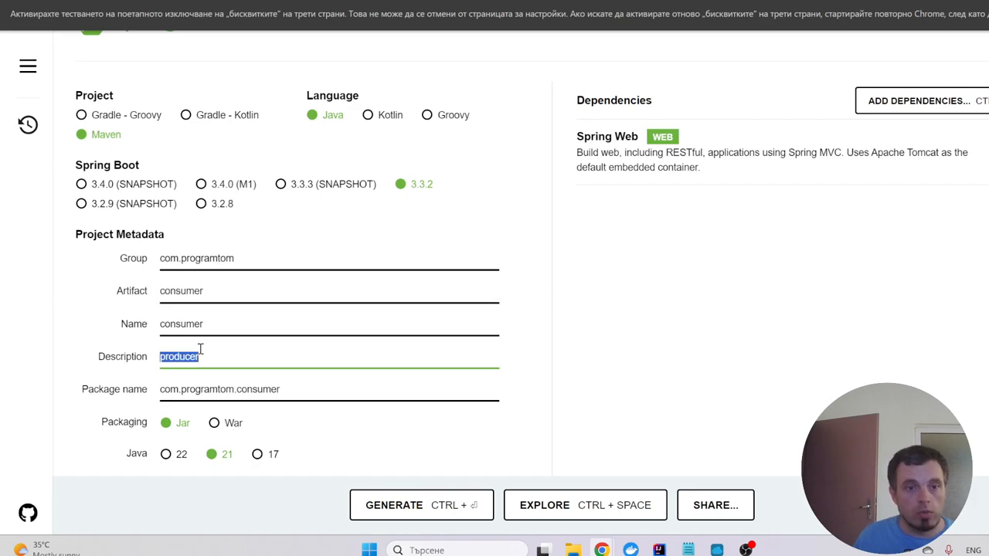
text(consumer)
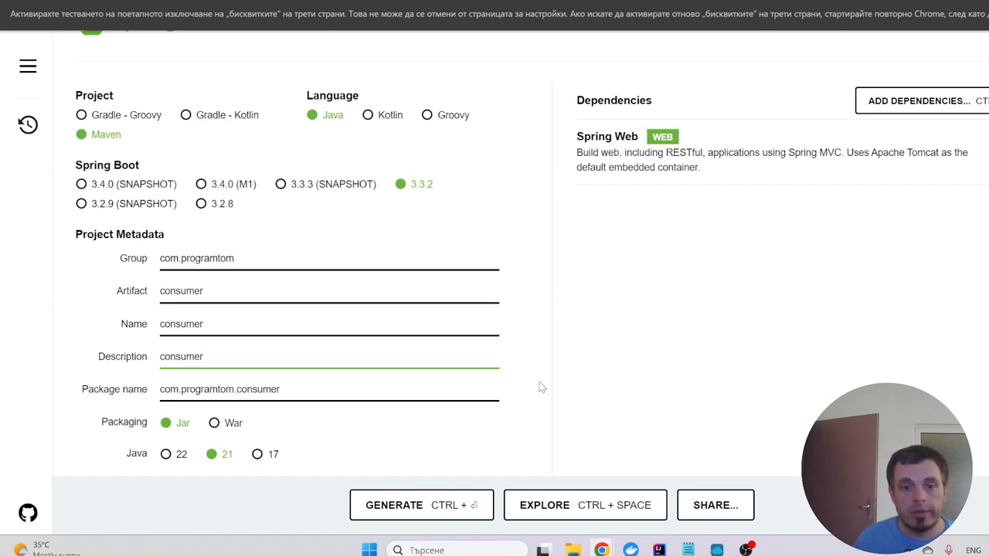
click(394, 506)
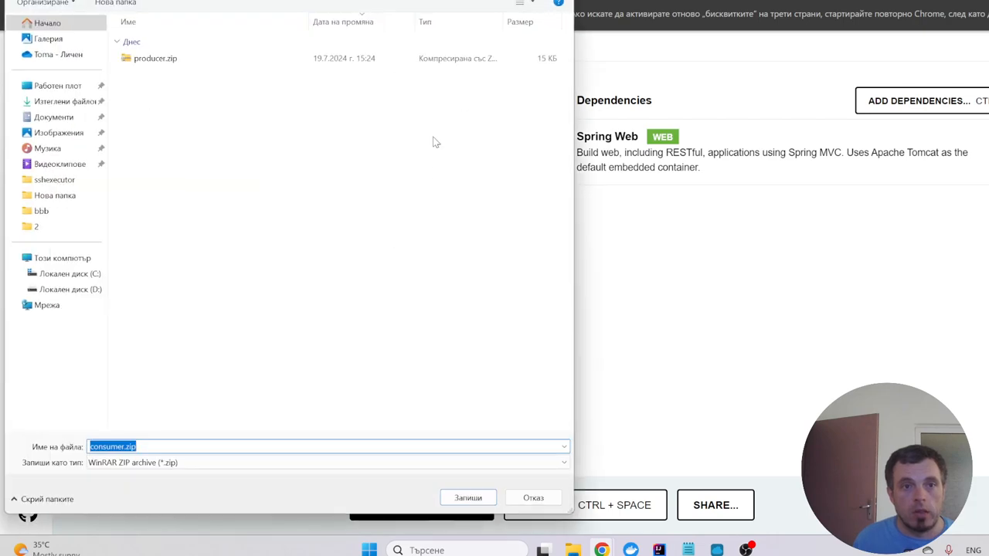
mouse_move(466, 498)
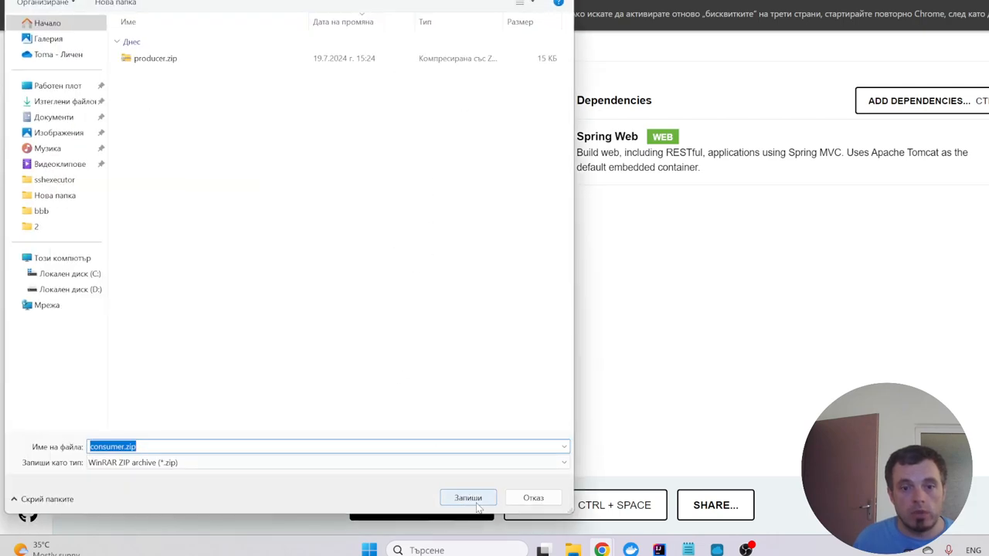
click(466, 498)
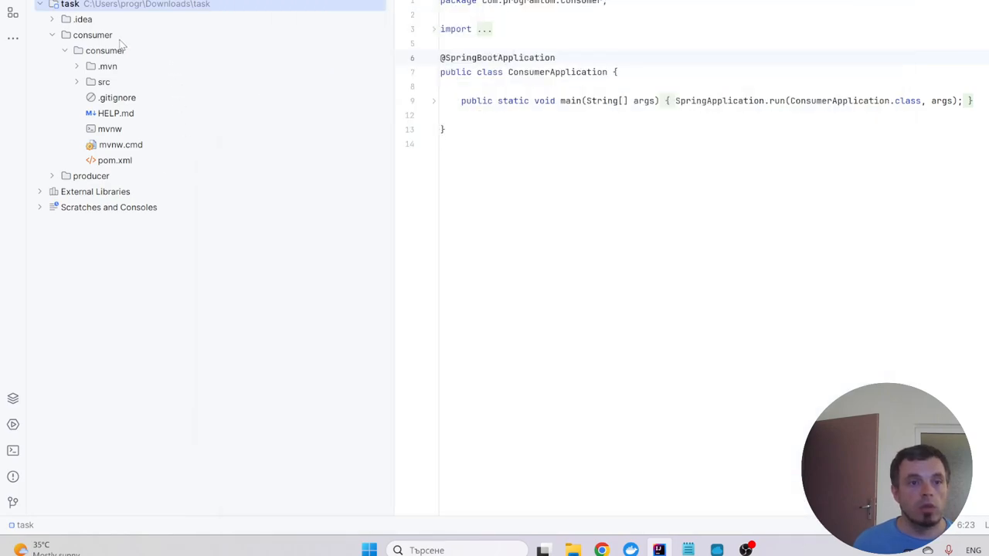
Expand the nested consumer folder and reveal the producer folder's contents in the Project tree
click(106, 49)
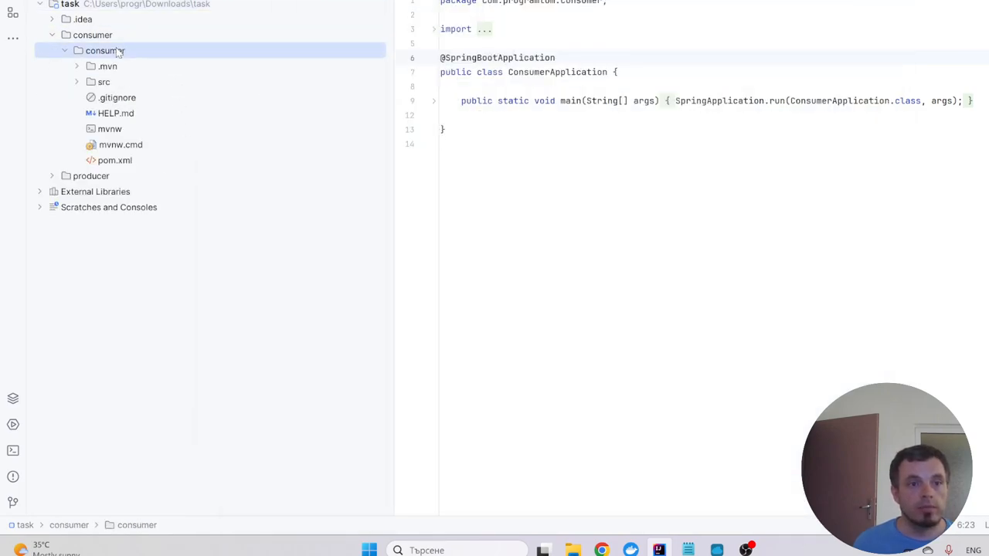
click(90, 176)
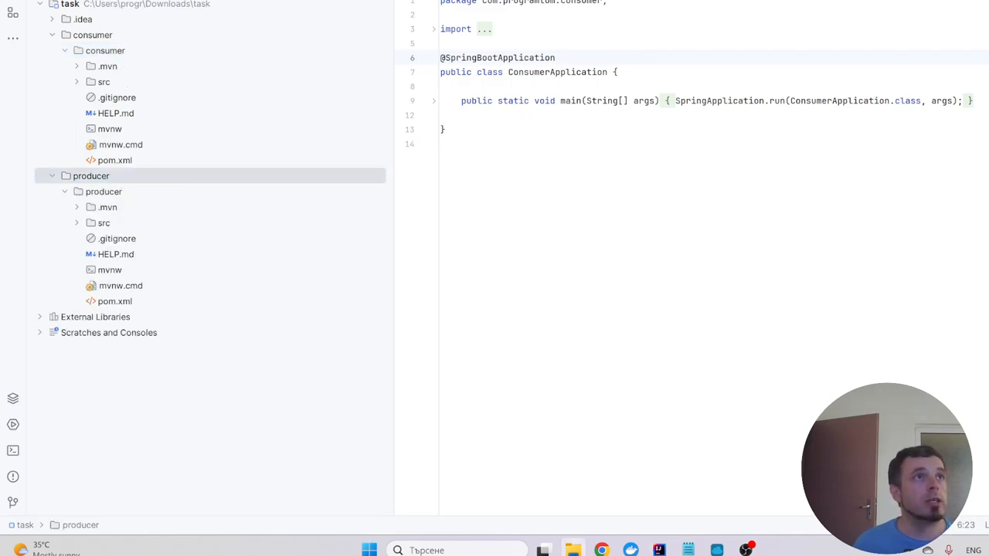
mouse_move(242, 82)
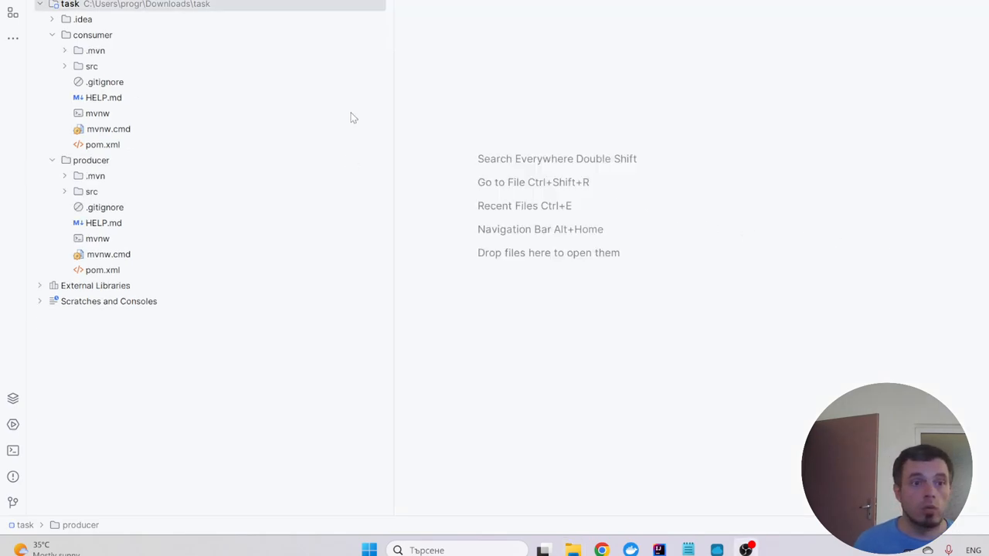
Reach Project Structure settings from the File menu of the main application menu
click(13, 12)
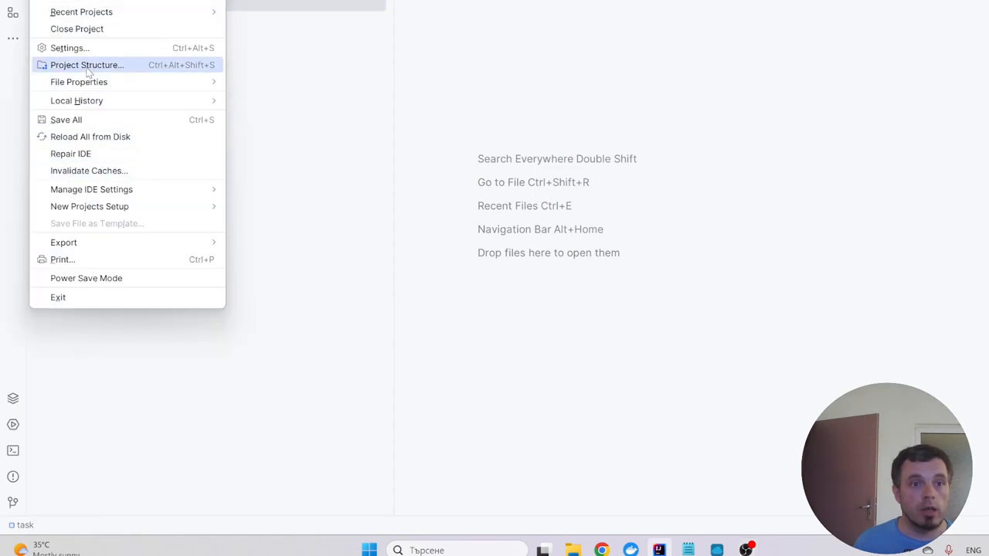
click(70, 48)
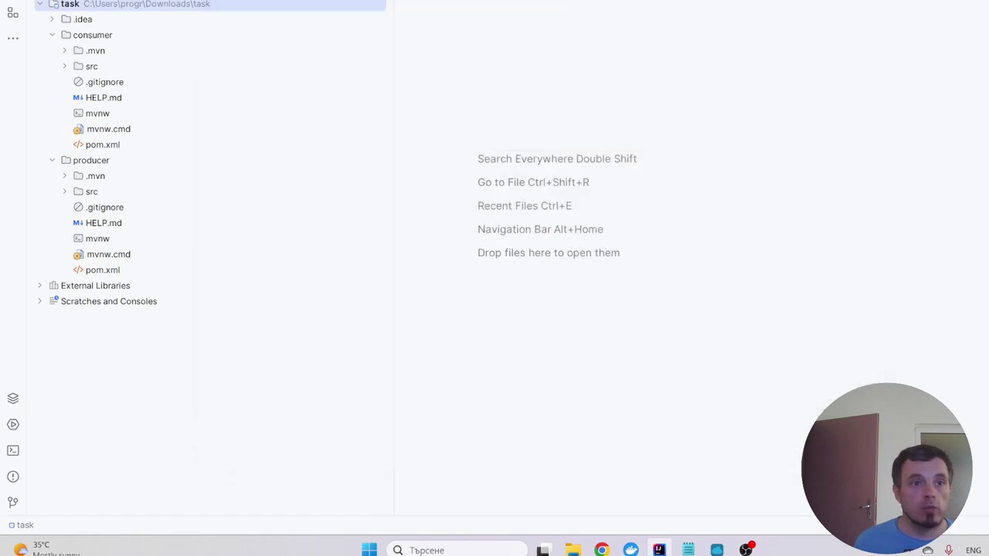
click(16, 3)
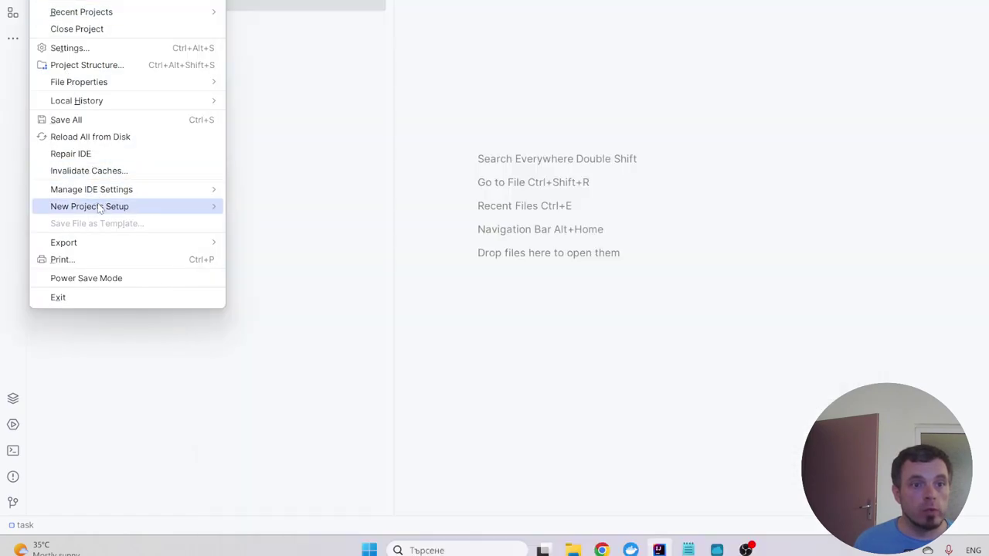
mouse_move(91, 189)
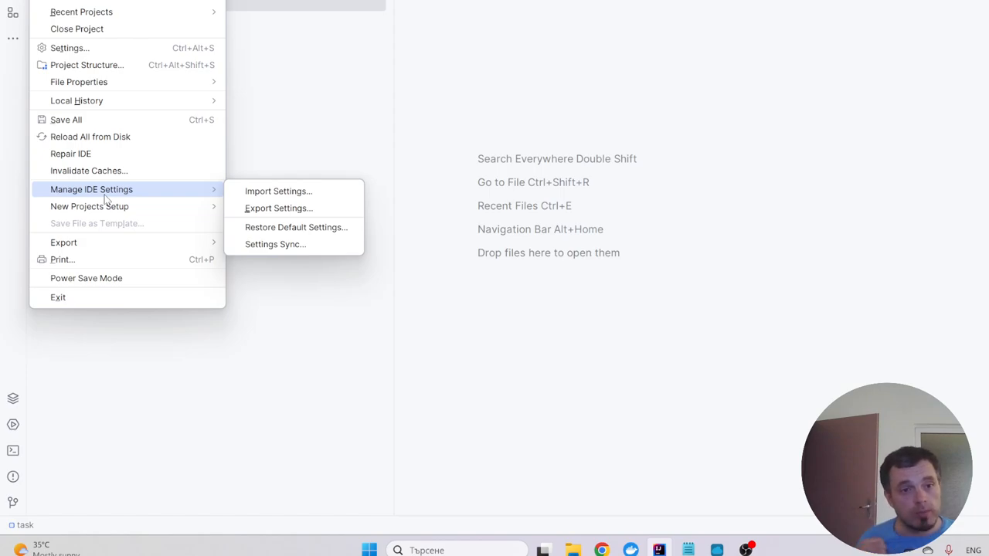
mouse_move(117, 204)
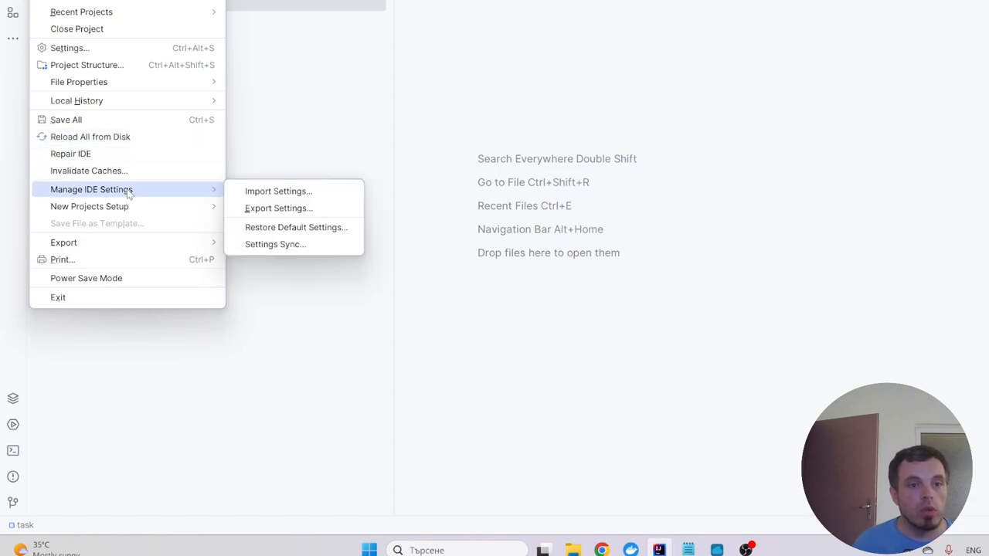
click(86, 65)
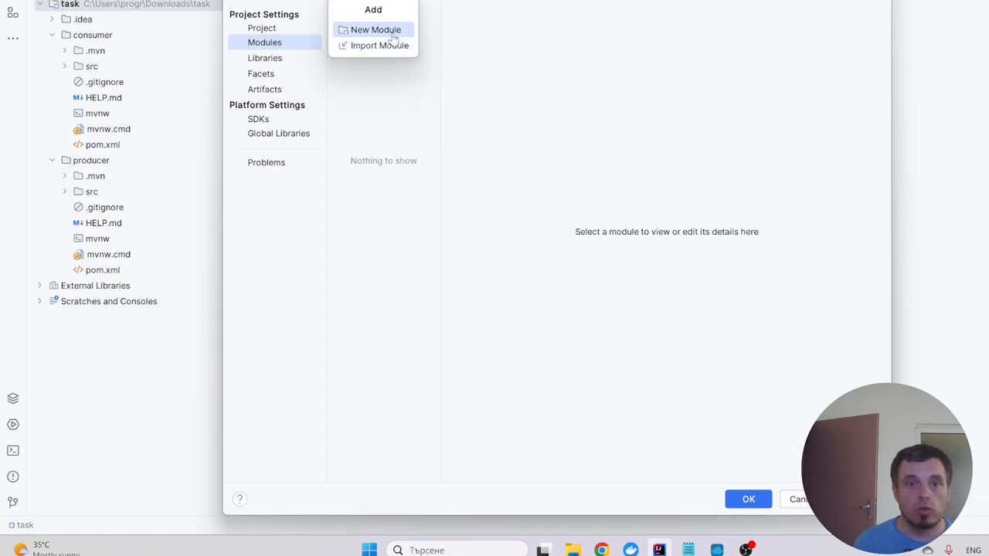
Import consumer and producer folders as modules and apply the module setup
click(381, 45)
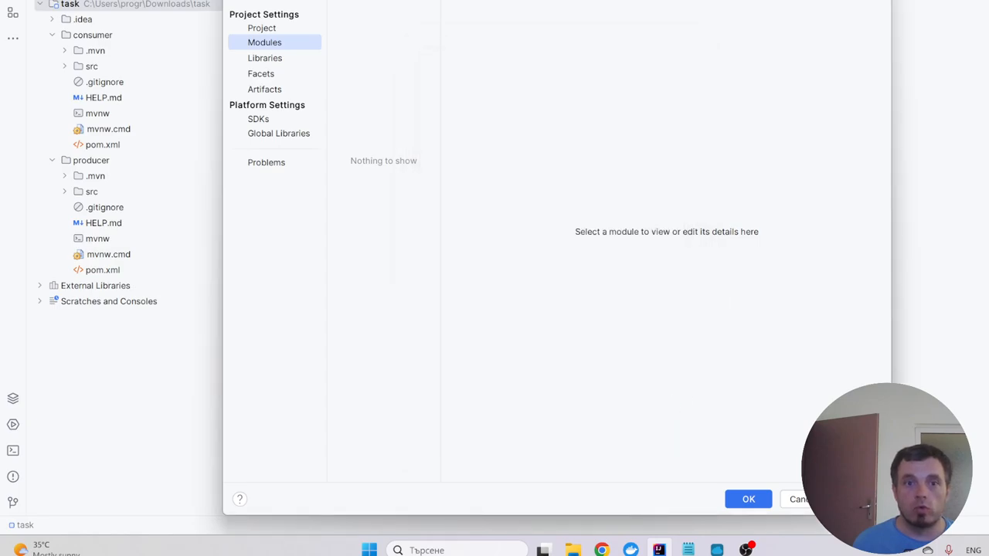
mouse_move(461, 139)
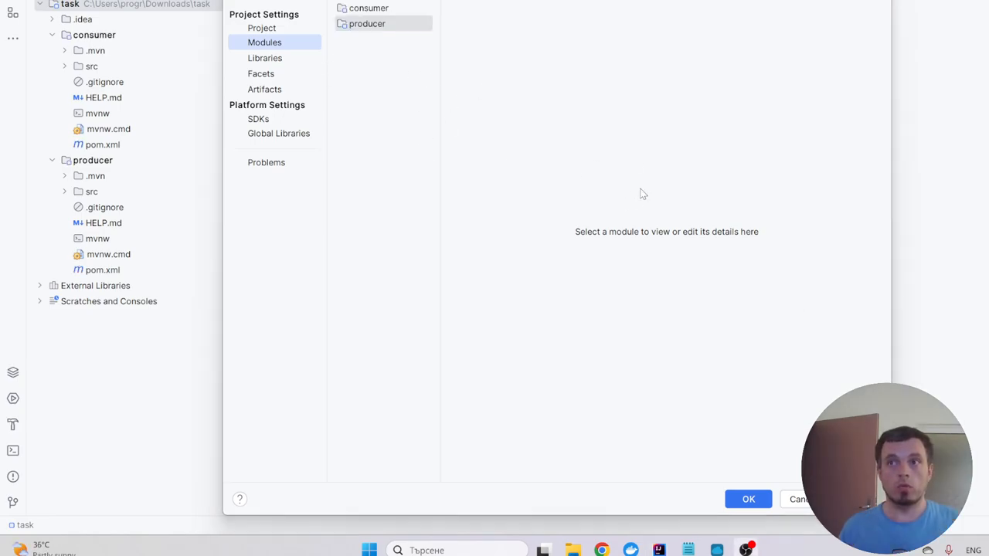
mouse_move(550, 199)
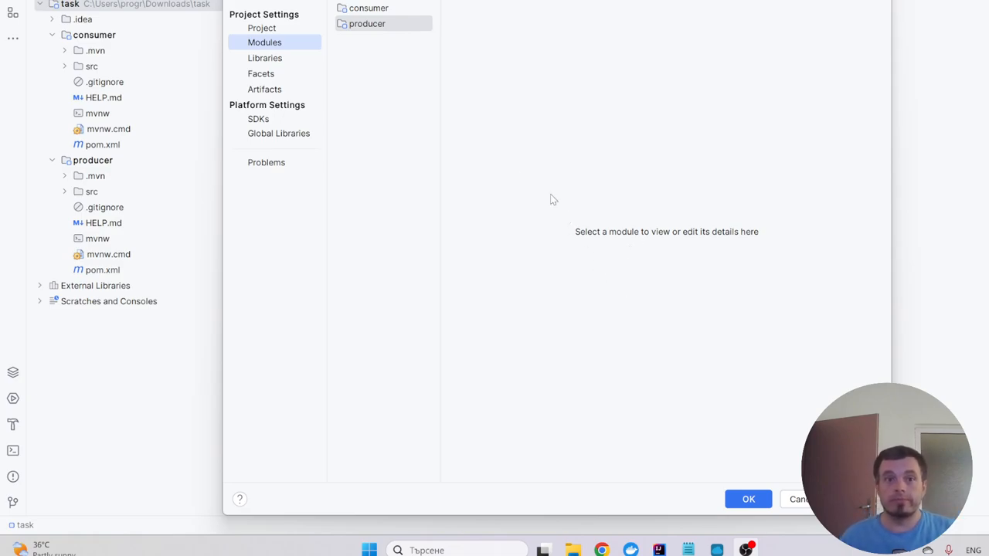
mouse_move(659, 200)
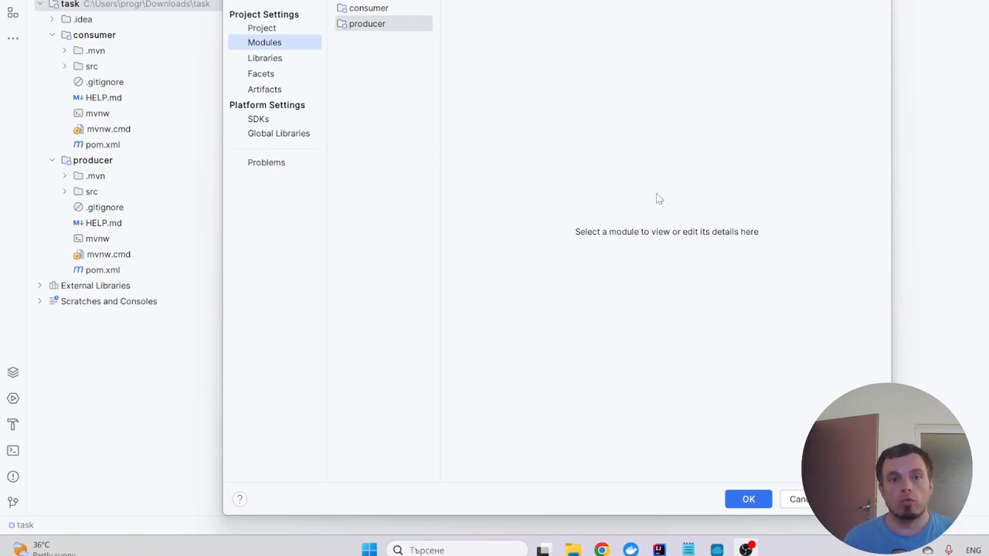
click(748, 498)
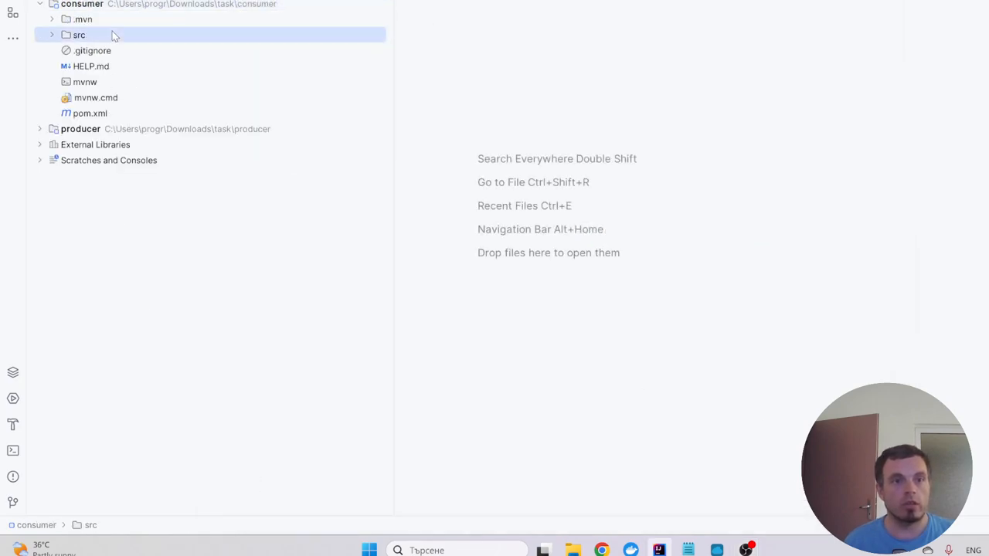
Expand consumer's sources and view ConsumerApplication, then select the producer module
click(79, 34)
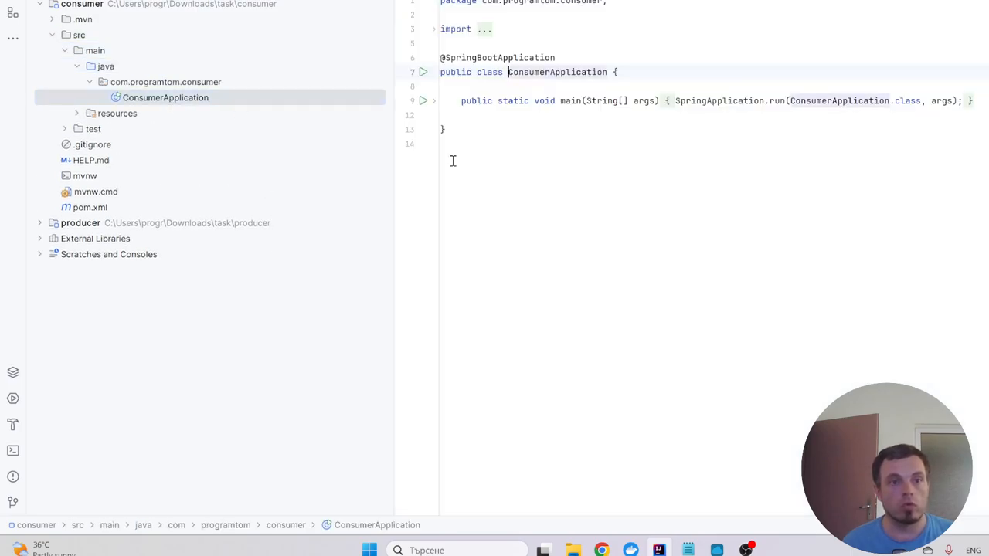
click(442, 130)
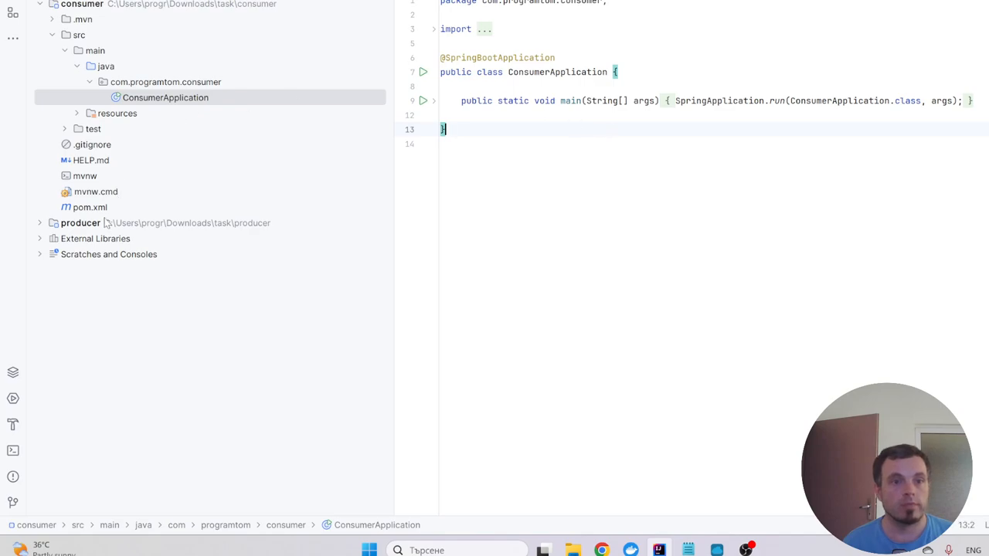
click(80, 222)
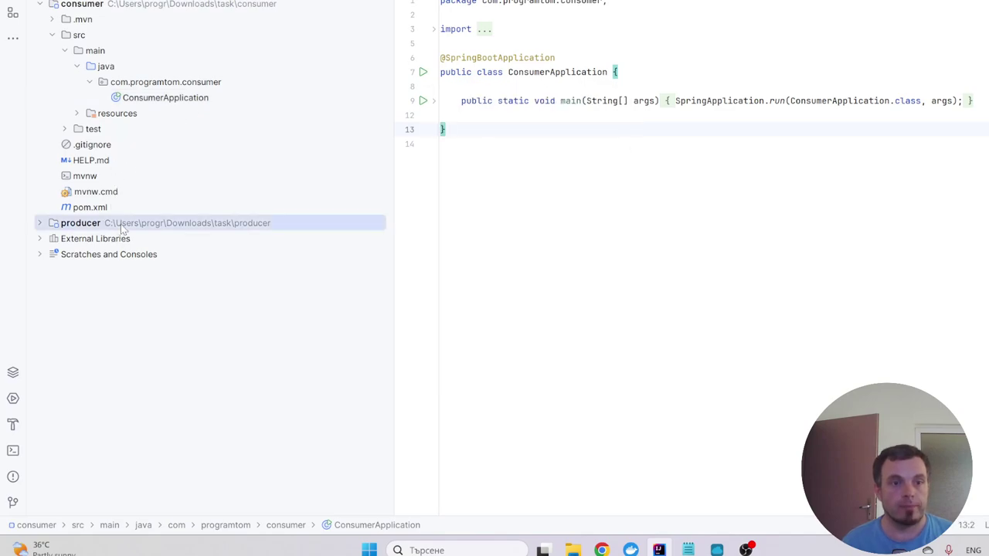
Drill down producer's sources to ProducerApplication
click(40, 223)
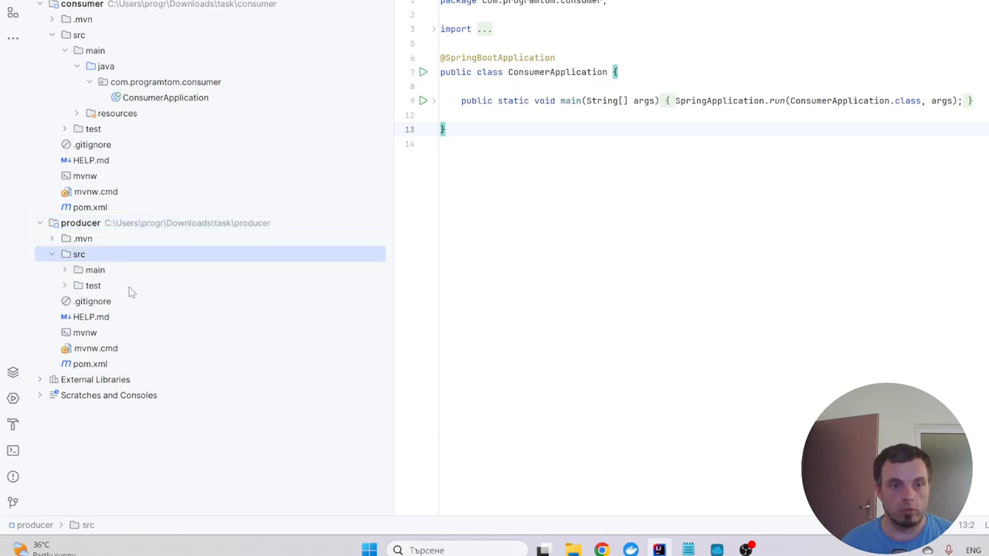
click(95, 269)
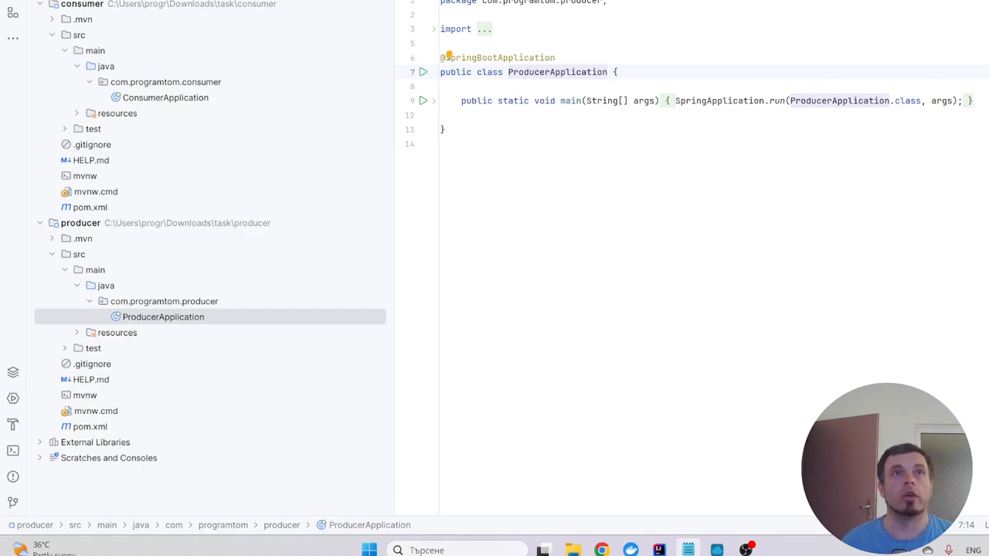
mouse_move(219, 339)
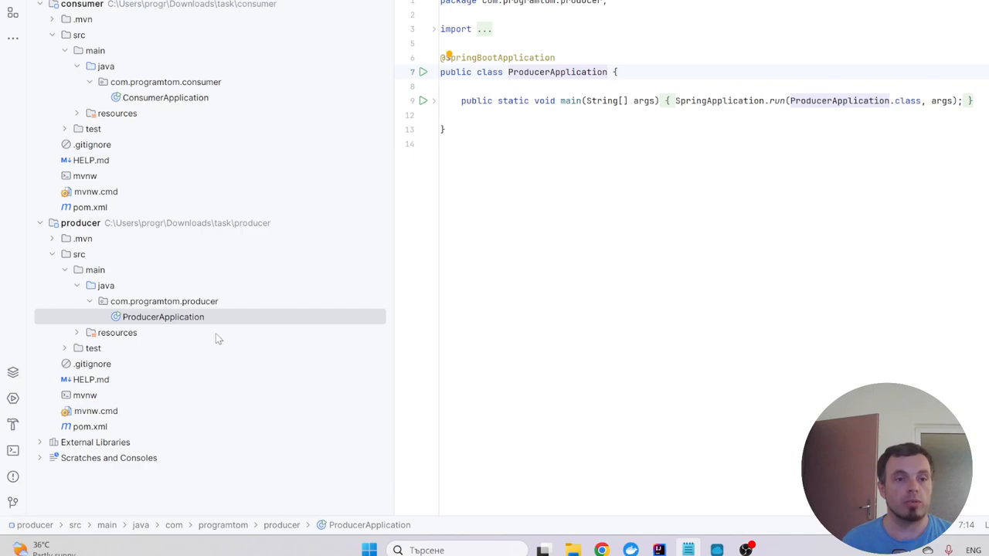
mouse_move(170, 334)
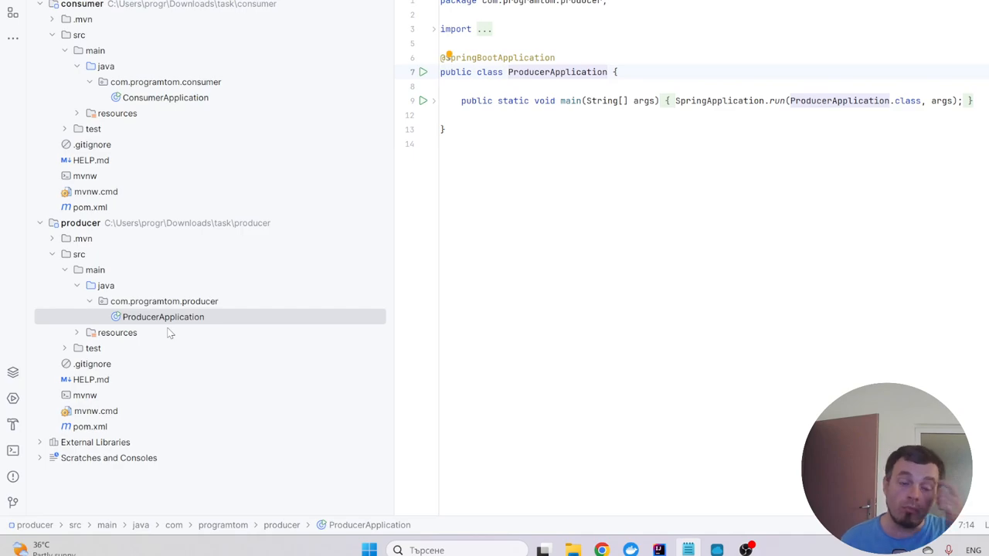
mouse_move(151, 291)
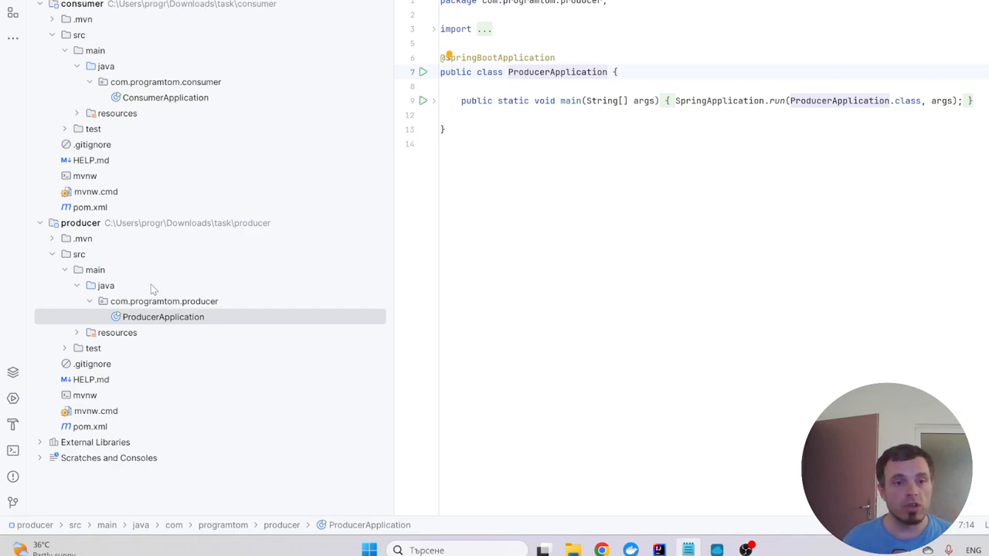
click(40, 223)
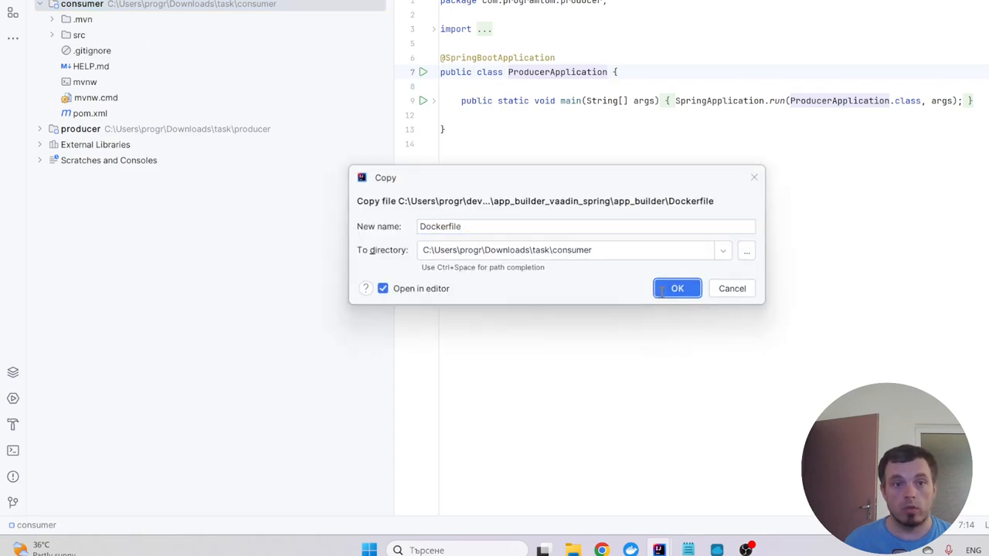
click(677, 289)
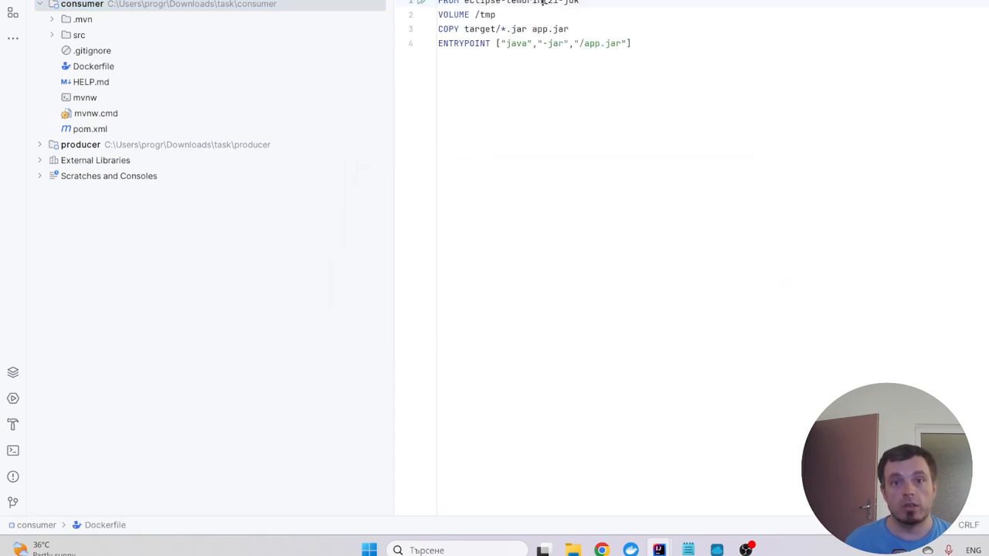
mouse_move(448, 3)
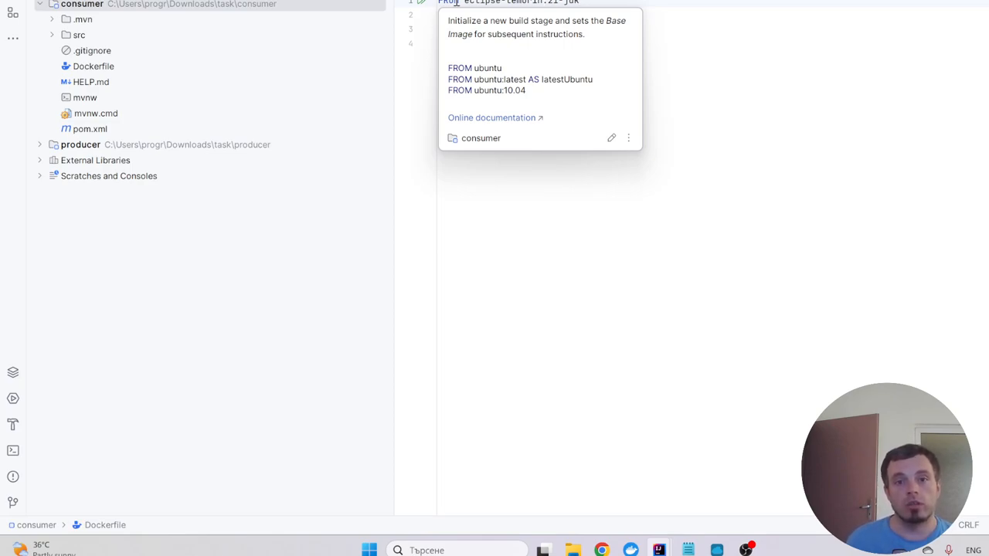
mouse_move(498, 14)
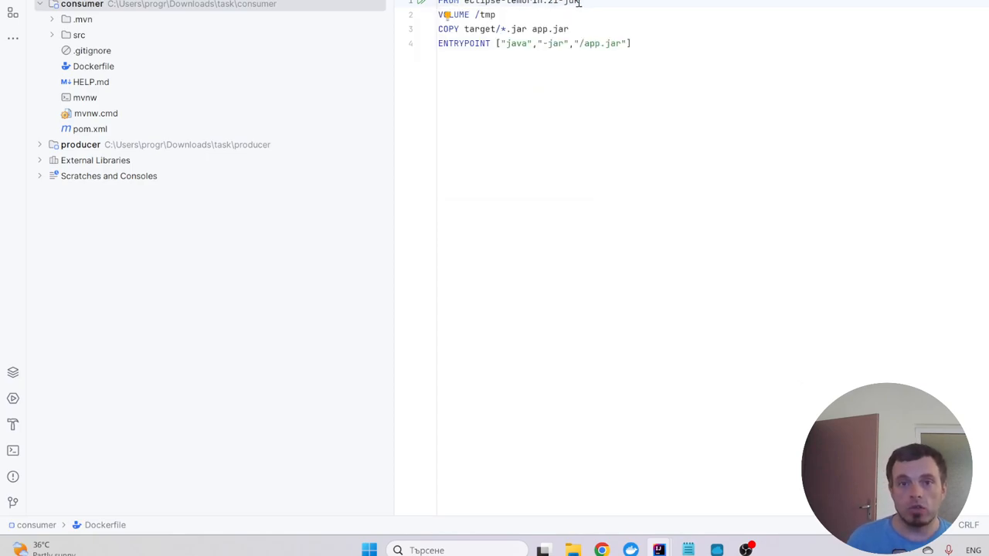
click(495, 15)
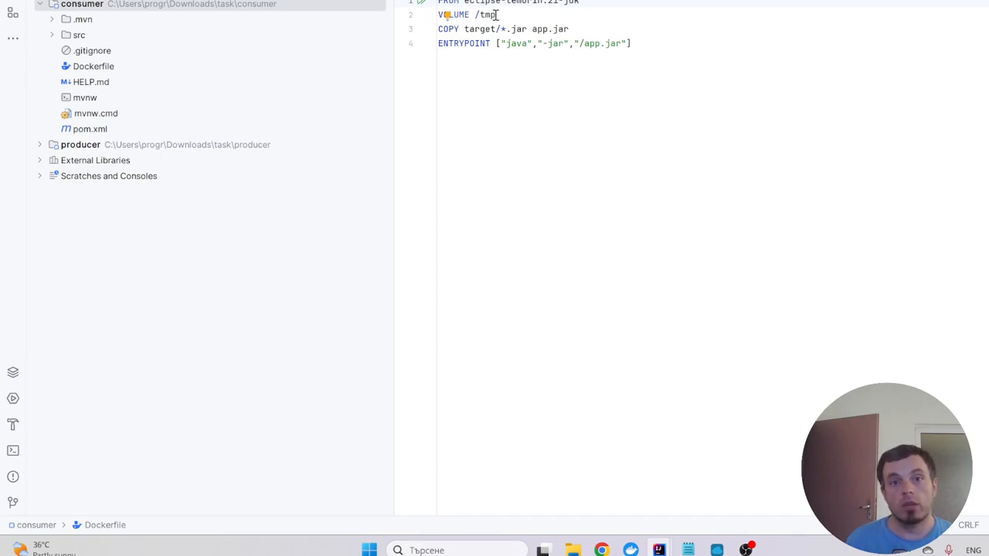
click(482, 28)
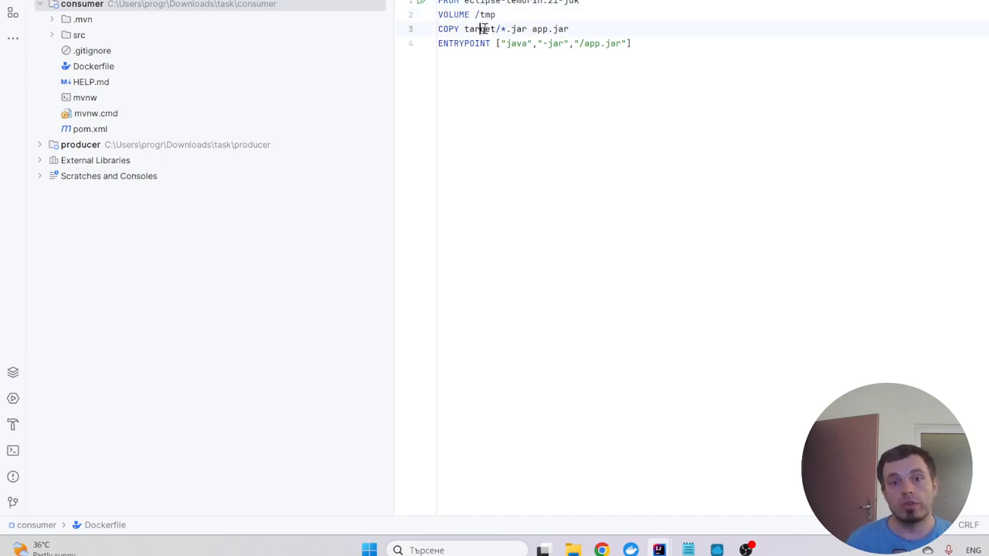
click(564, 27)
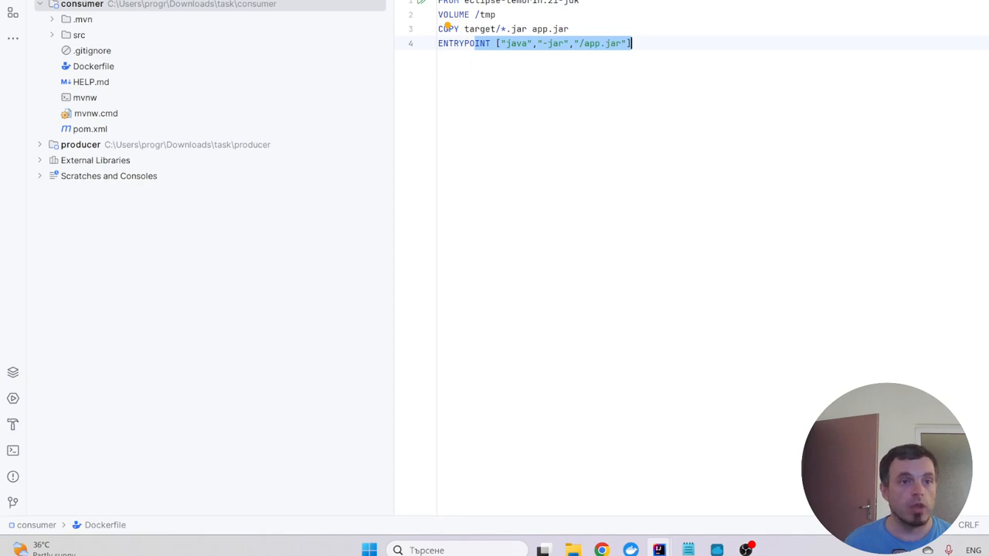
mouse_move(105, 69)
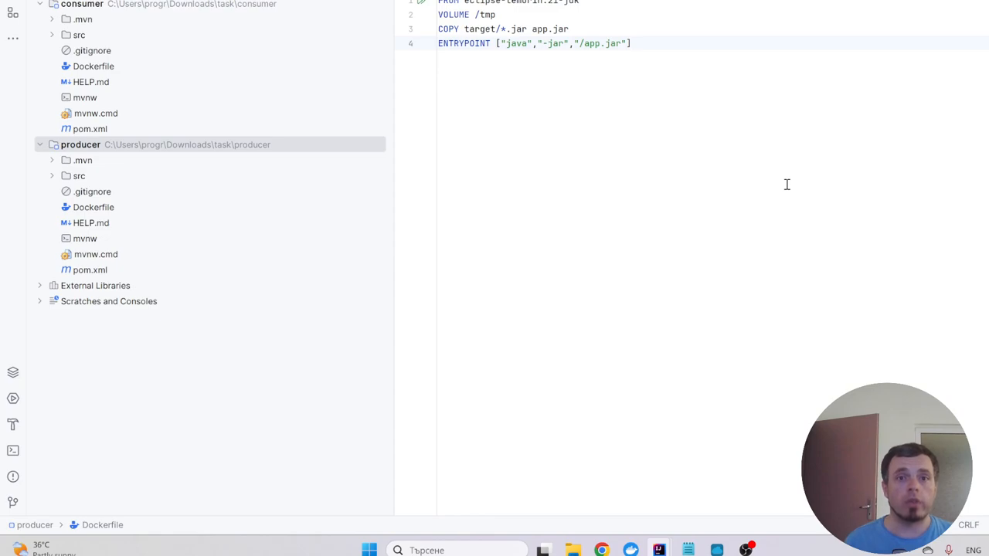
mouse_move(538, 179)
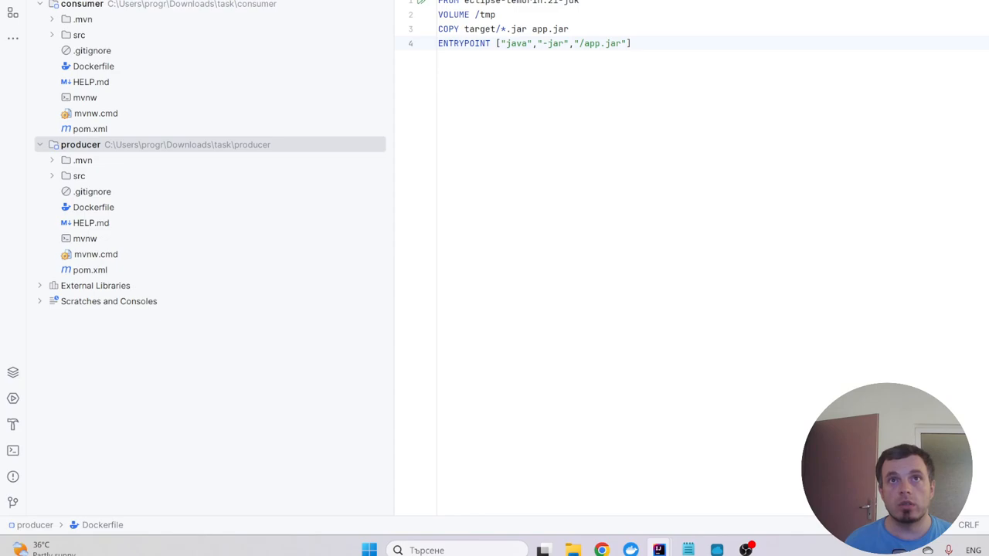
mouse_move(497, 170)
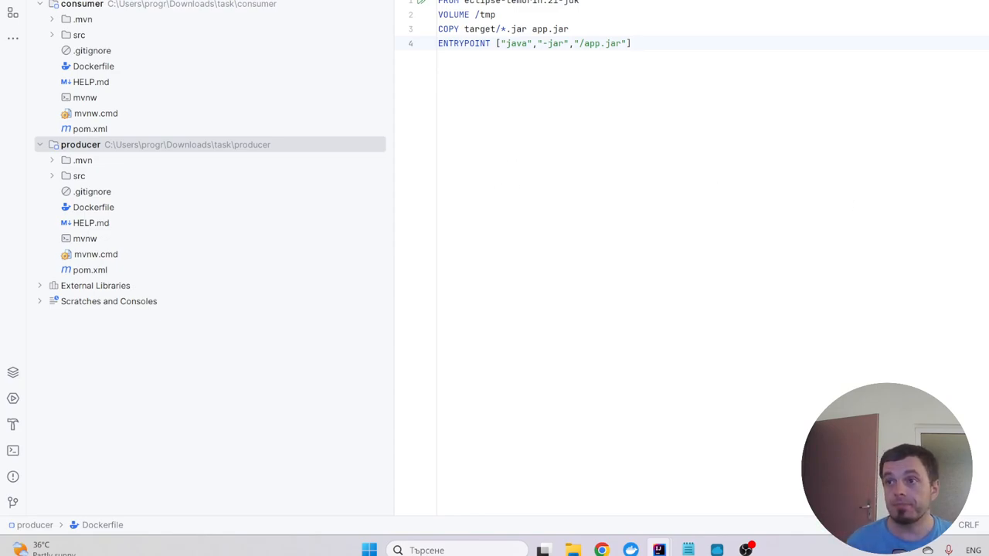
mouse_move(861, 19)
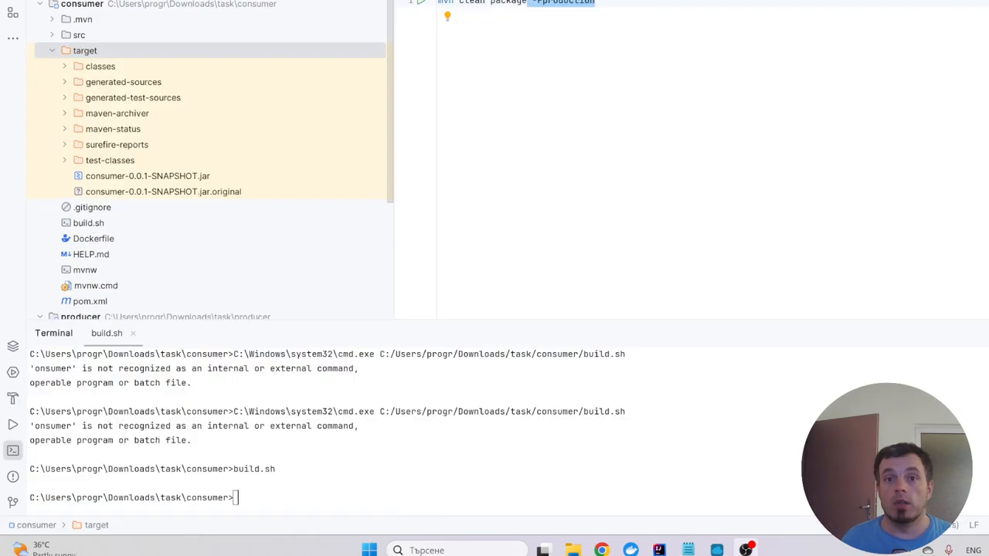
Point out the built consumer-0.0.1-SNAPSHOT jar in target and return to the consumer Dockerfile
click(572, 34)
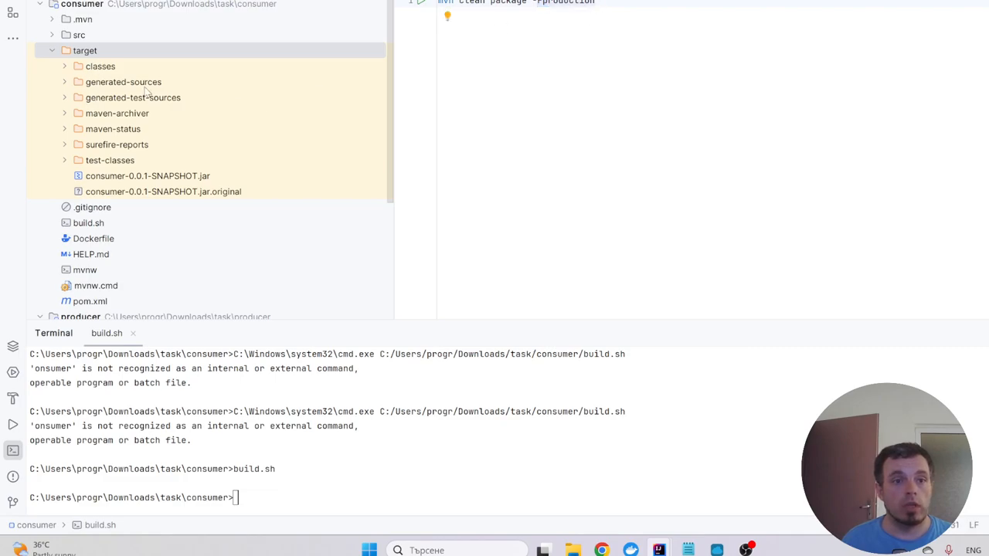
click(164, 192)
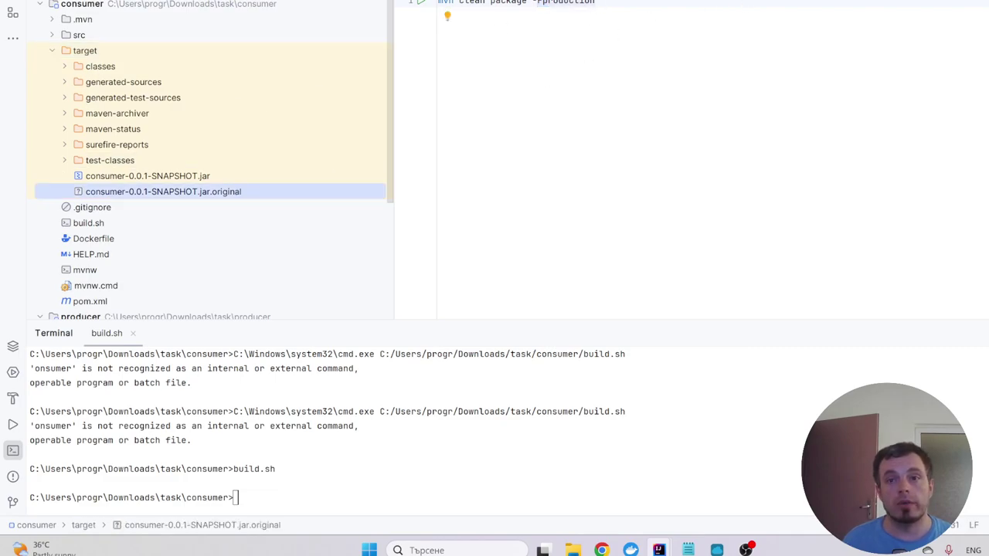
click(93, 238)
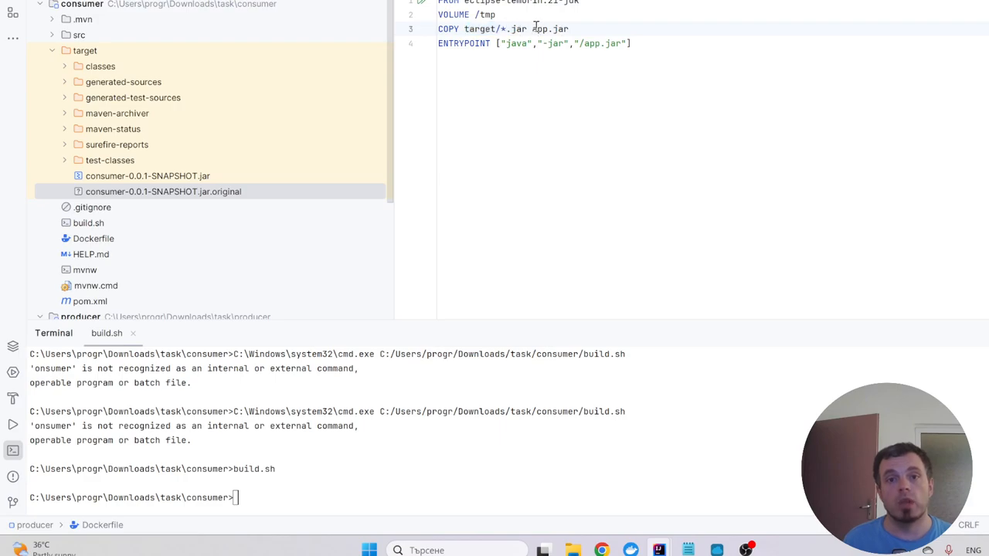
Mark app.jar in the COPY line, collapse target and pick consumer's build.sh to copy
double_click(550, 27)
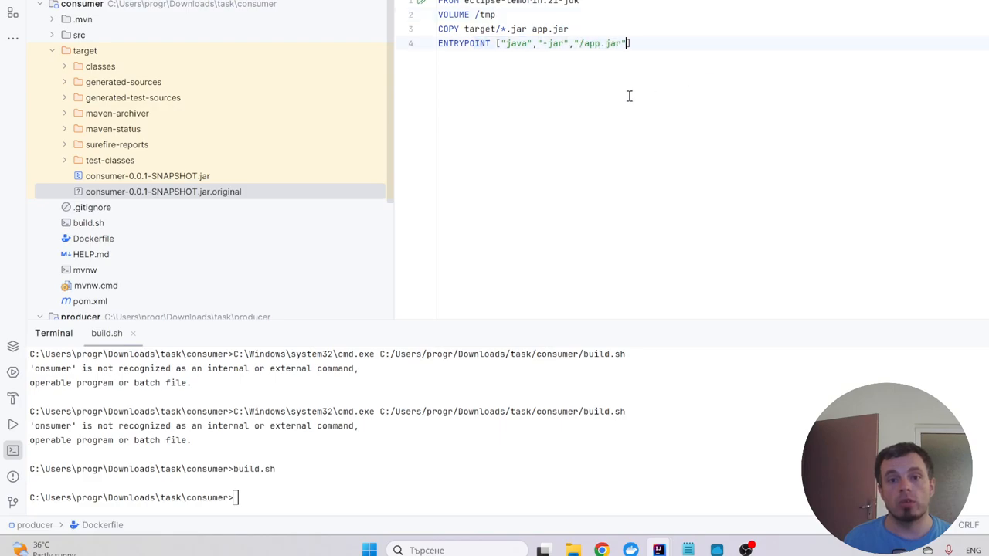
mouse_move(91, 50)
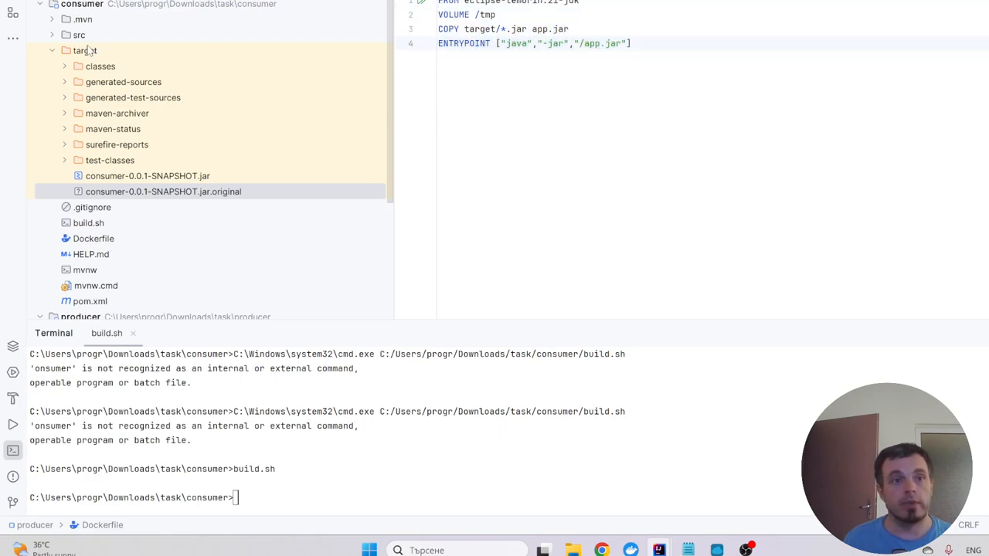
click(65, 49)
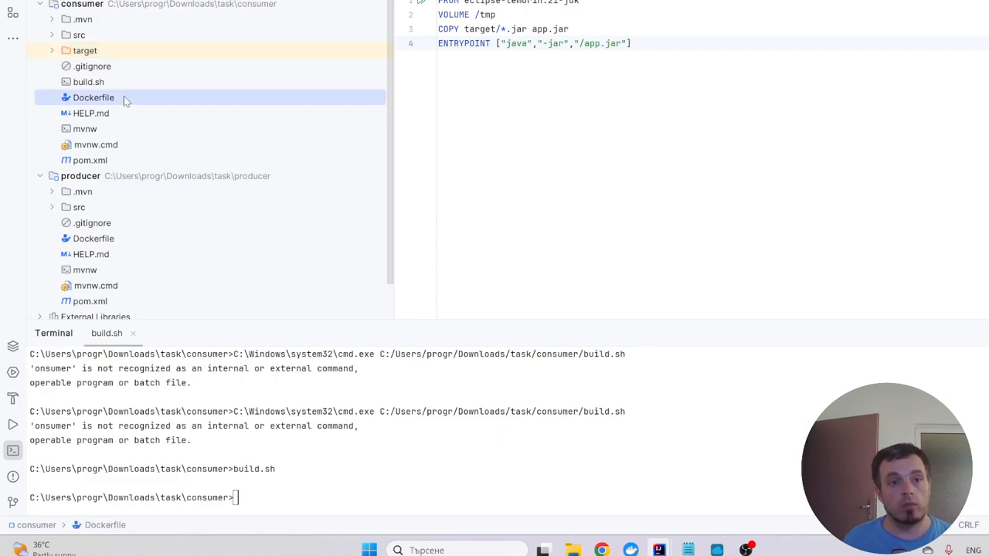
click(88, 82)
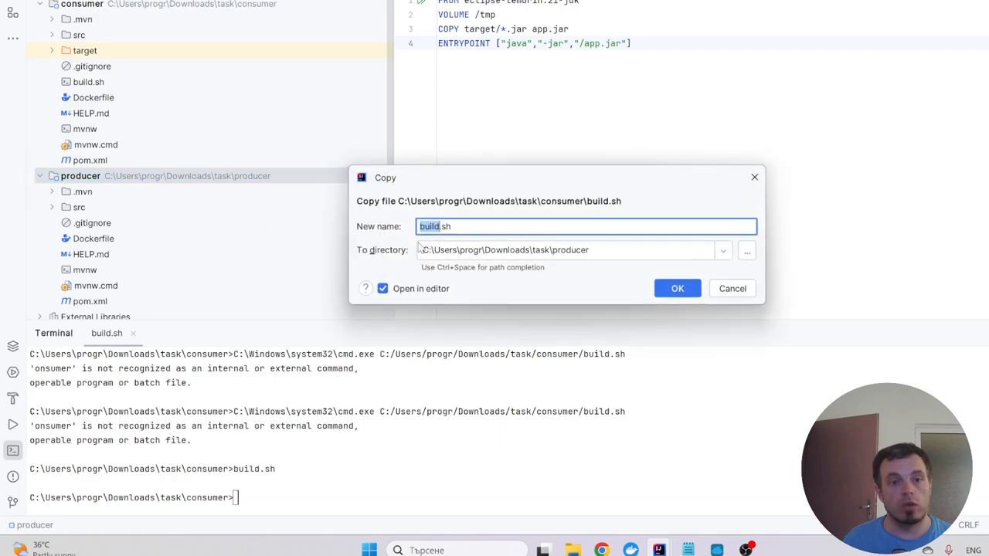
Confirm copying build.sh into the producer project folder
click(677, 289)
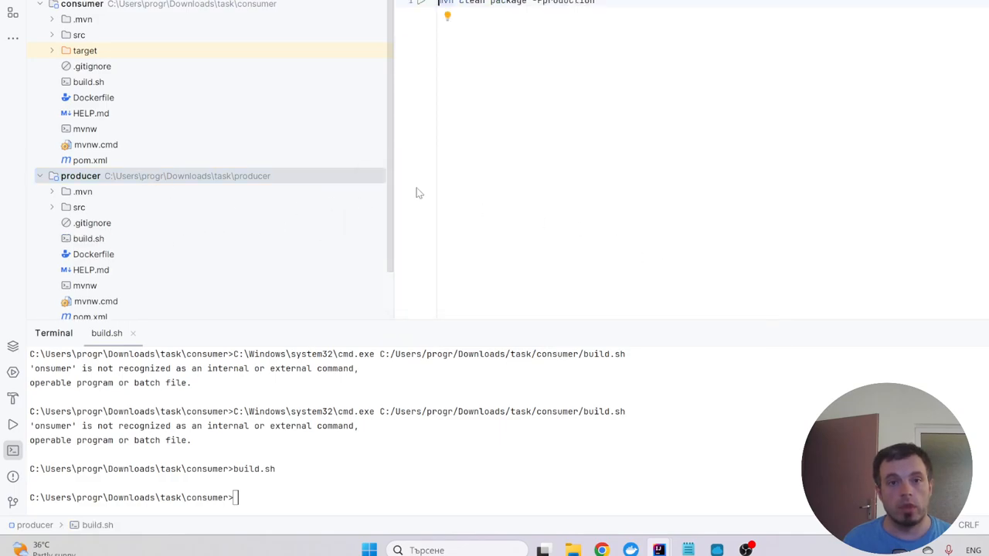
scroll(down, 3)
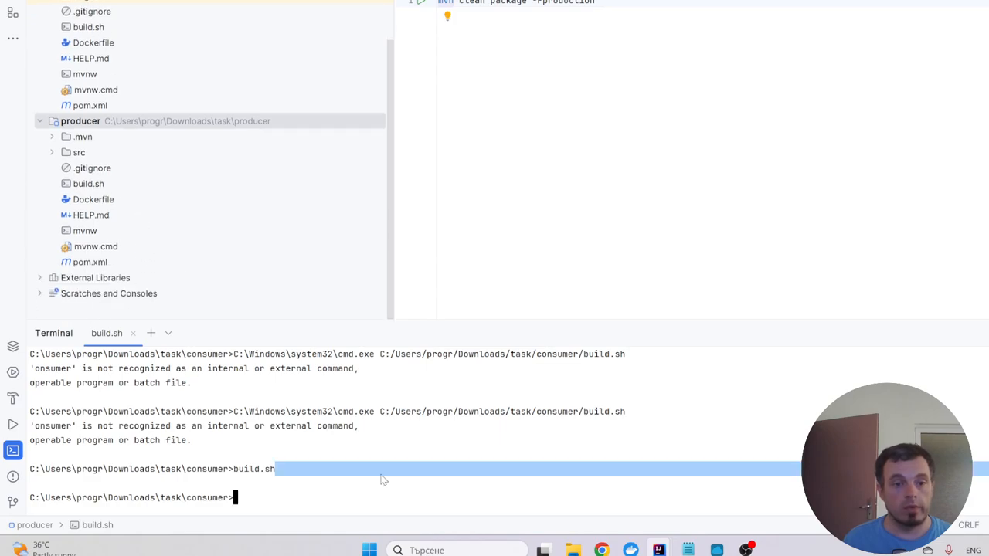
text(c)
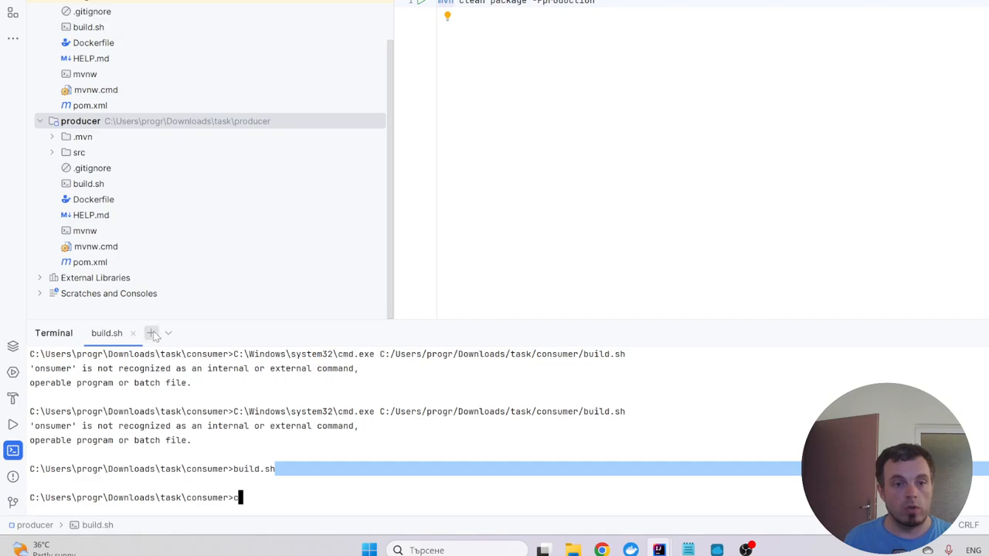
In a new Local terminal tab, cd into ../producer and start its Maven build via build.sh
click(151, 333)
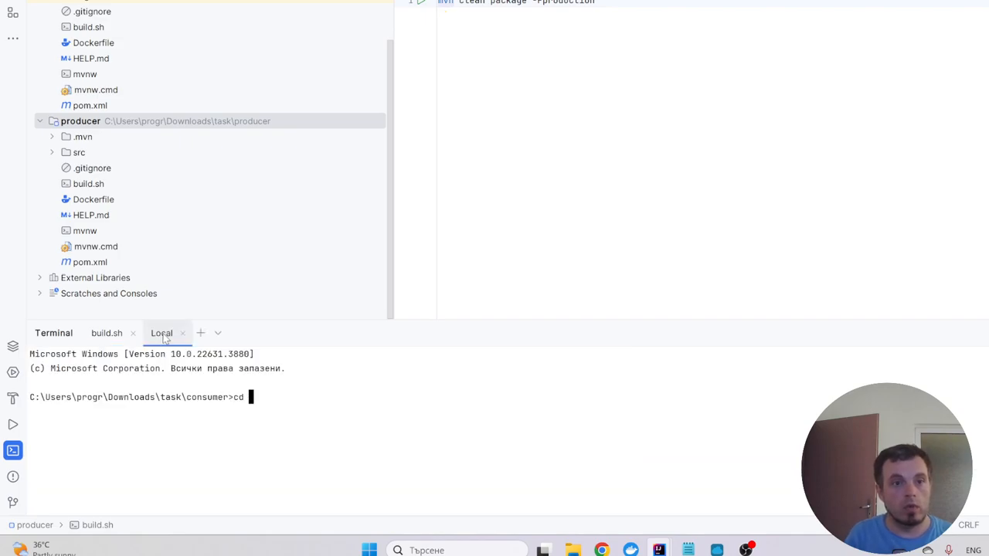
text(../p)
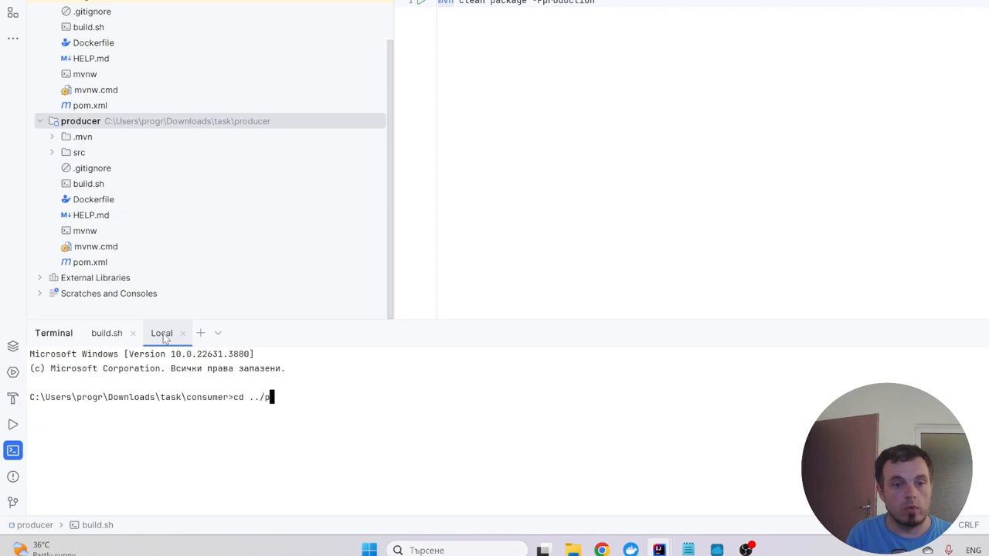
key(Return)
text(build.sh)
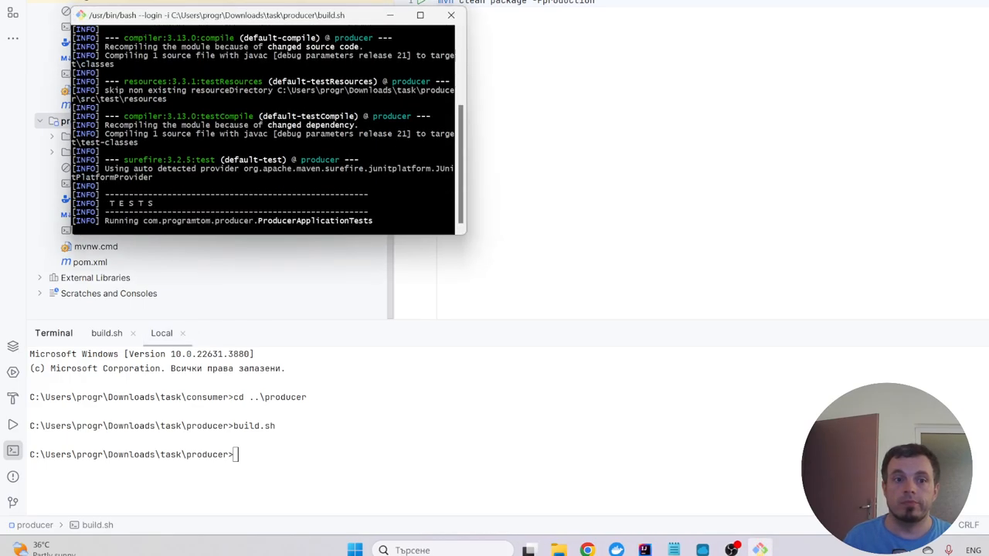
click(452, 15)
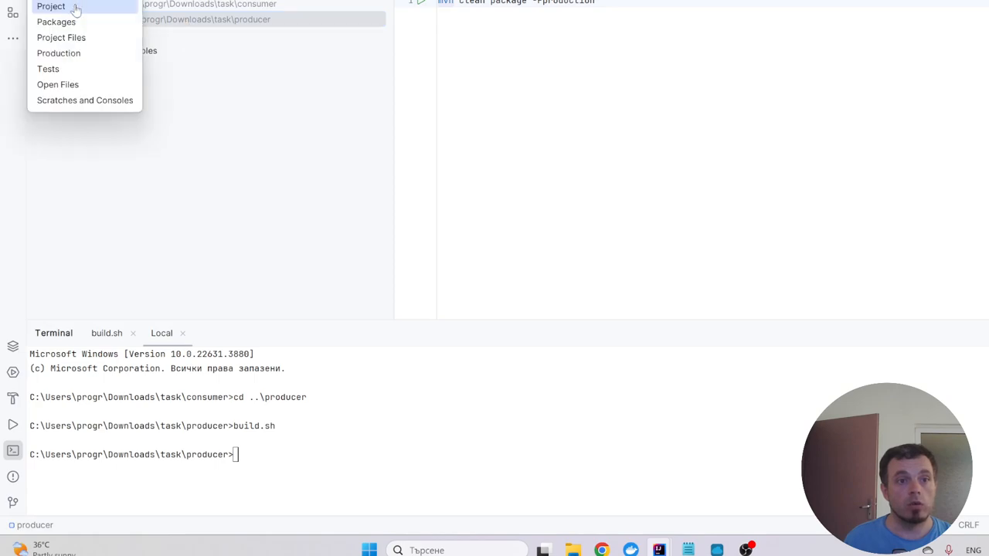
Create a new file docker-compose.yml in the consumer project from the Project view
click(49, 6)
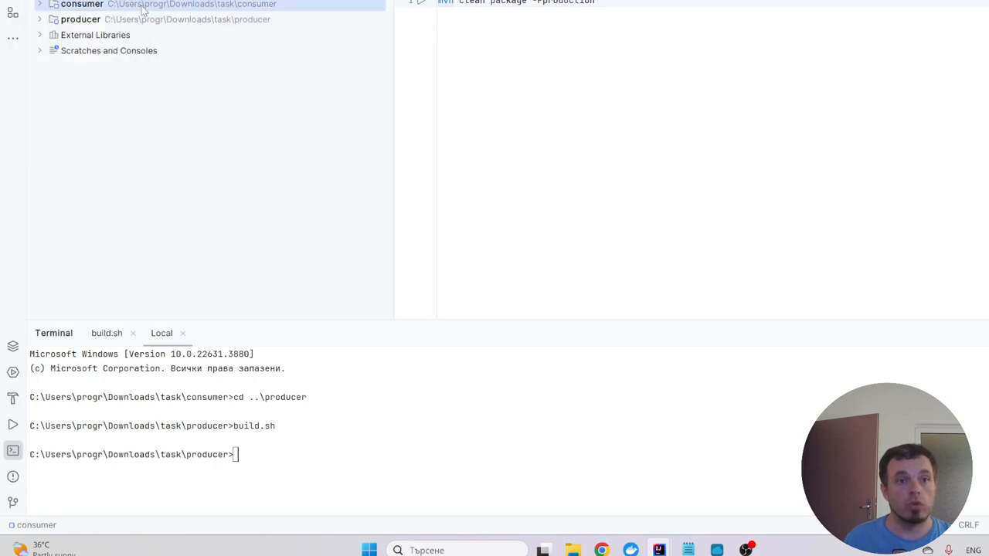
mouse_move(70, 77)
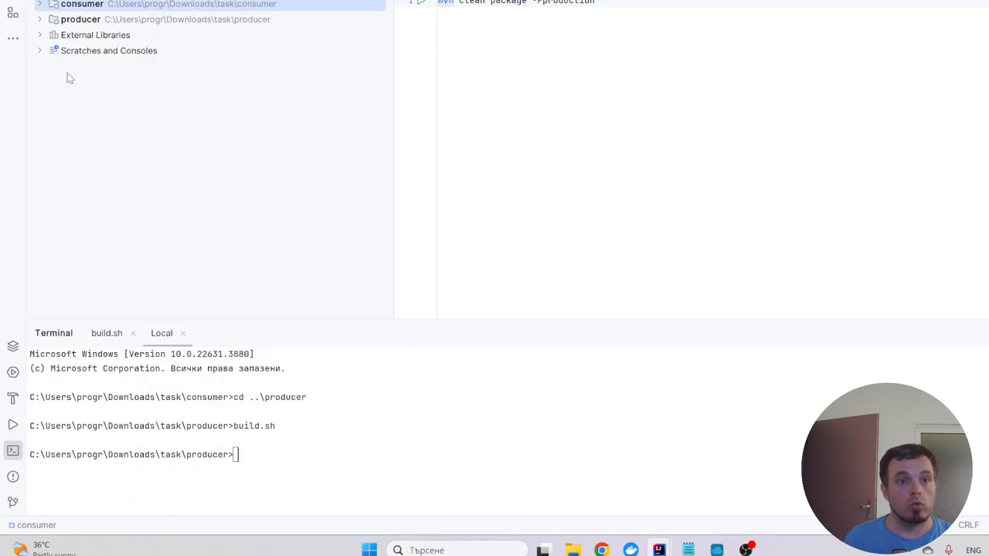
right_click(81, 5)
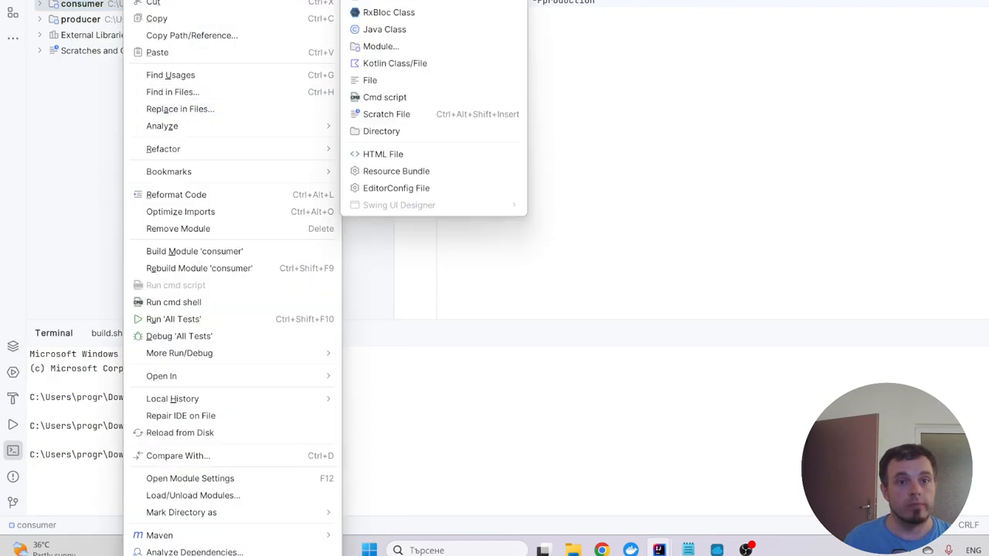
click(371, 80)
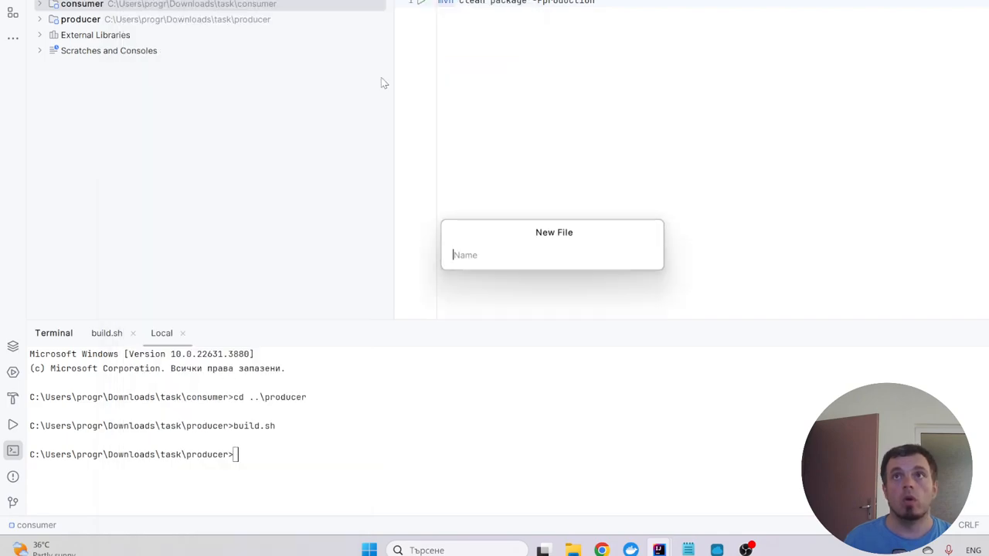
text(docker-co)
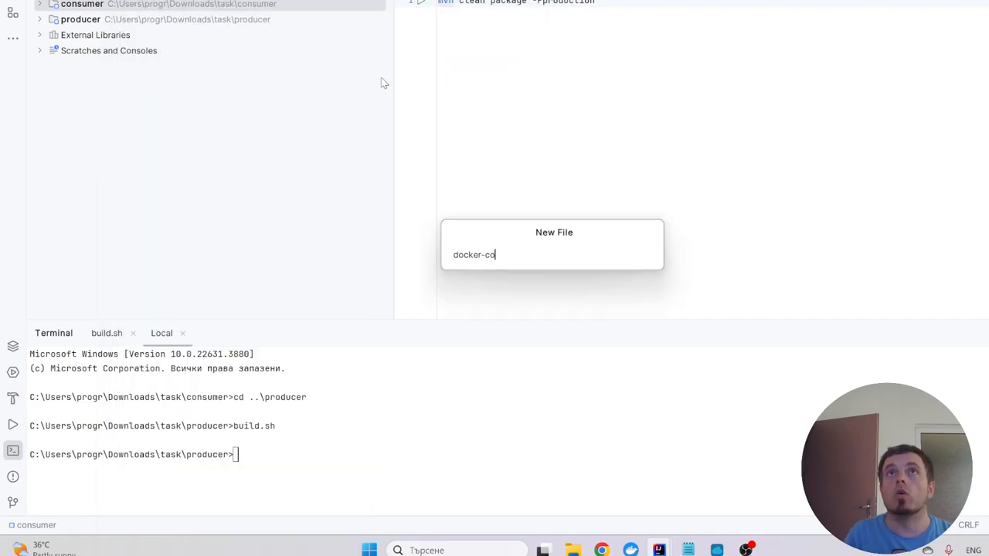
text(mpose.yml)
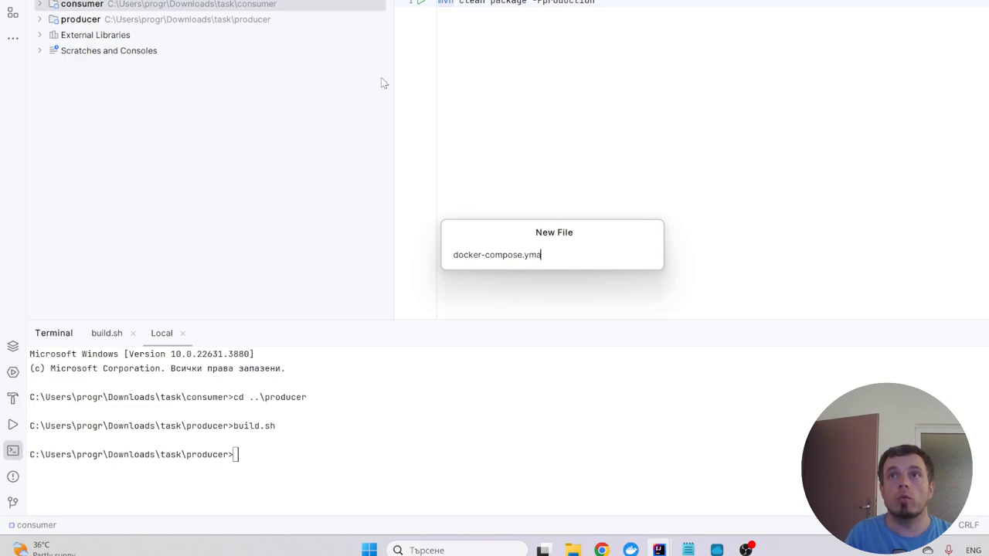
key(Return)
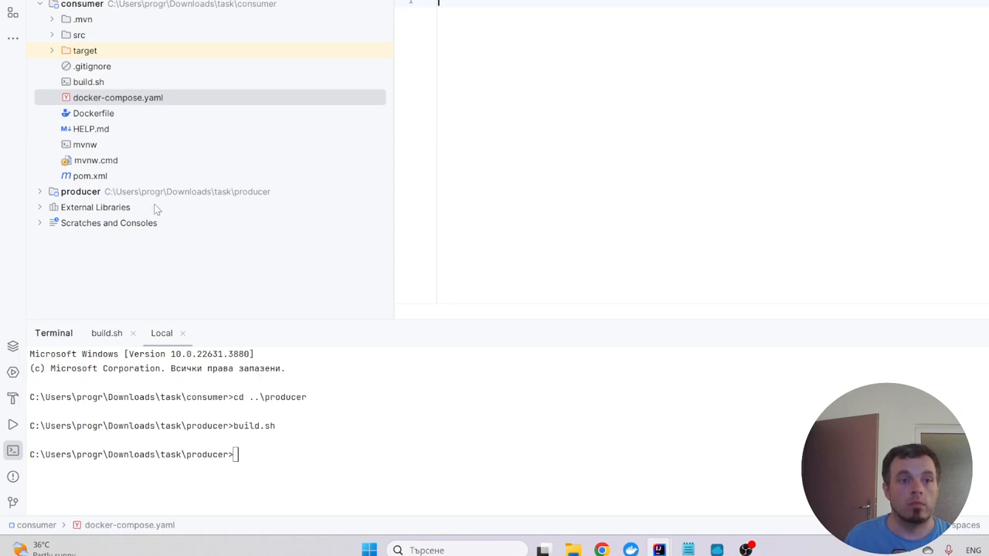
mouse_move(578, 32)
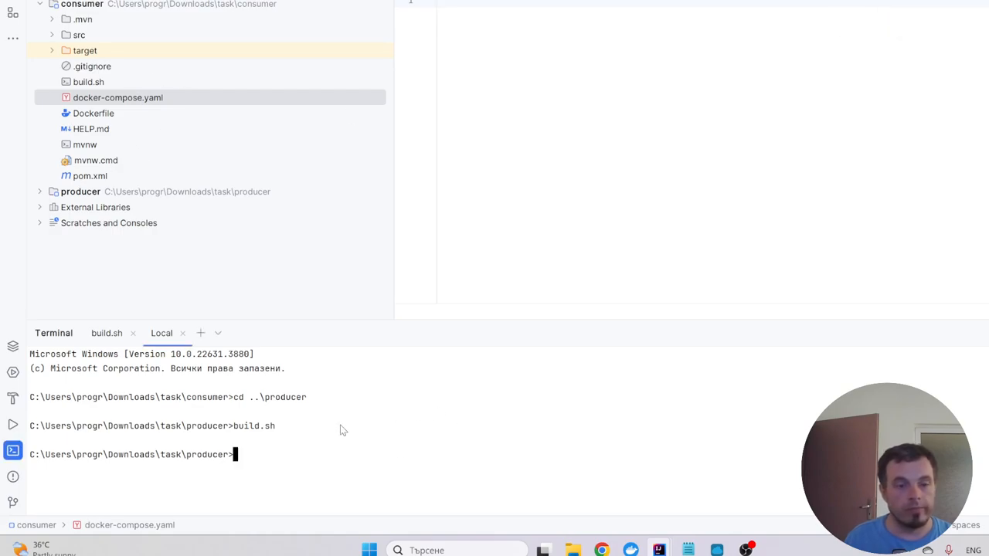
text(cd con)
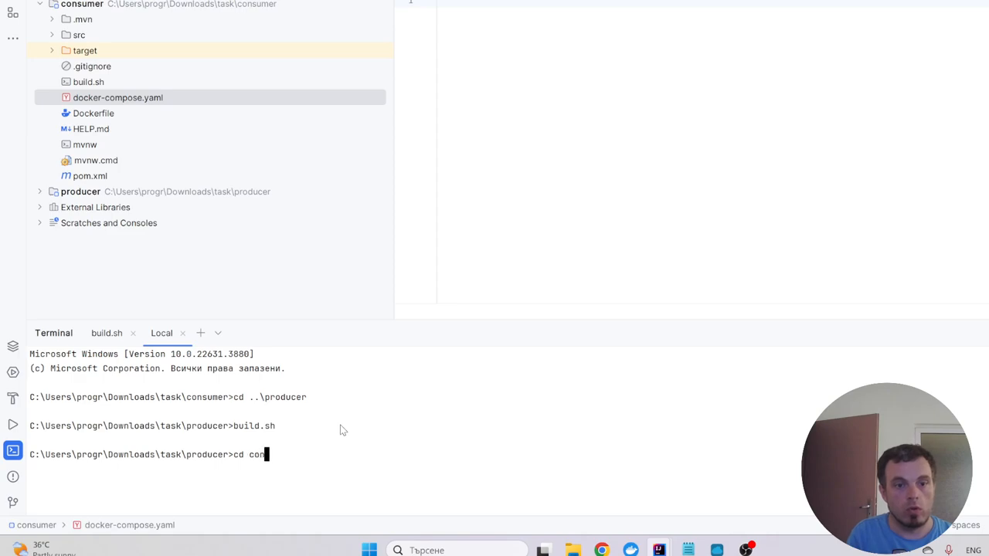
key(Backspace)
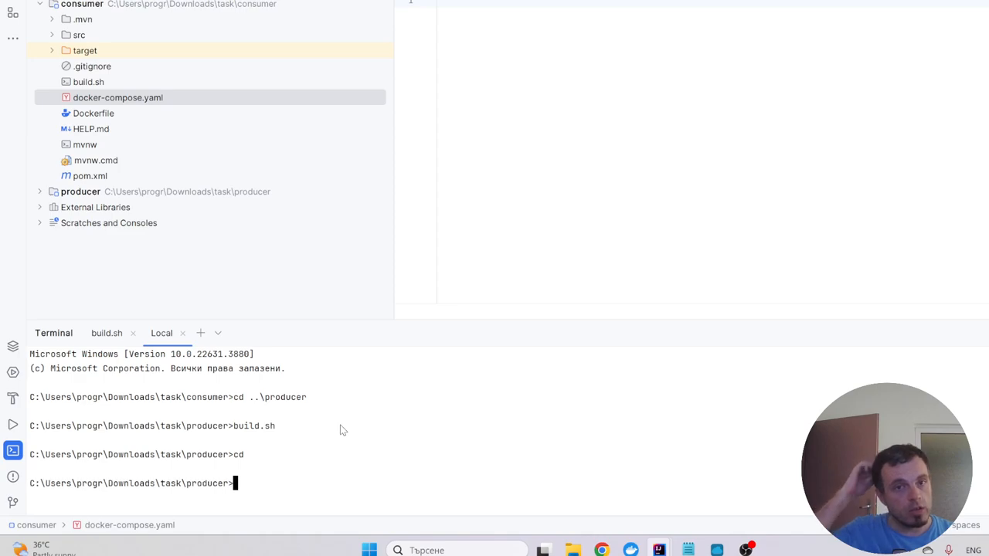
mouse_move(250, 132)
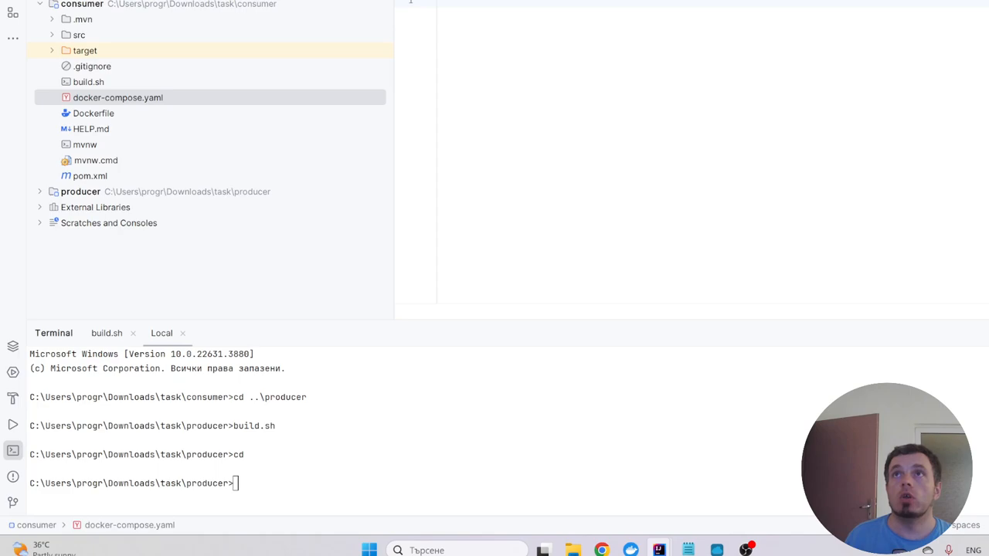
mouse_move(591, 95)
text(version: '3.1)
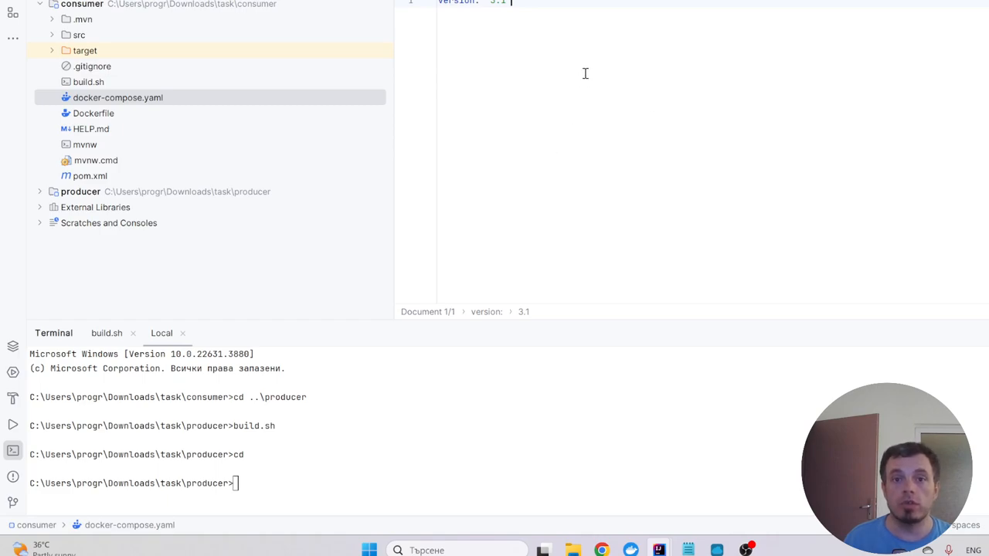
Add the services block with rabbitmq, producer and consumer, consumer exposing 8080
text(services:)
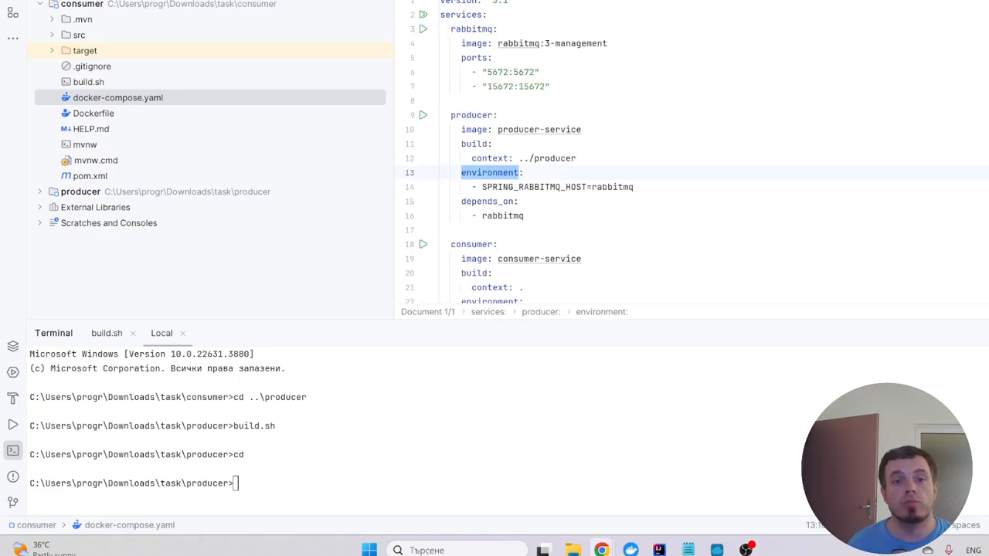
mouse_move(952, 48)
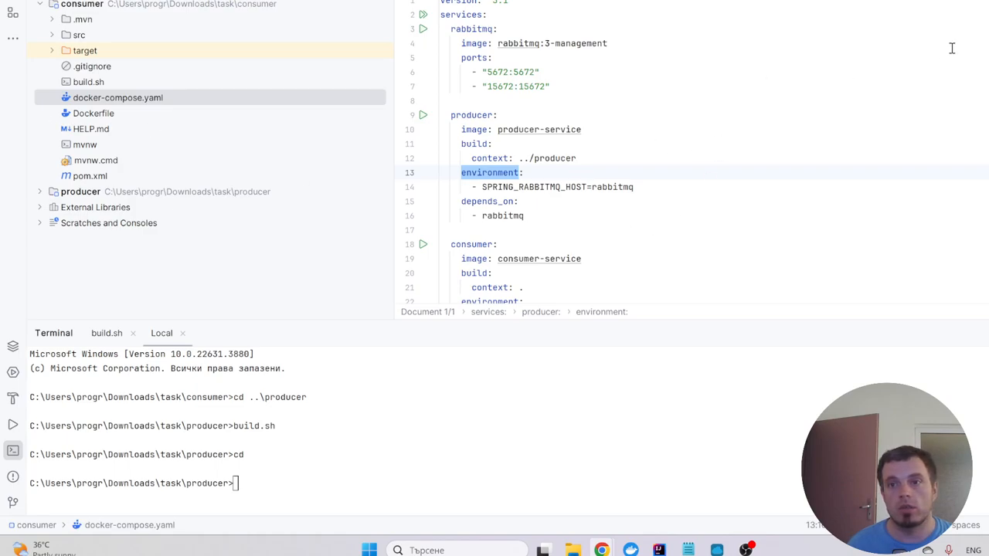
mouse_move(247, 92)
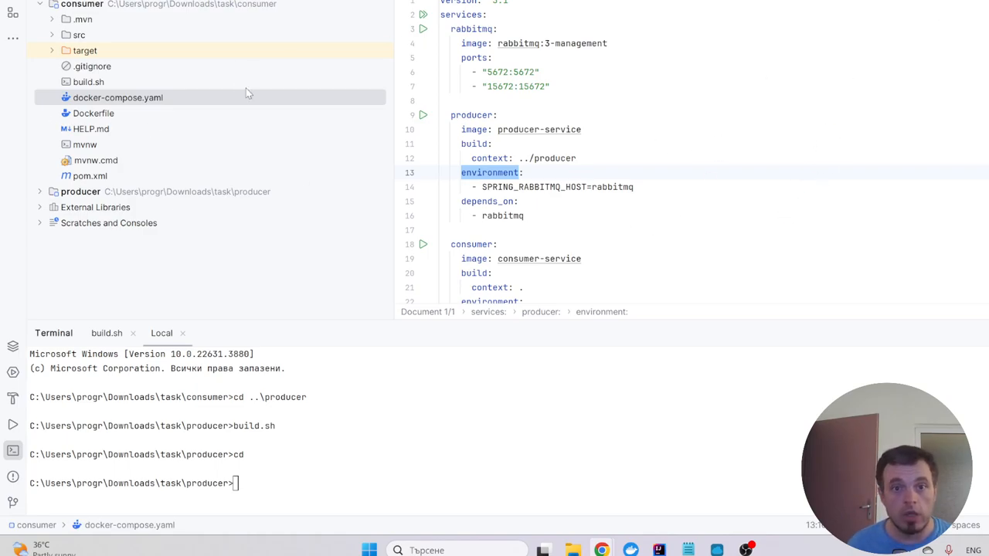
click(501, 114)
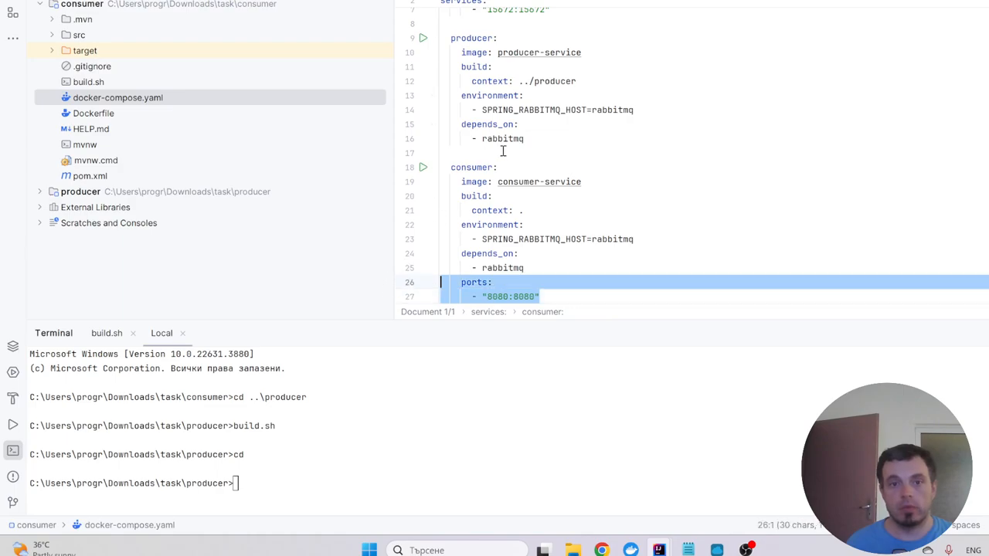
Give the producer service its own ports mapping 8080:8081 under depends_on
click(440, 153)
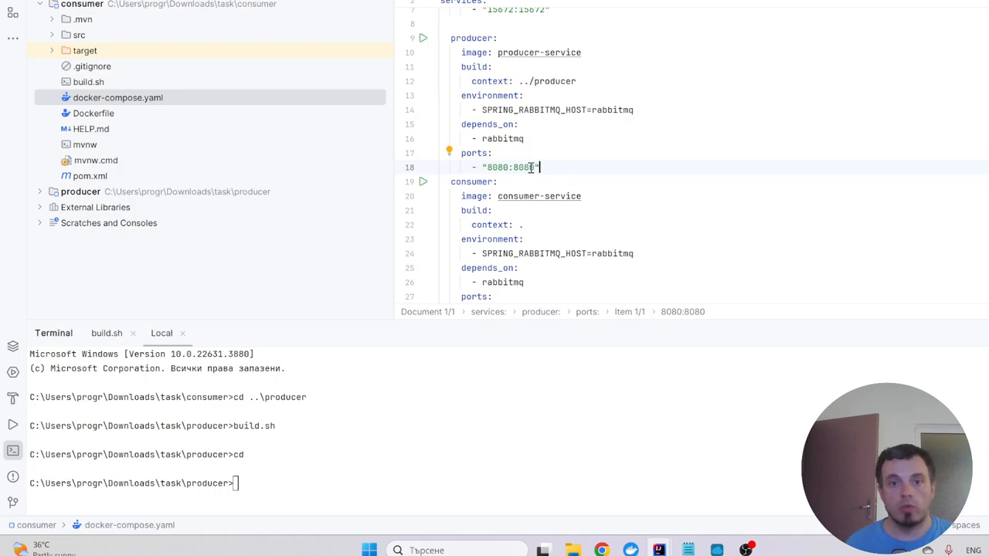
text(1)
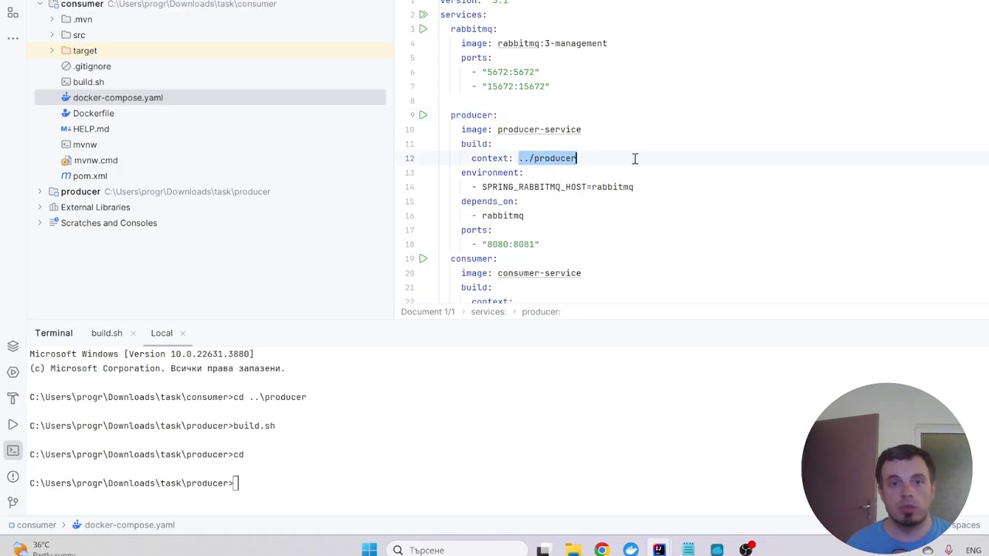
mouse_move(539, 173)
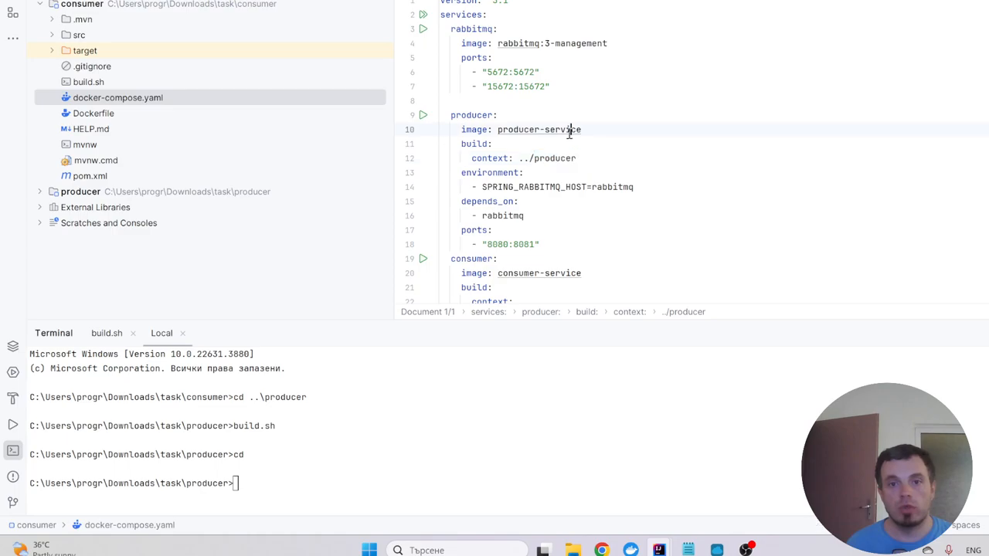
scroll(down, 3)
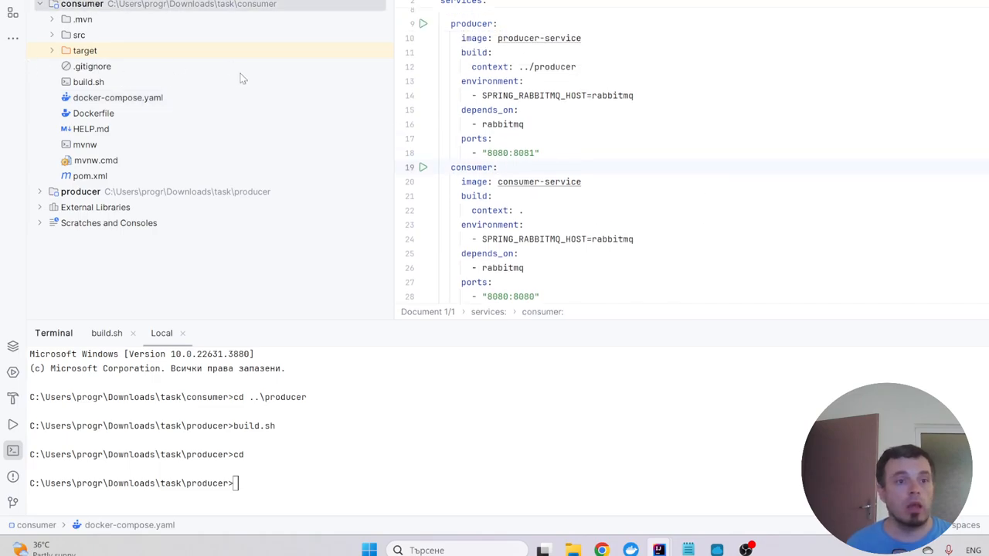
click(88, 82)
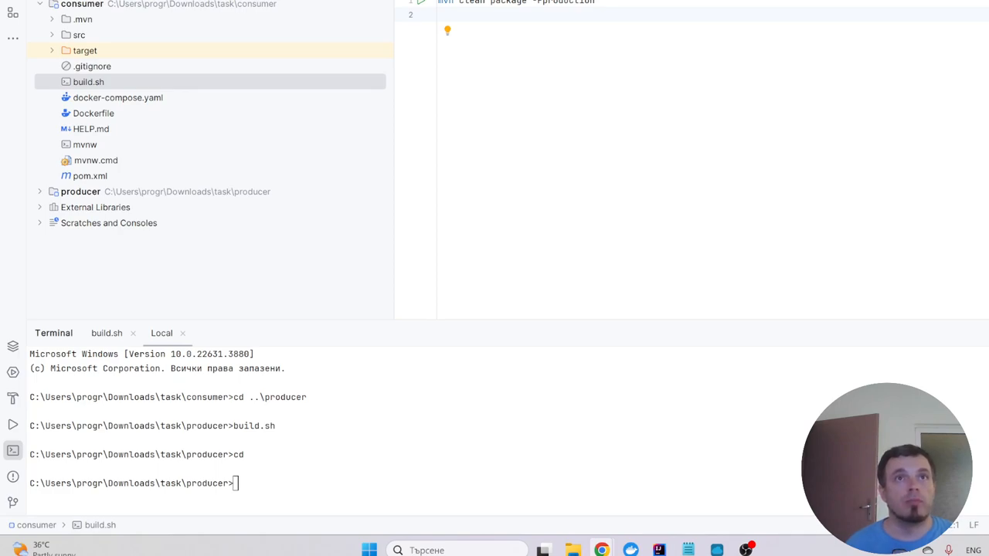
mouse_move(670, 197)
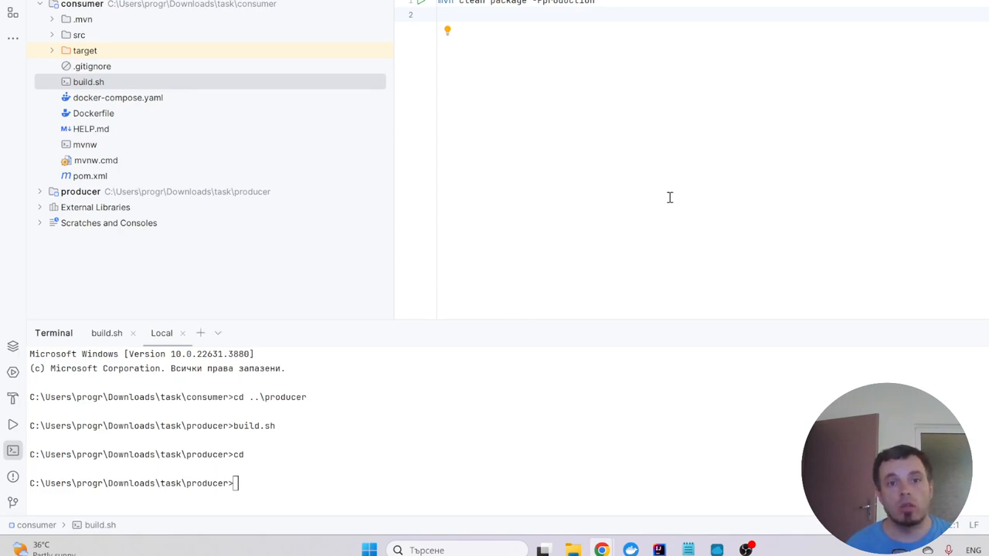
Add 'docker build -t consumer-service .' to consumer's build.sh, then run producer's build.sh from the gutter
text(docker build -t consumer-service .)
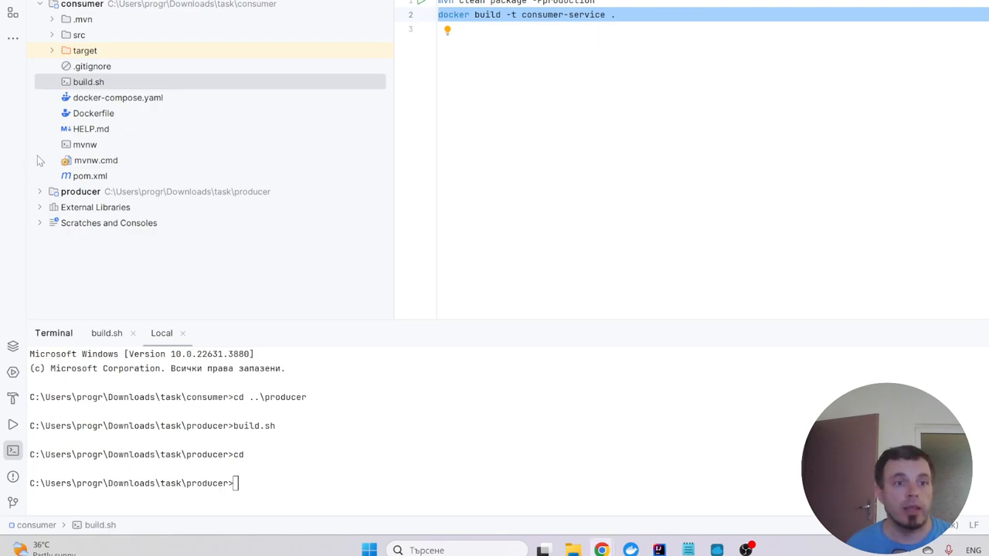
click(40, 192)
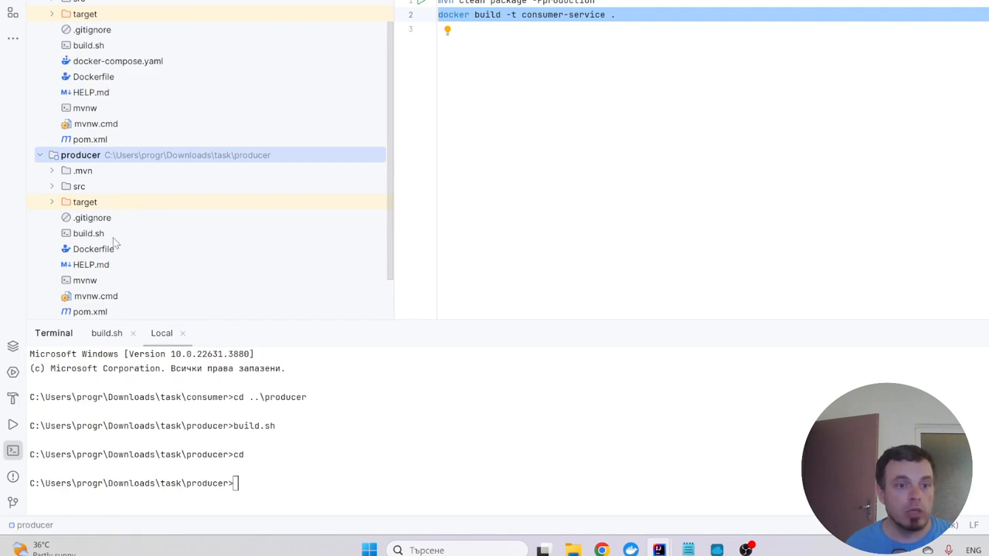
click(88, 234)
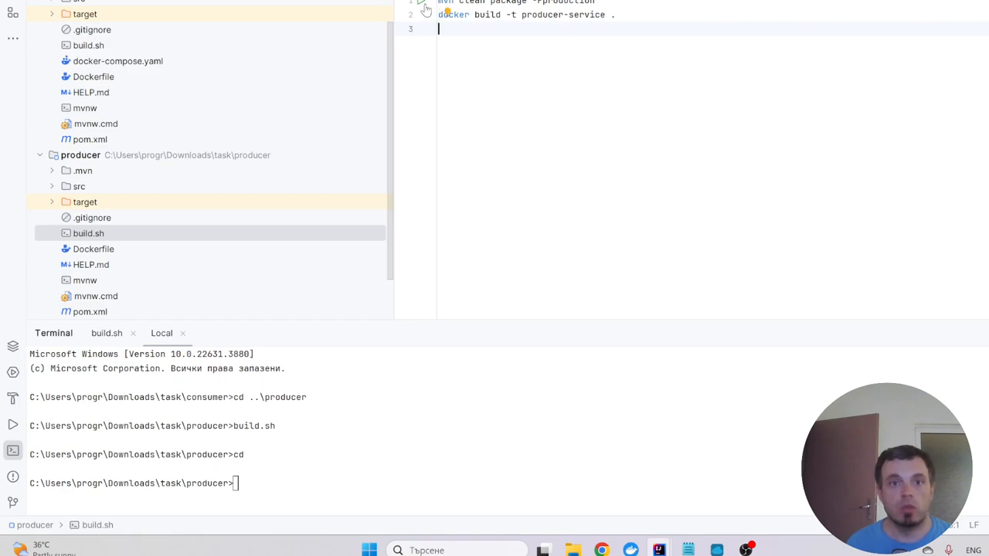
click(422, 6)
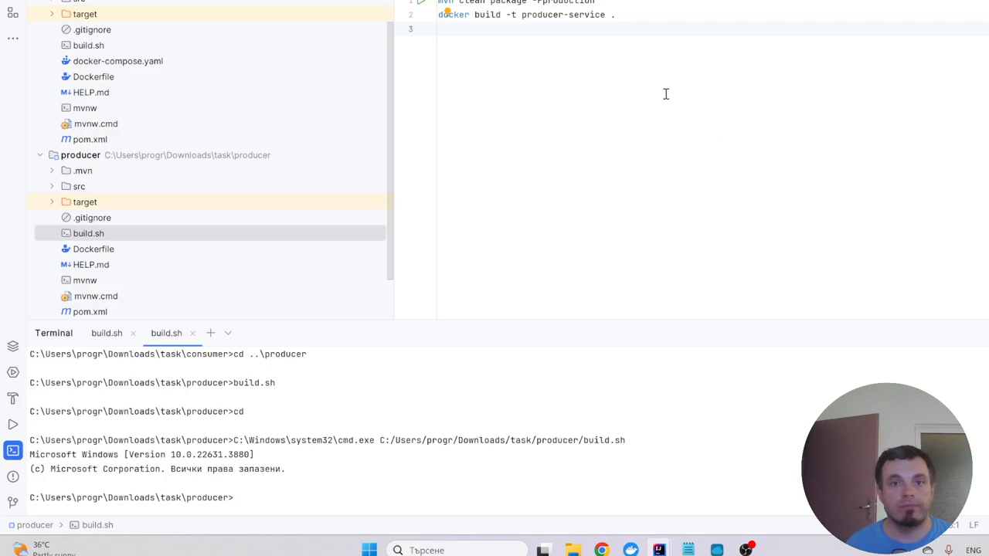
mouse_move(322, 461)
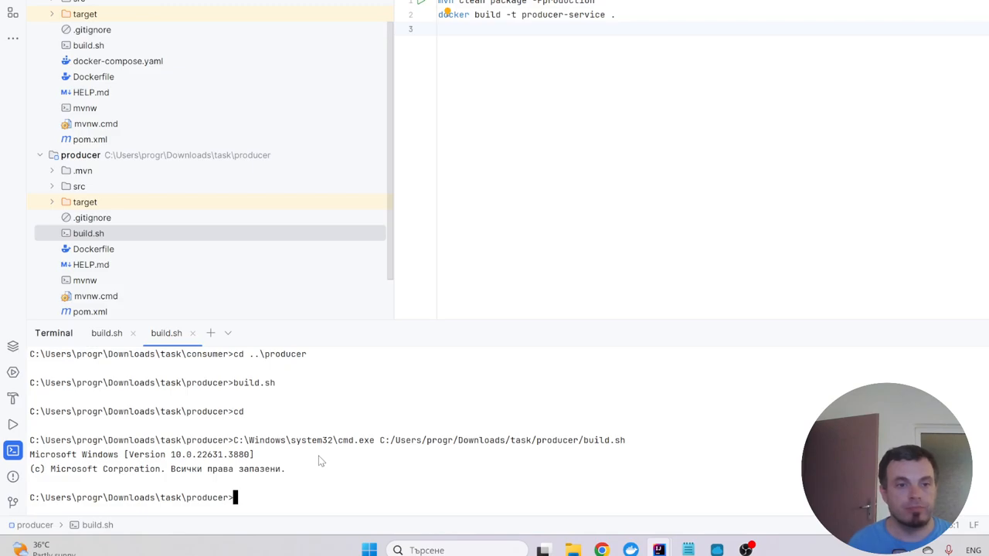
Run build.sh in the terminal, then paste the docker build command for producer-service
text(build.sh)
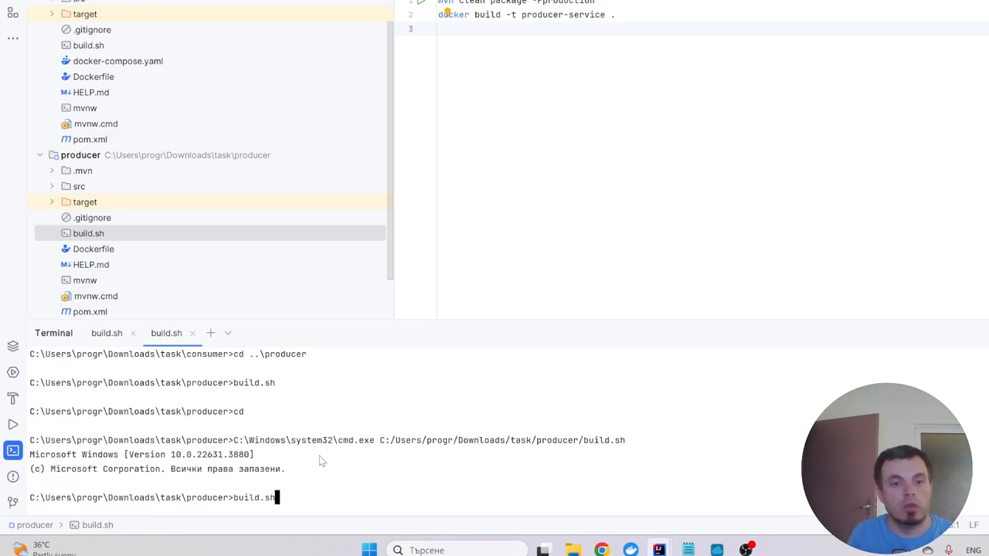
key(Return)
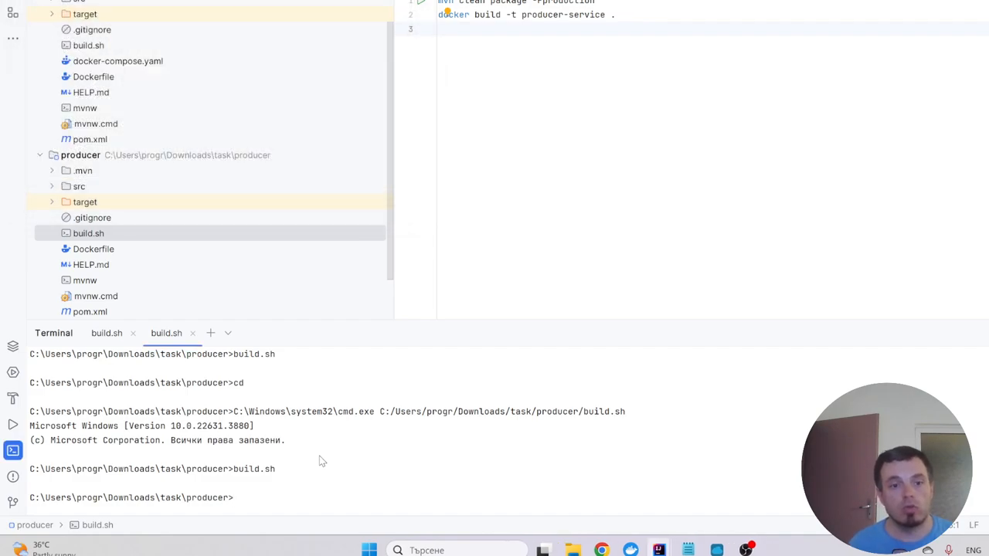
mouse_move(333, 504)
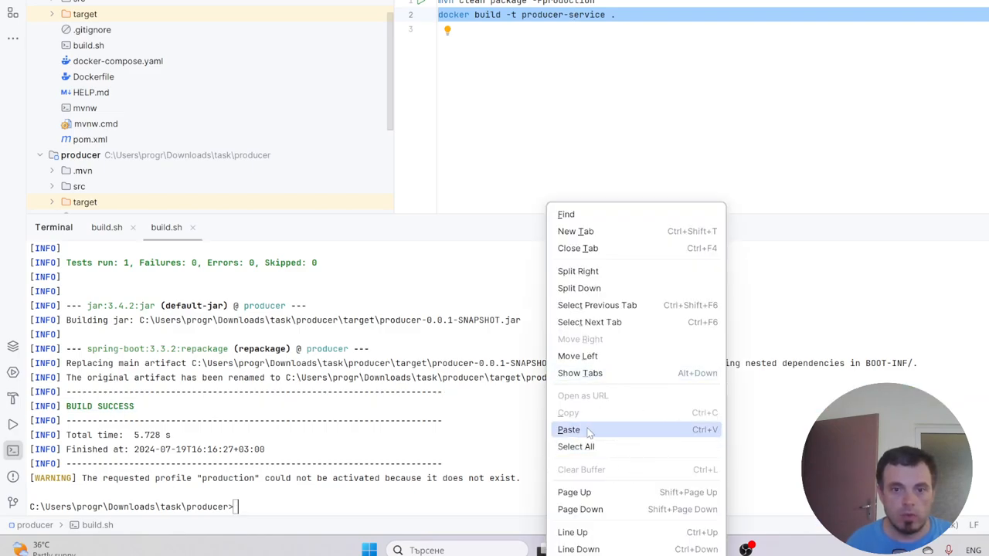
click(569, 430)
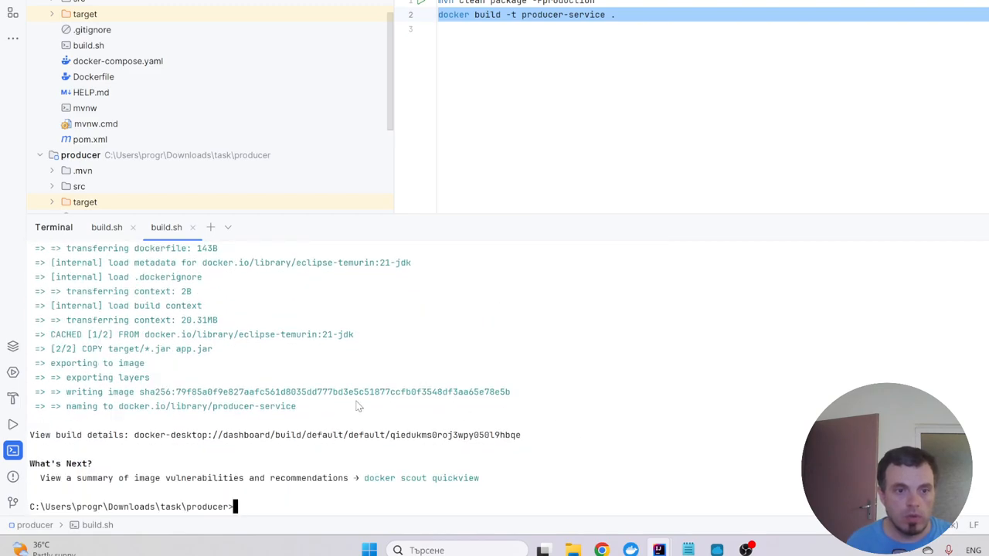
mouse_move(287, 405)
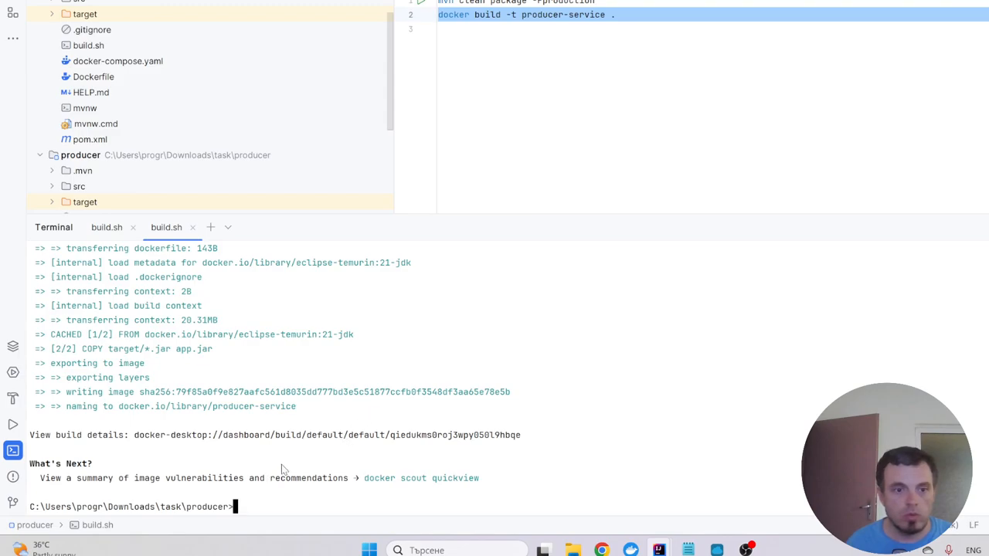
cd to ../consumer, run mvn clean package -Pproduction and paste the consumer-service docker build command
text(cd)
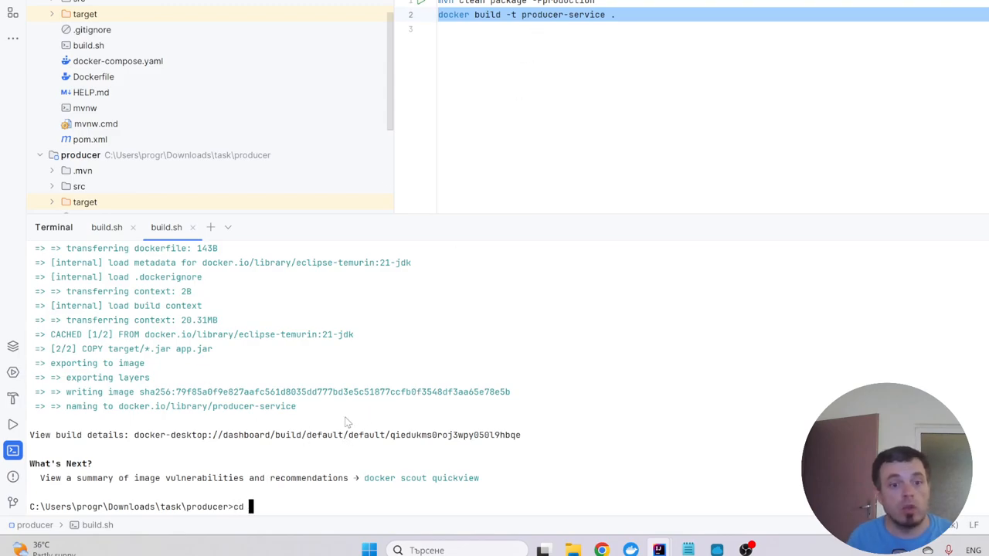
text(..\consumer)
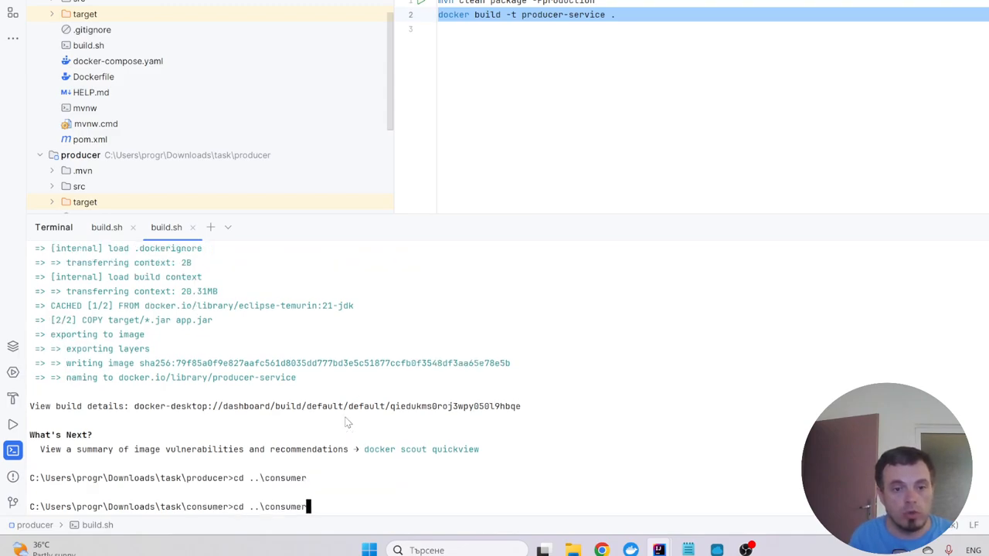
text(mvn clean package -Pproduction)
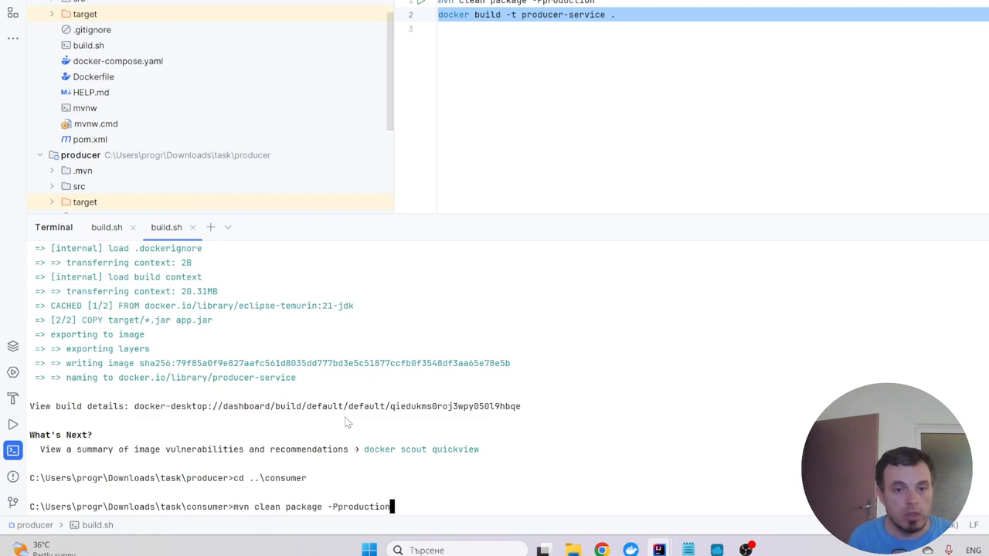
text(build.sh)
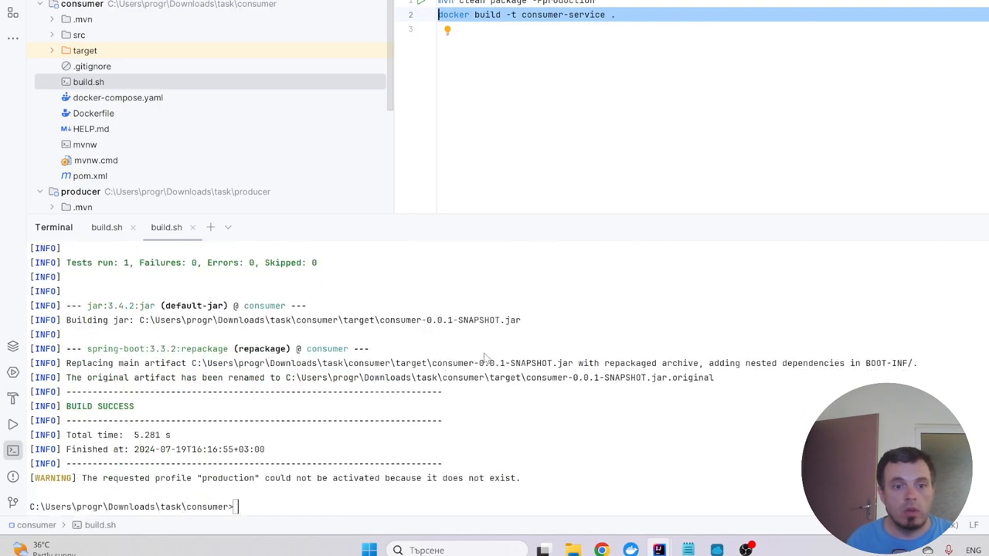
right_click(482, 358)
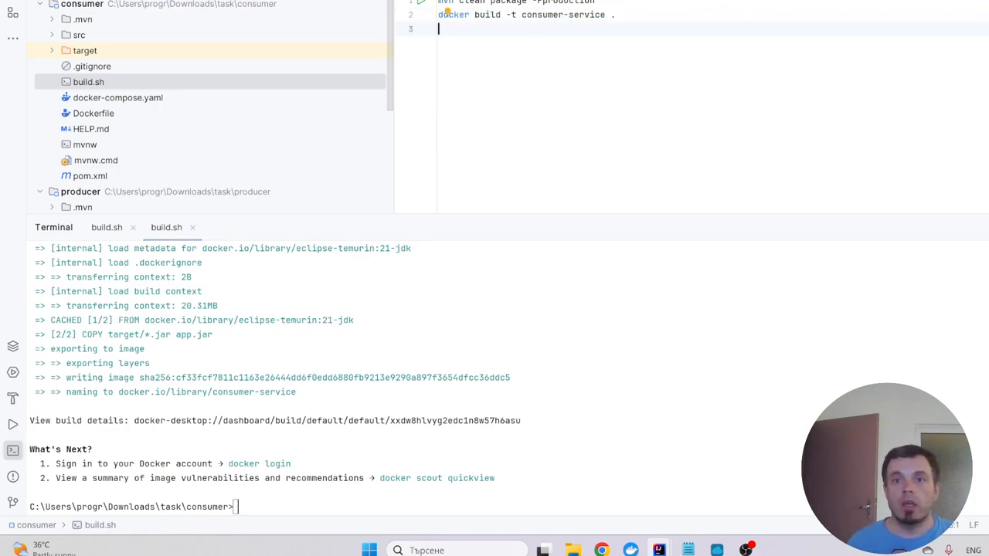
Run docker-compose.yaml from the gutter and connect to Docker in the Services tool window
click(118, 97)
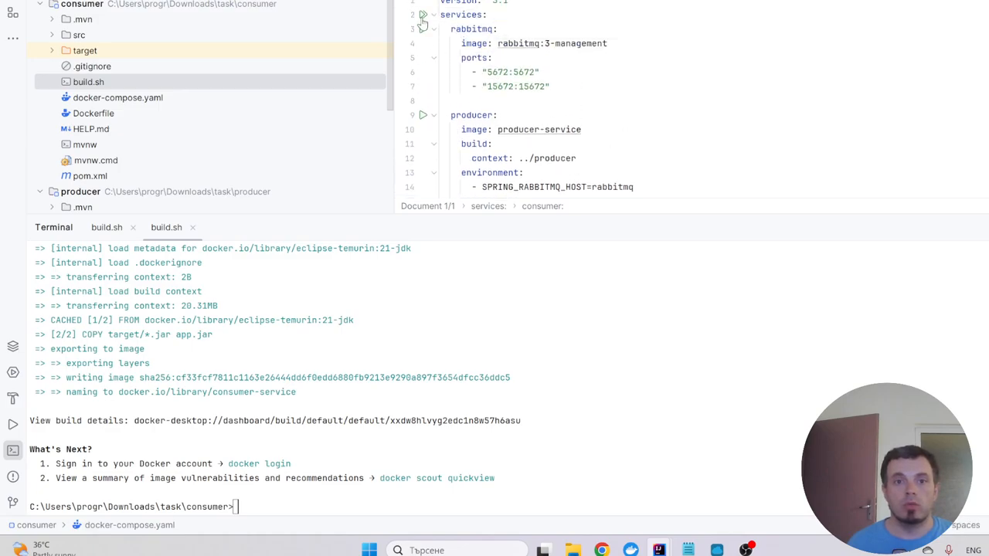
click(12, 373)
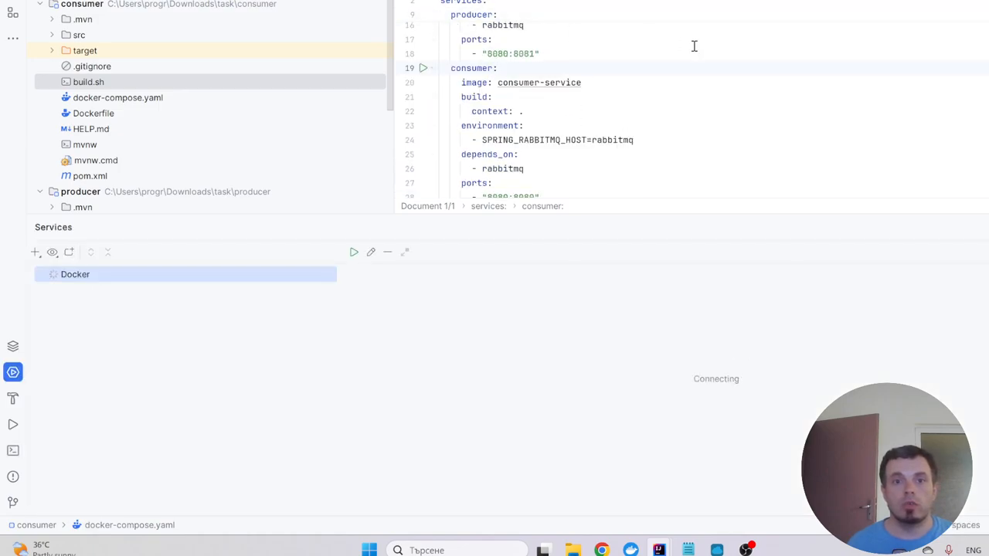
mouse_move(532, 277)
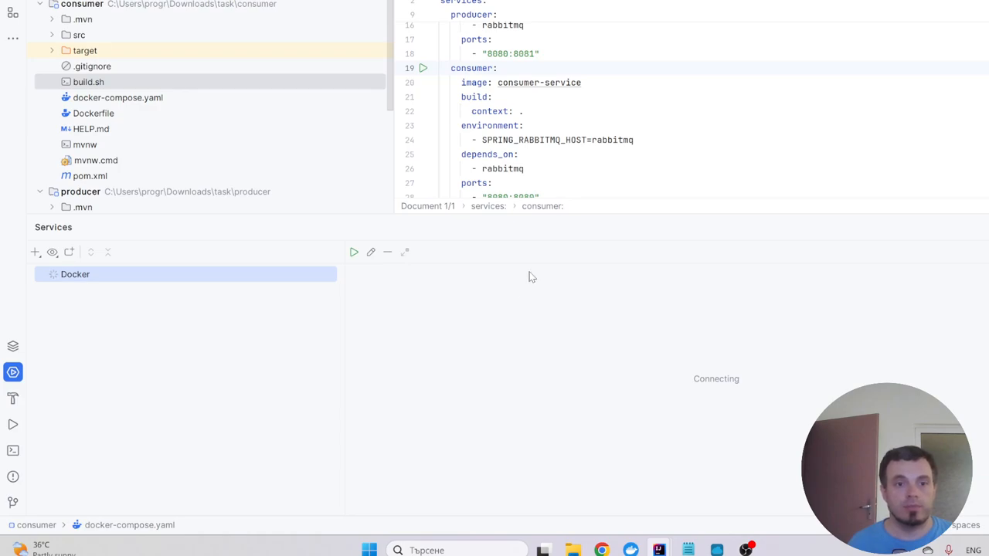
click(40, 275)
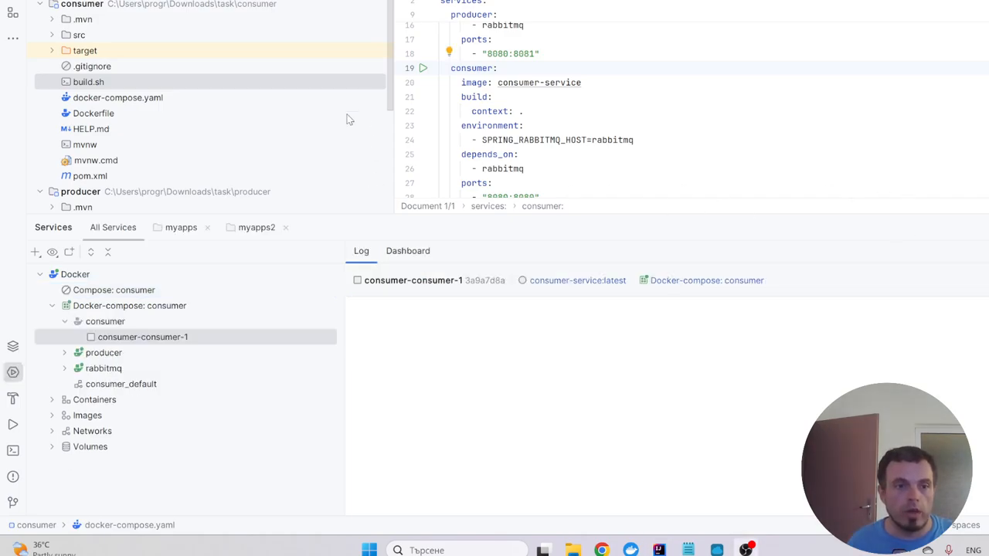
click(75, 275)
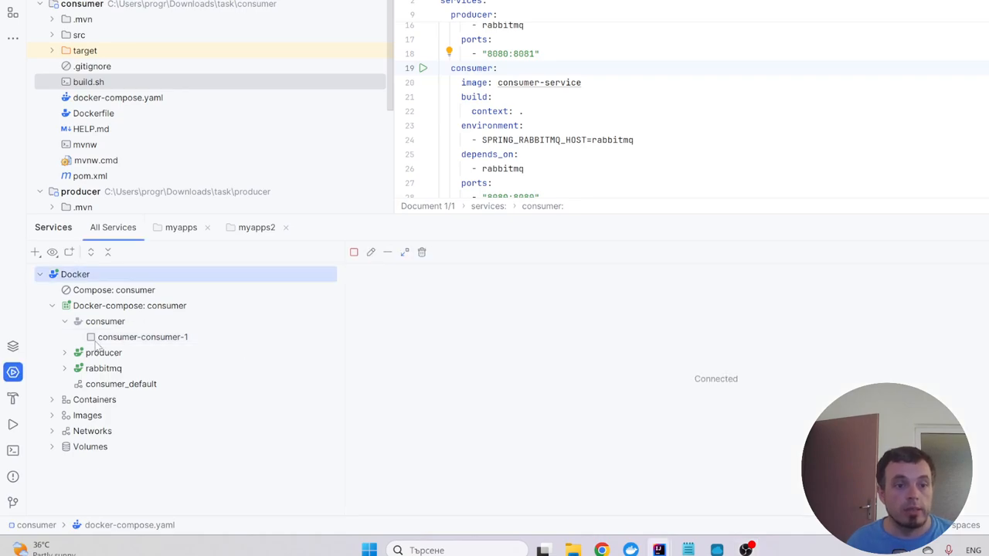
View the rabbitmq console, then the consumer-consumer-1 container log
click(102, 368)
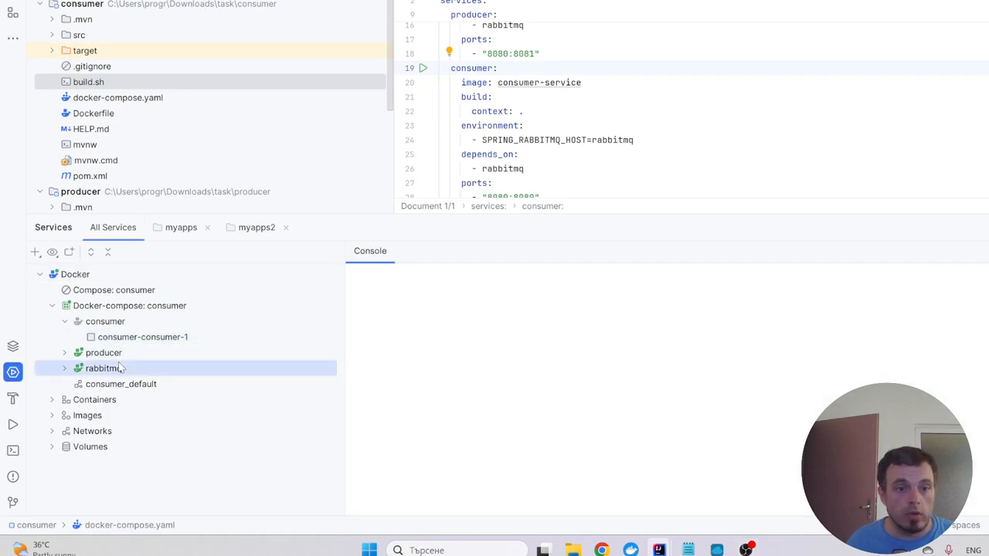
click(142, 337)
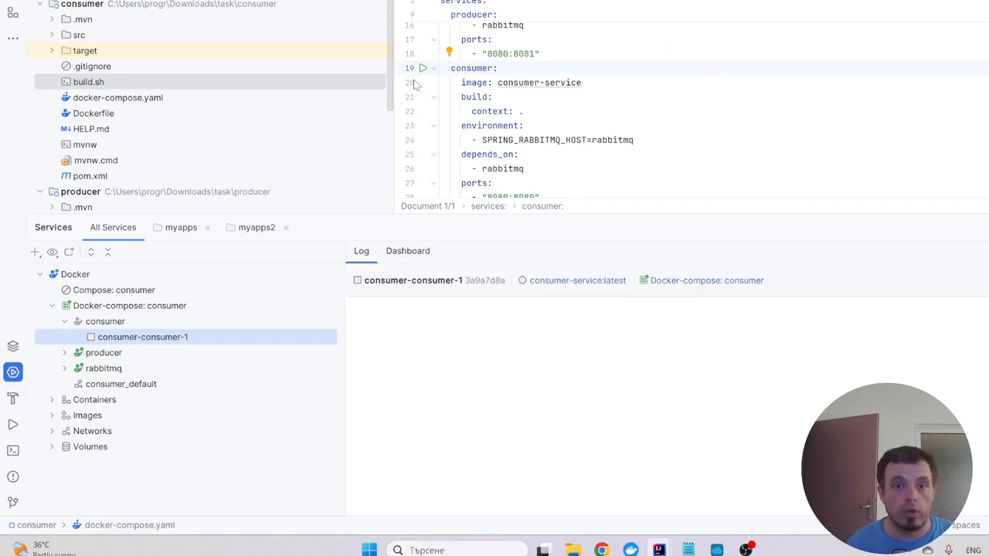
scroll(up, 3)
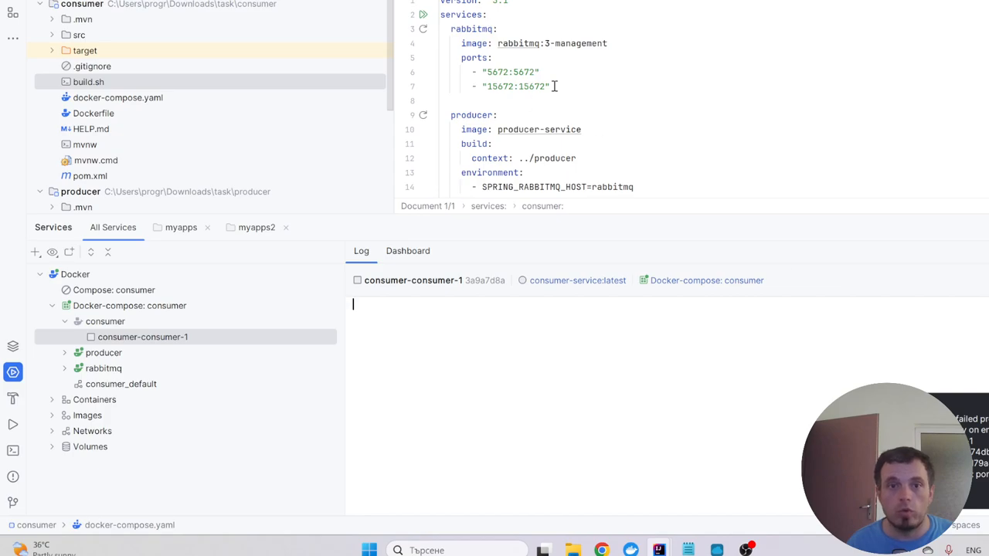
Change the producer ports entry to "8081:8080" and redeploy the producer service
scroll(down, 3)
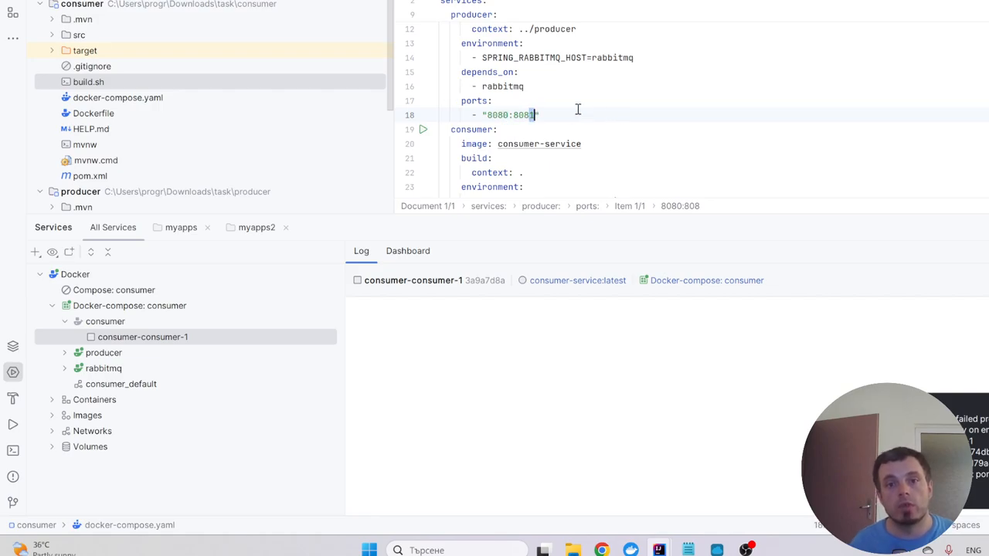
text(1)
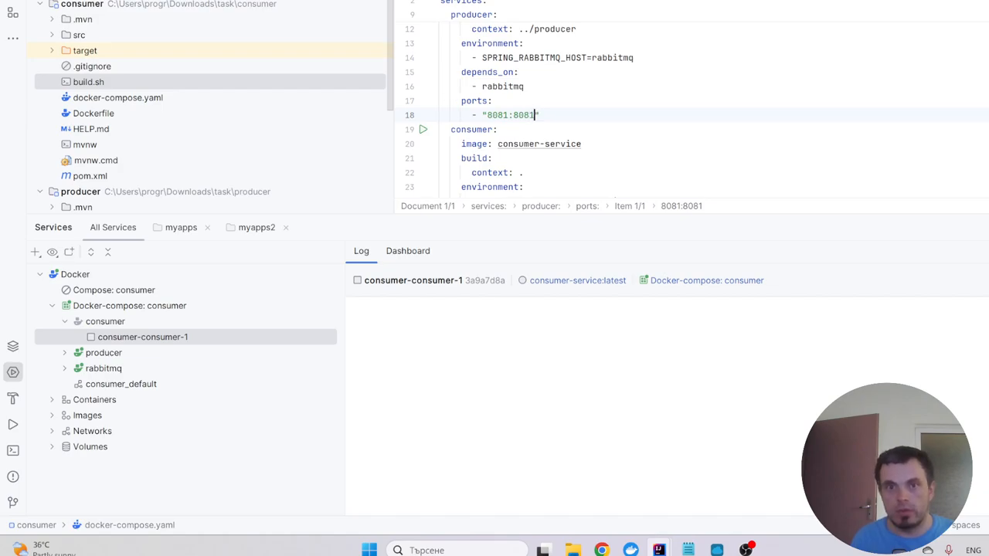
click(529, 114)
text(0)
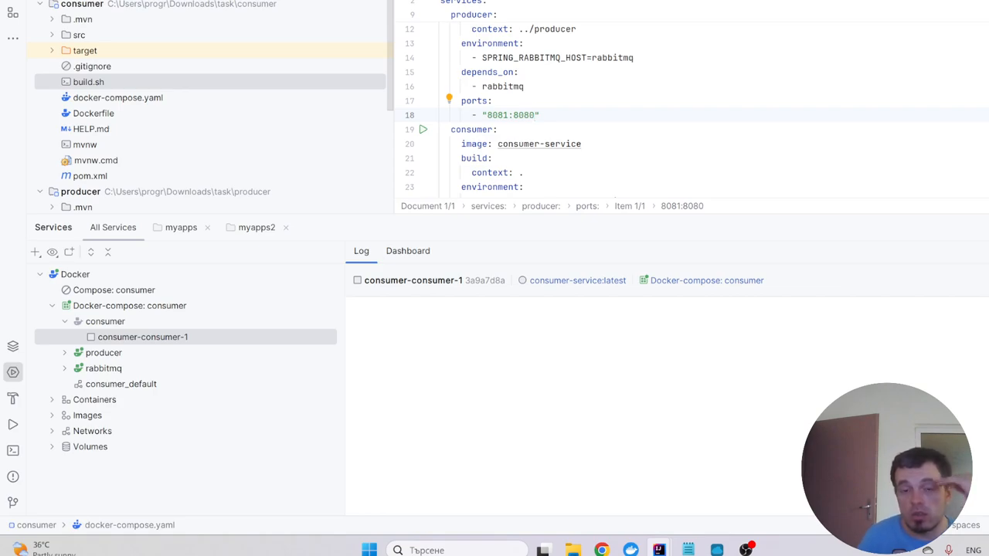
mouse_move(586, 59)
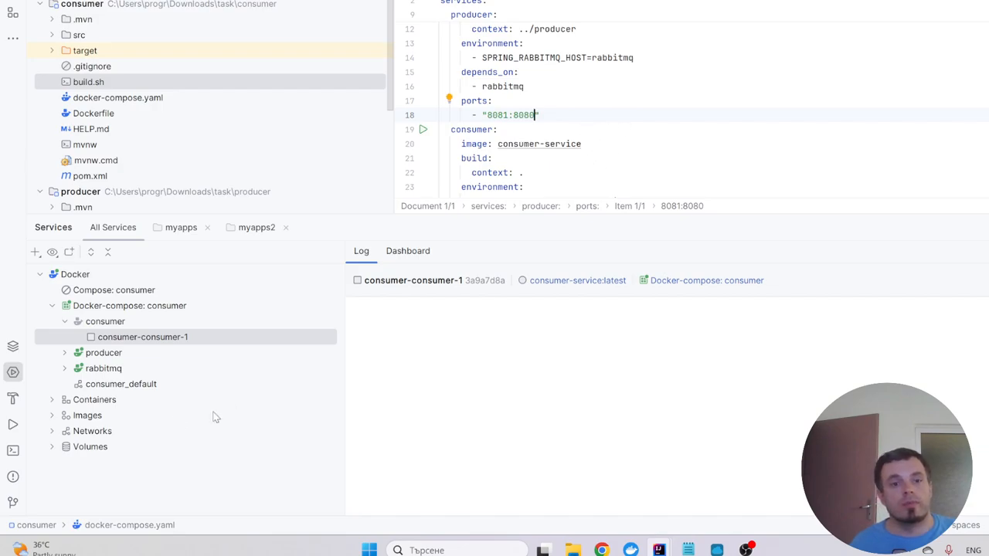
scroll(up, 3)
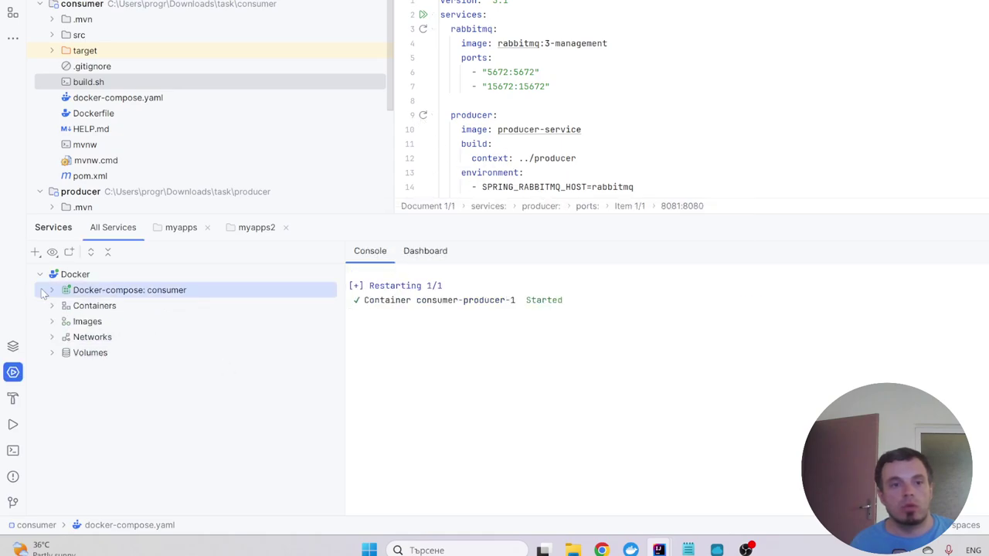
Expand the compose stack in Services and start the consumer service, which fails on port 8080
click(51, 290)
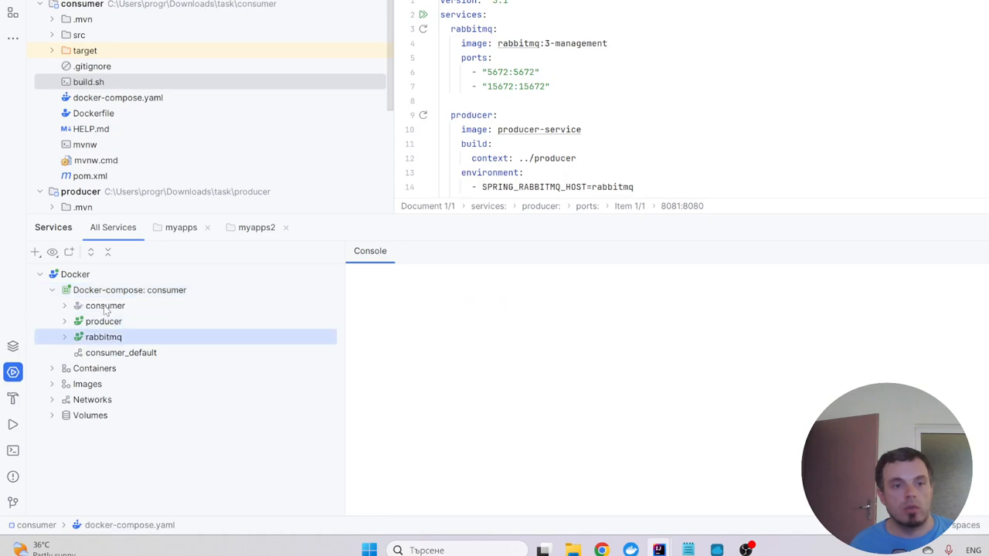
scroll(down, 3)
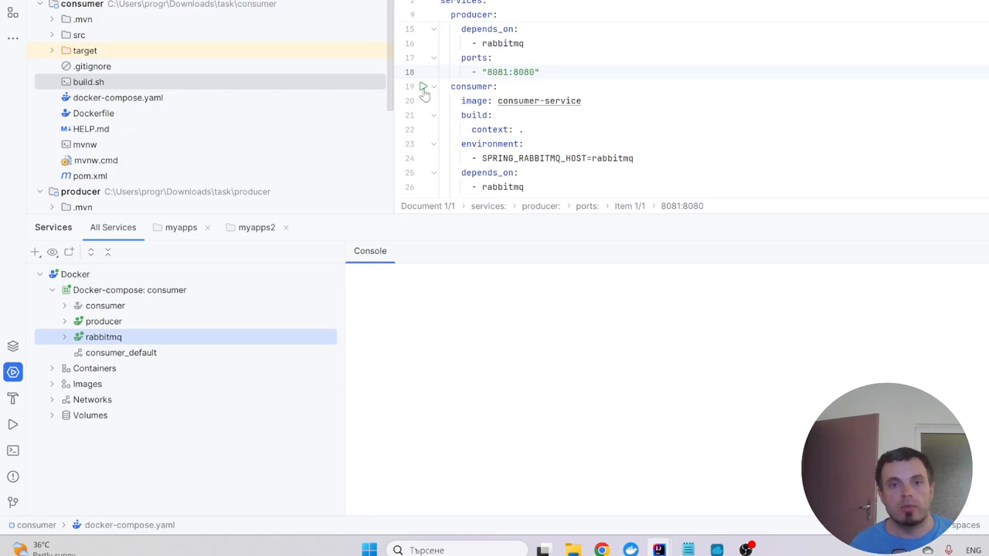
click(423, 87)
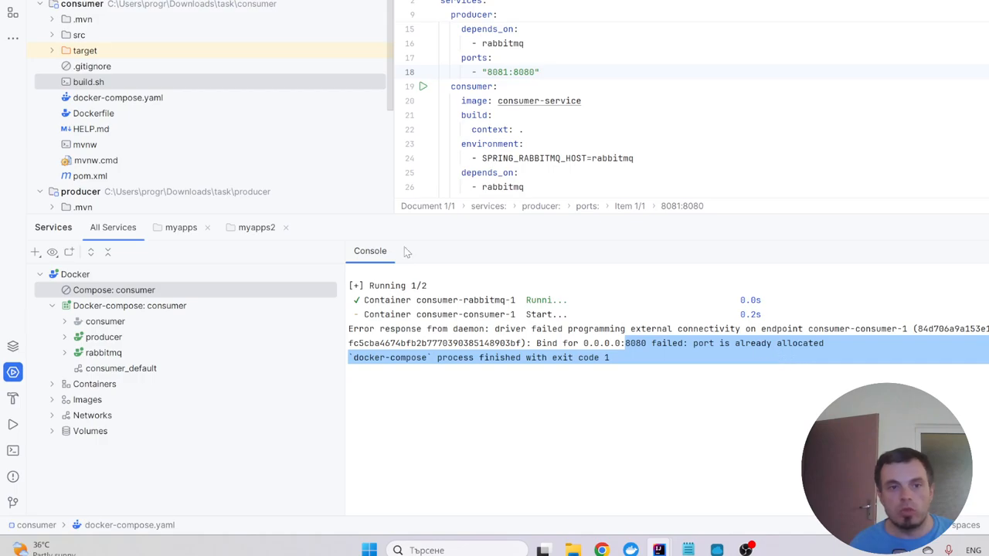
mouse_move(532, 127)
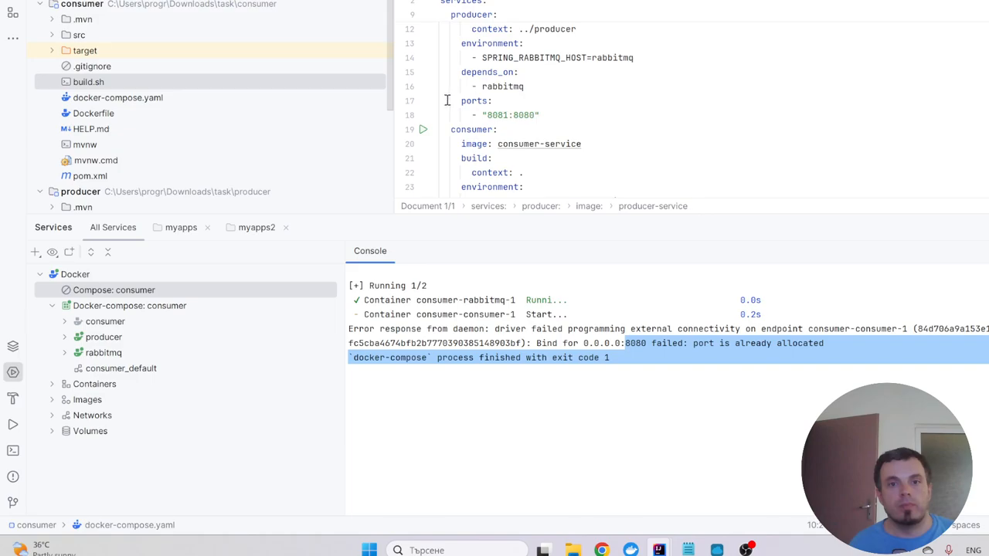
Edit the producer ports in docker-compose.yaml to 8081:8081 and restart consumer-producer-1
click(473, 100)
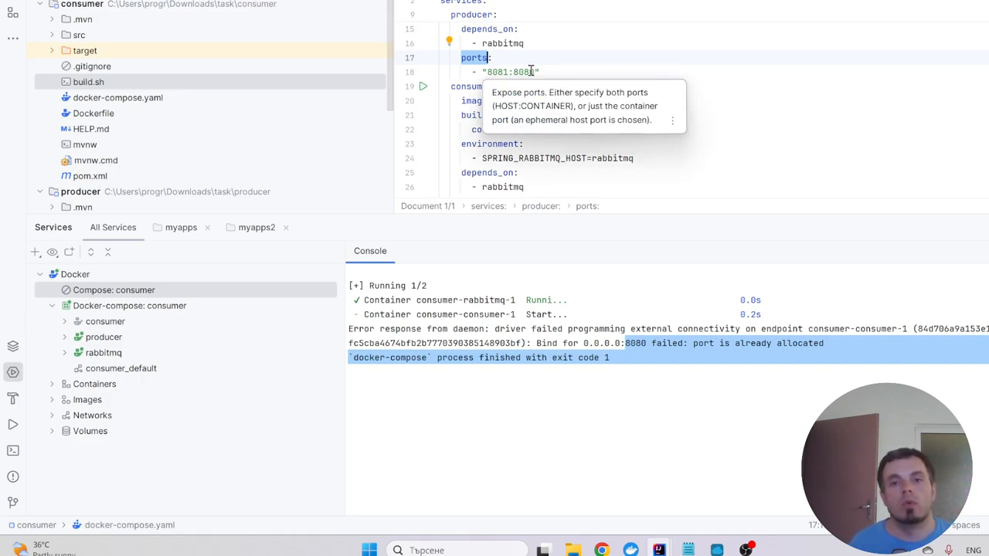
click(533, 73)
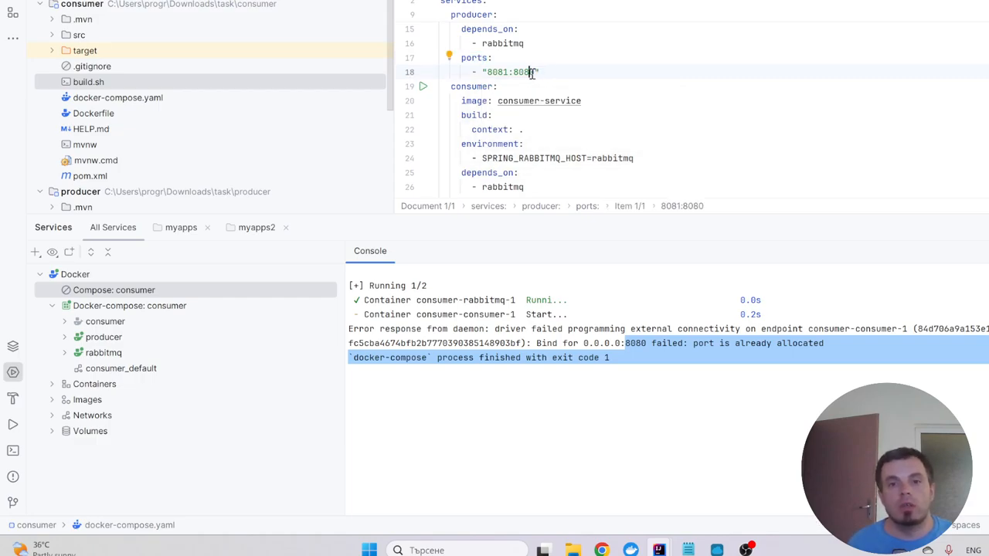
text(1)
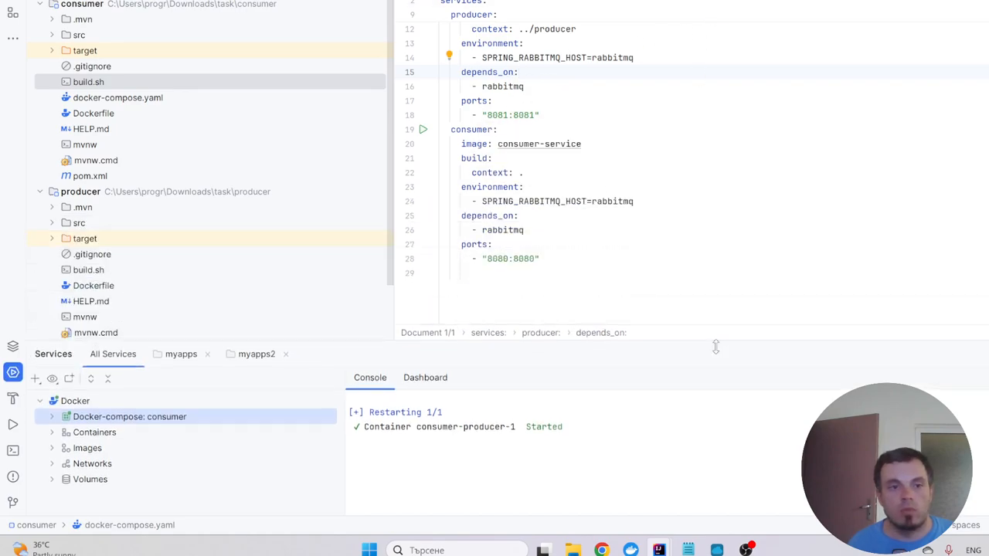
click(51, 417)
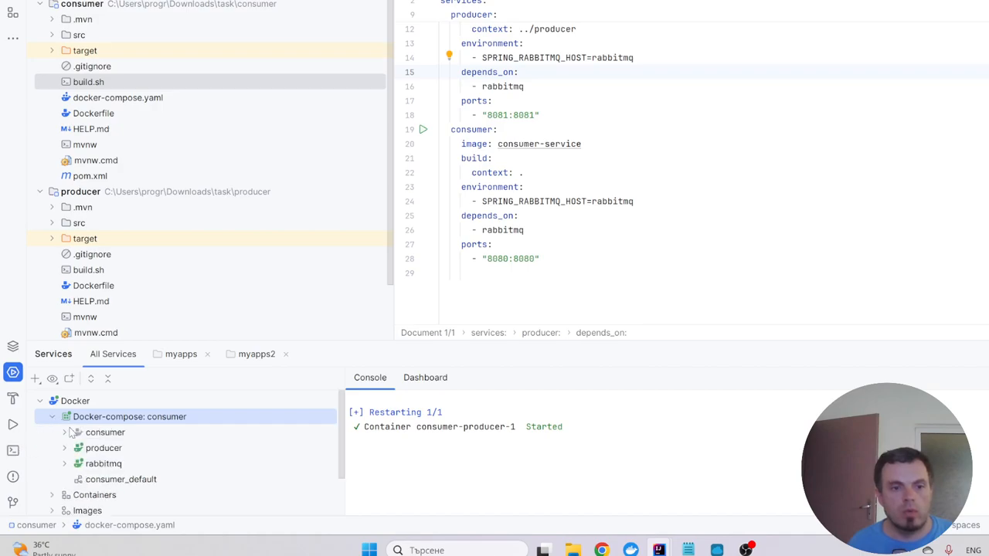
scroll(up, 3)
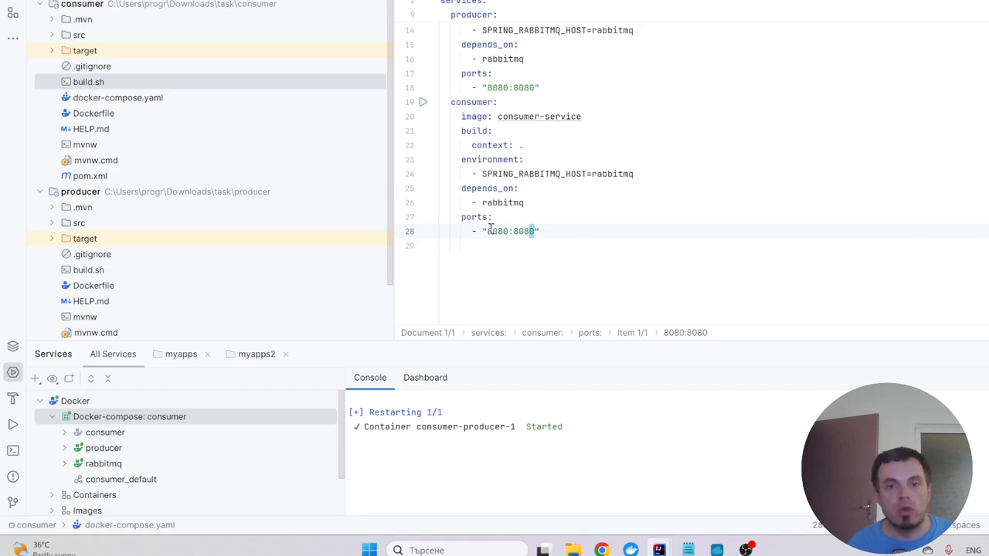
mouse_move(510, 232)
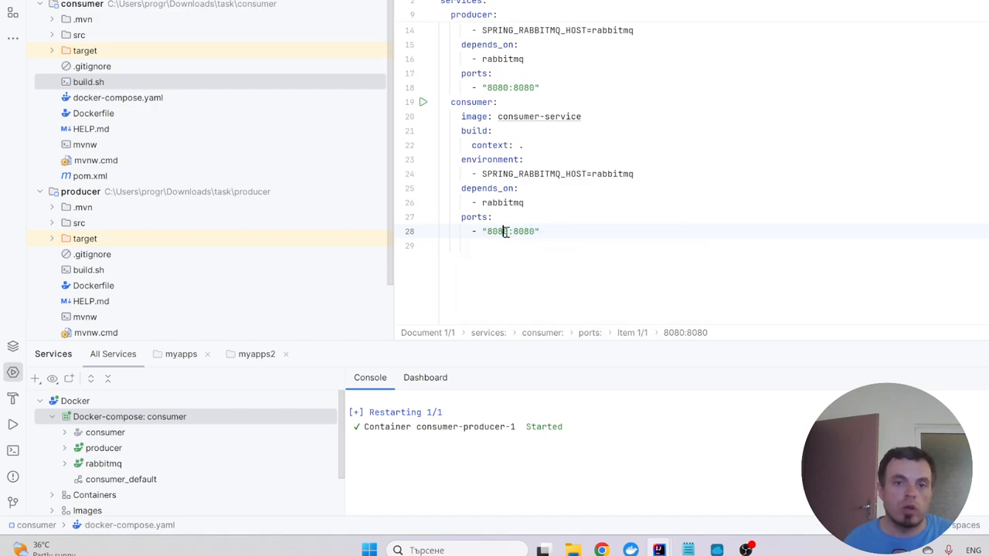
Set producer to 8080:8080 and consumer to 8081:8080, starting consumer-consumer-1 beside rabbitmq
text(1)
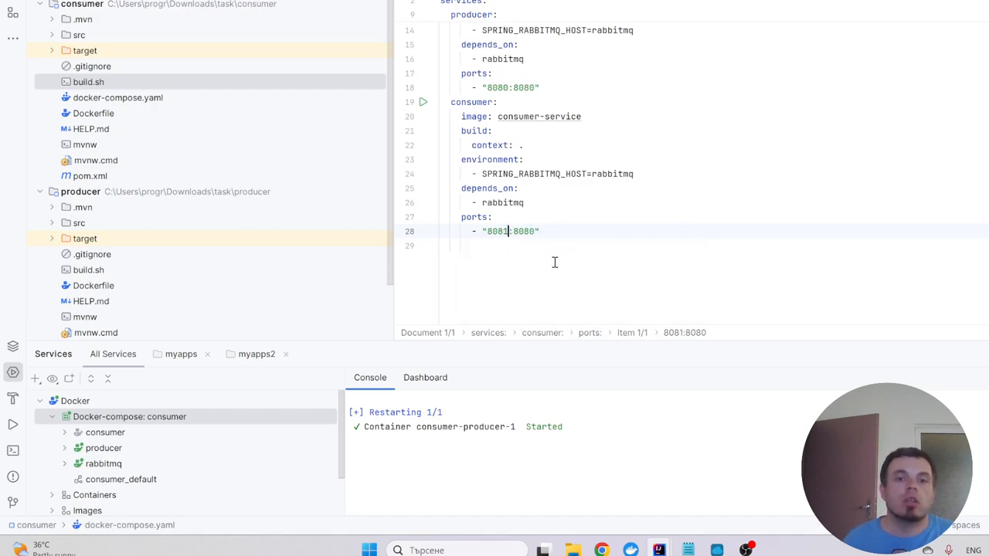
scroll(up, 3)
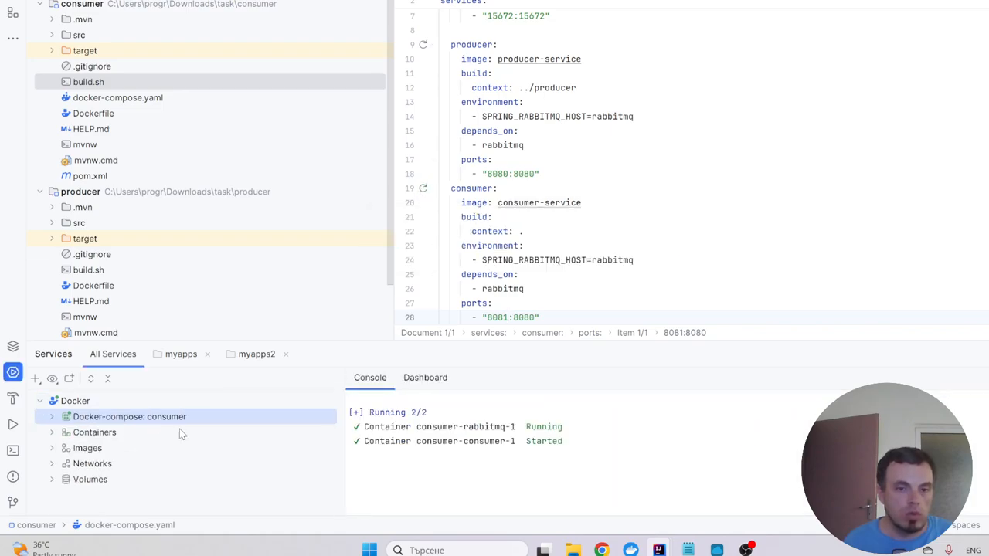
click(52, 418)
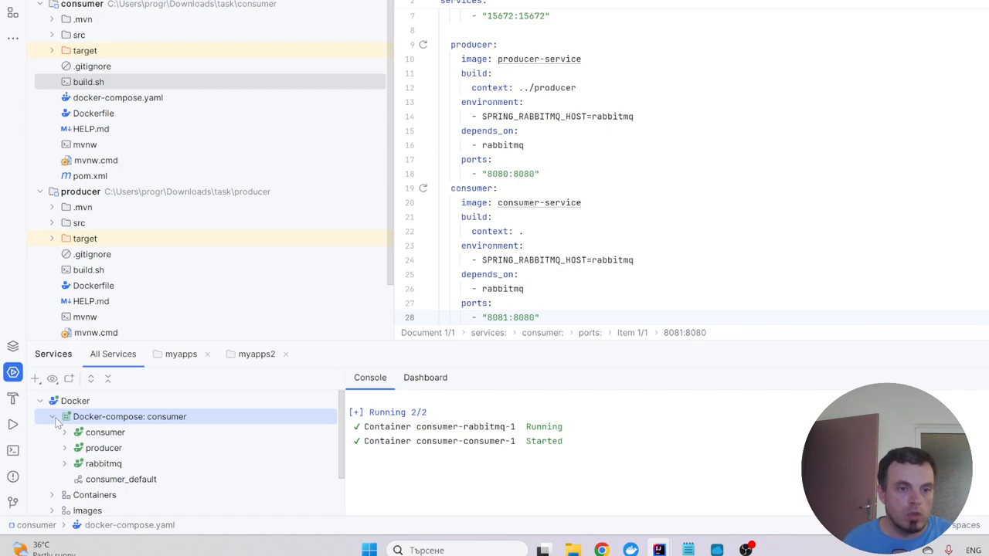
mouse_move(114, 442)
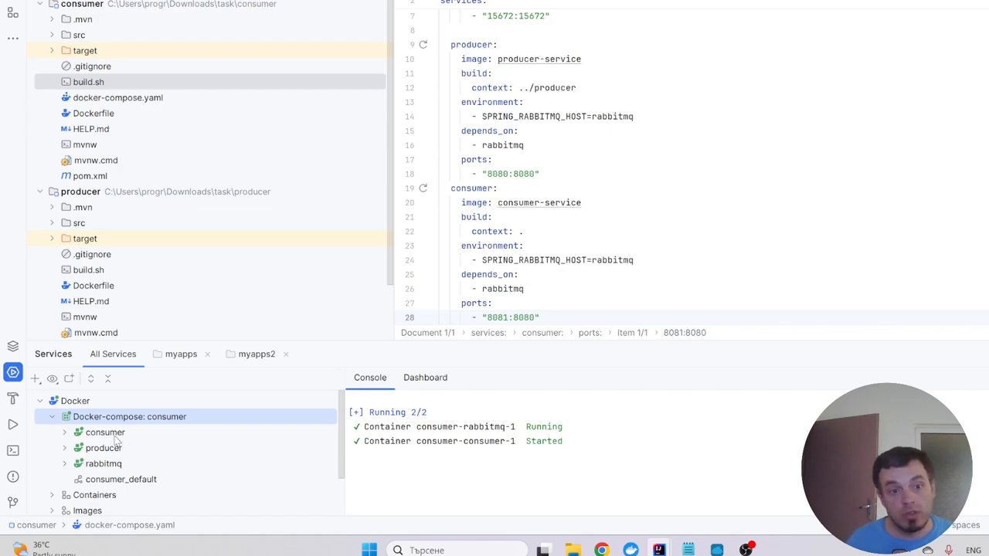